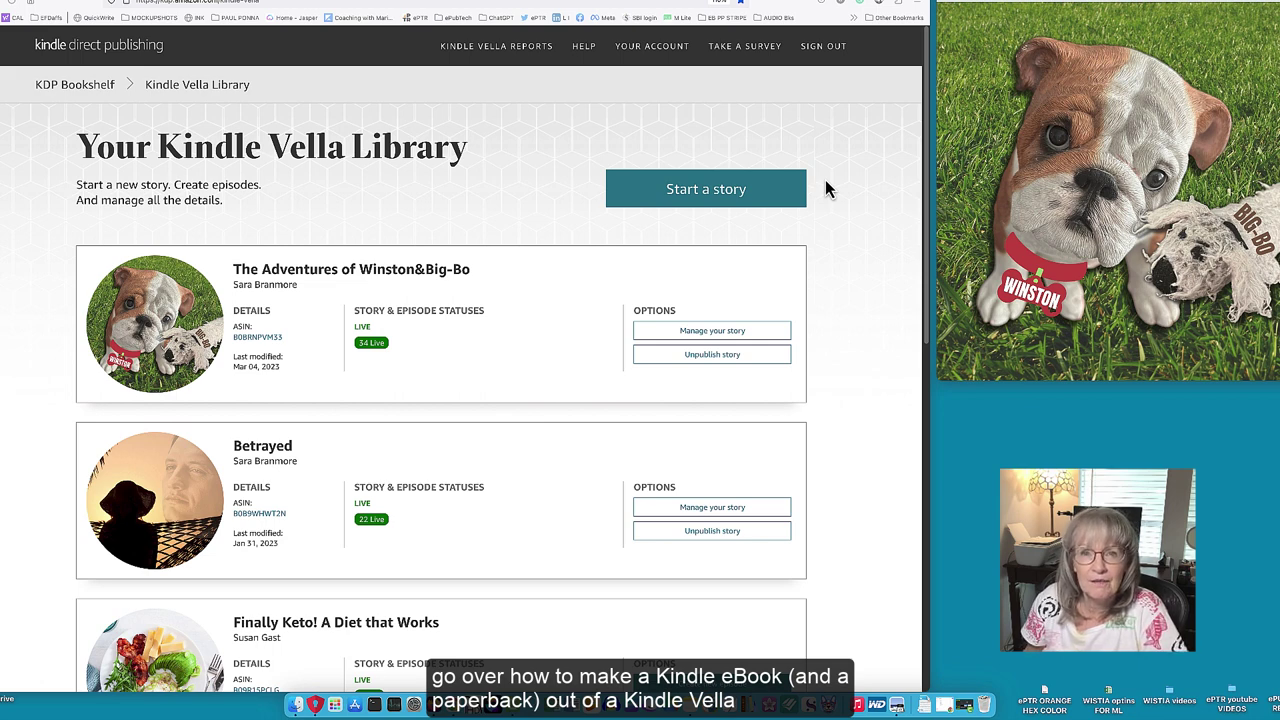
mouse_move(592, 208)
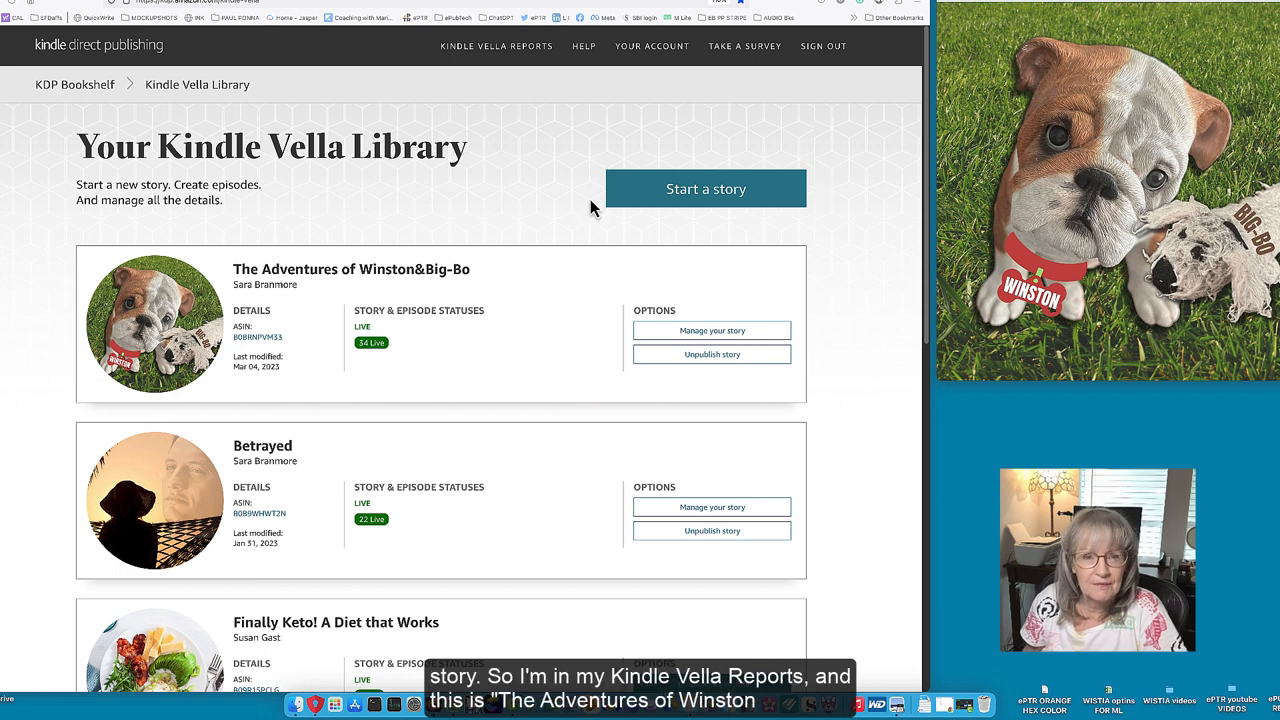
mouse_move(574, 48)
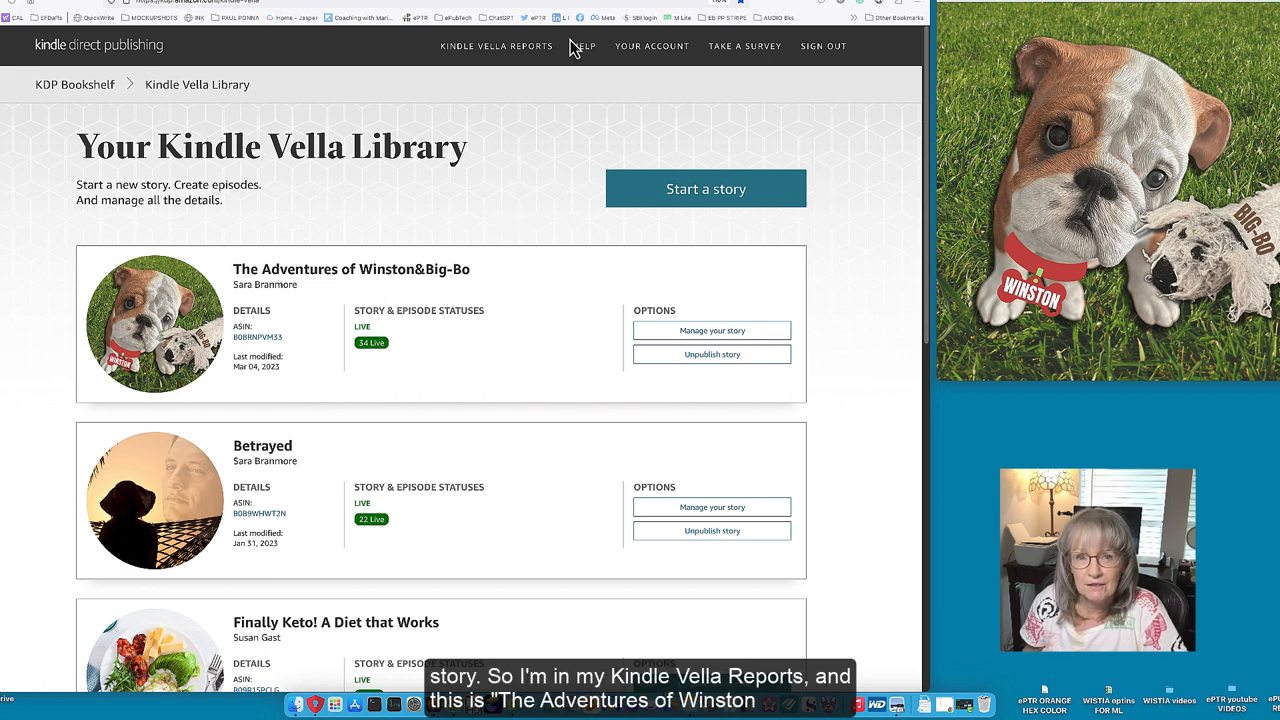
mouse_move(199, 193)
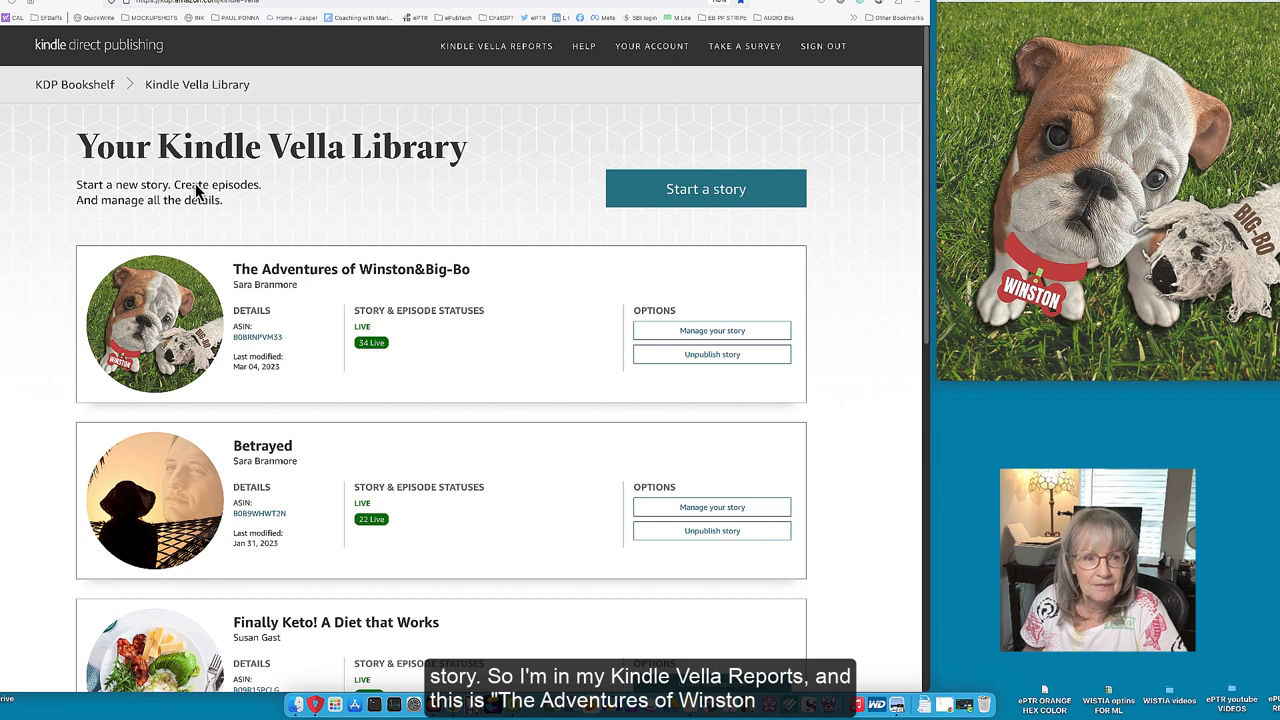
mouse_move(420, 293)
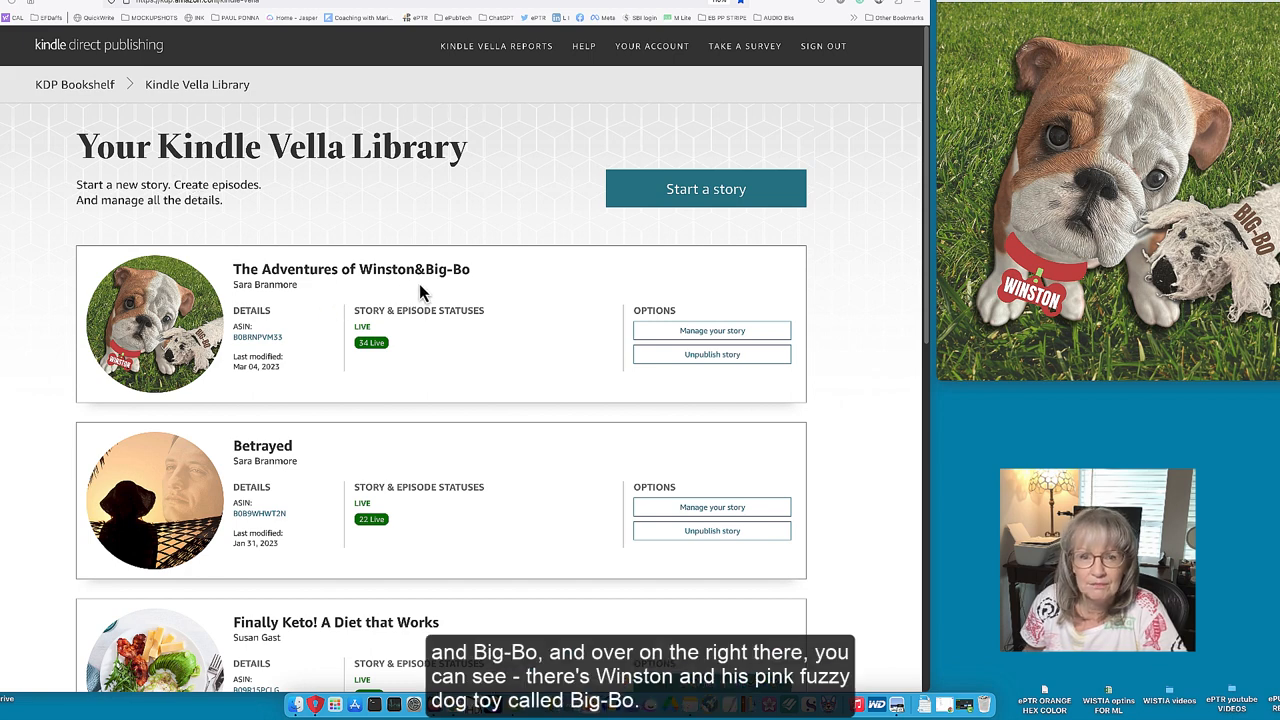
mouse_move(838, 283)
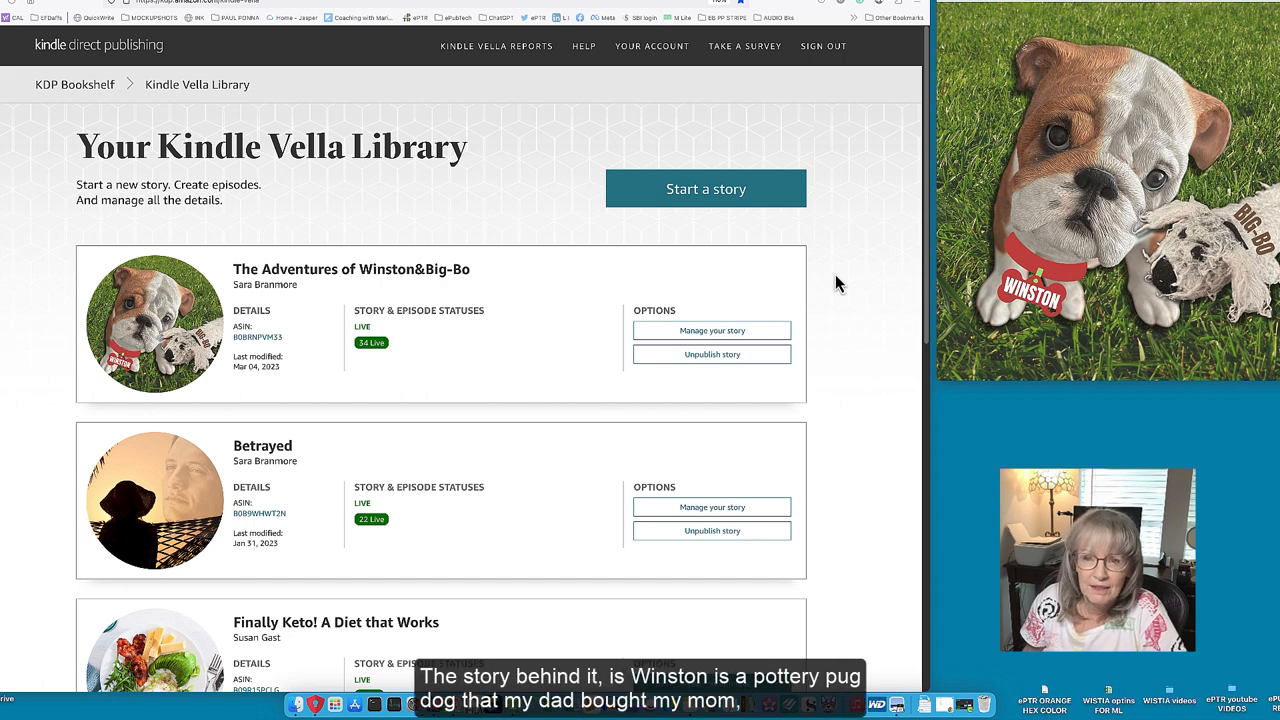
mouse_move(849, 192)
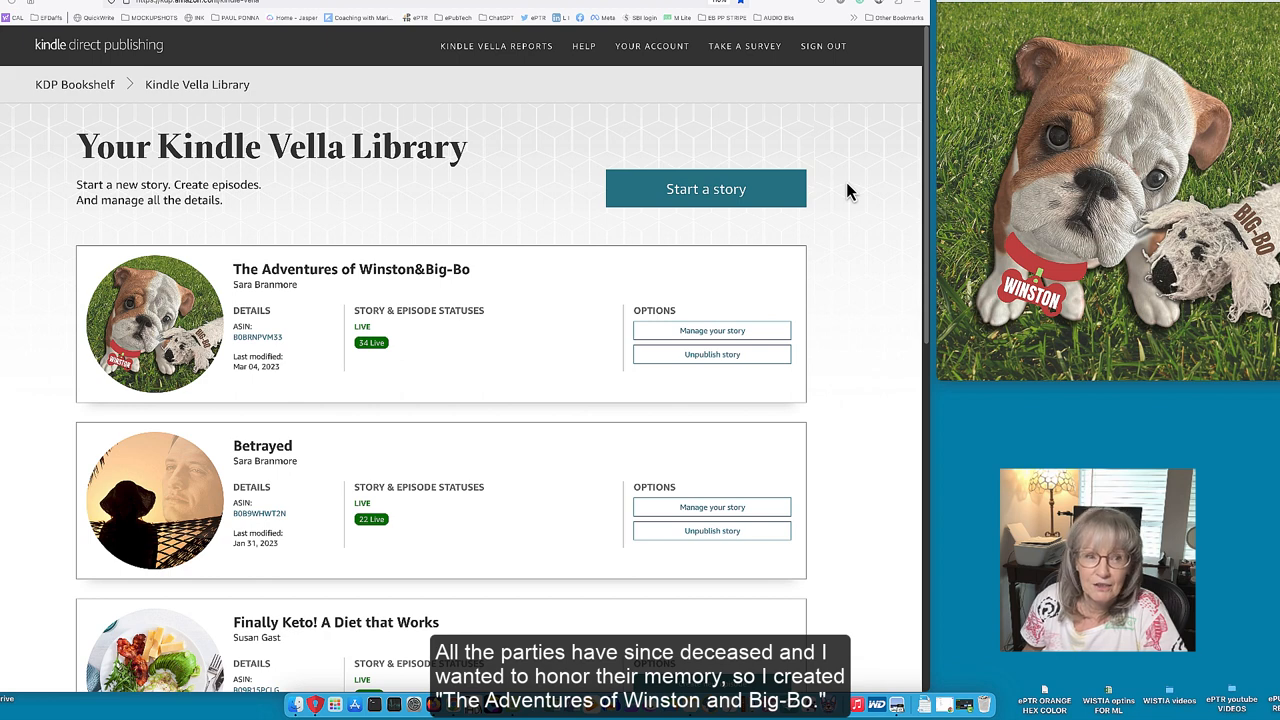
mouse_move(490, 280)
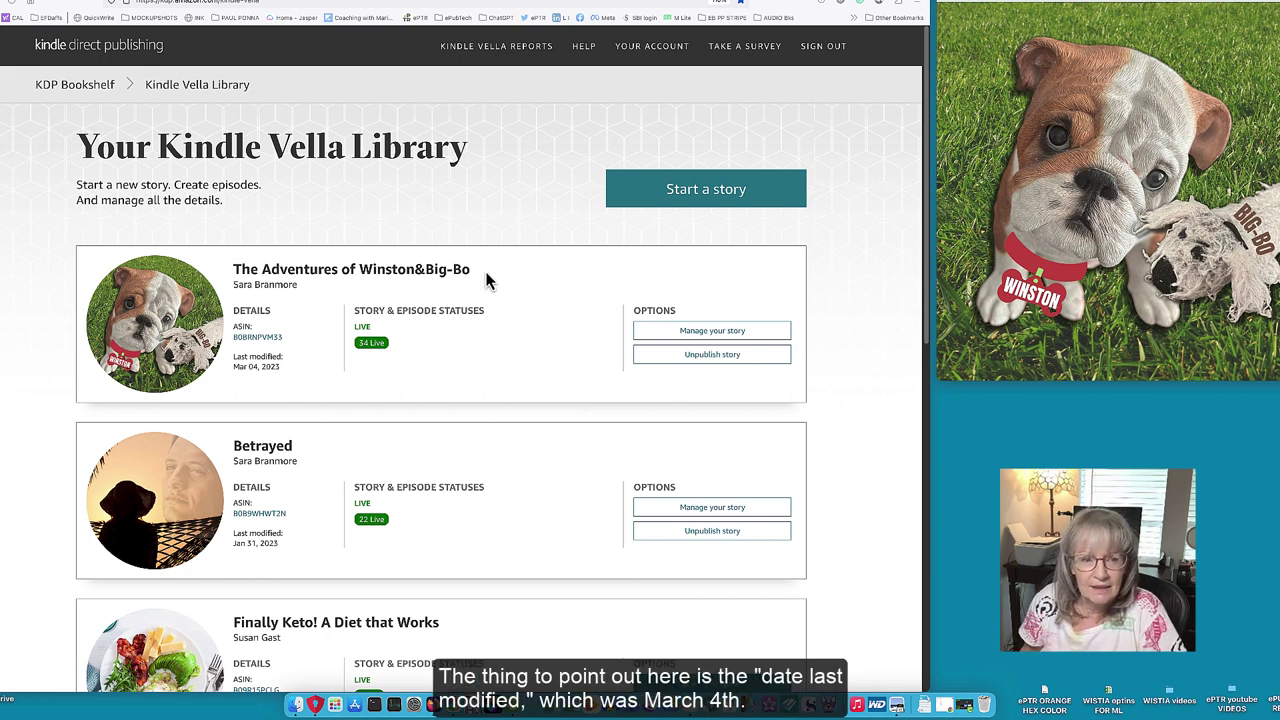
mouse_move(250, 360)
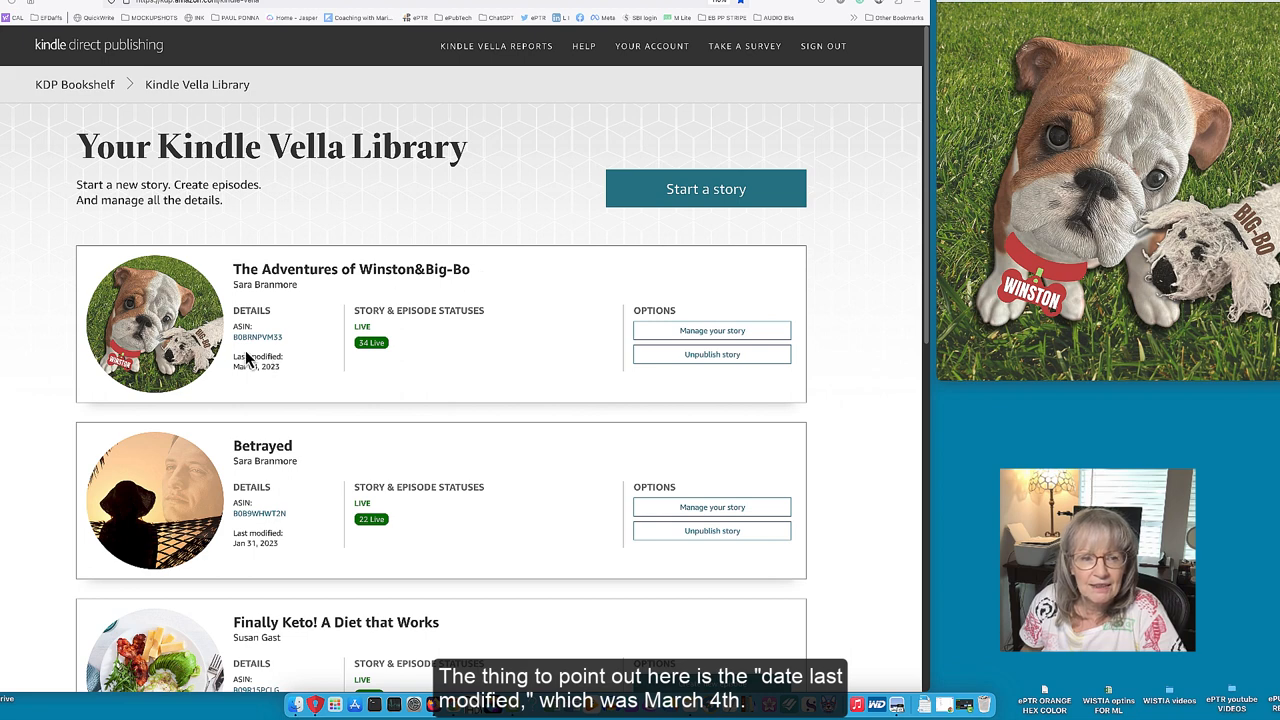
mouse_move(265, 388)
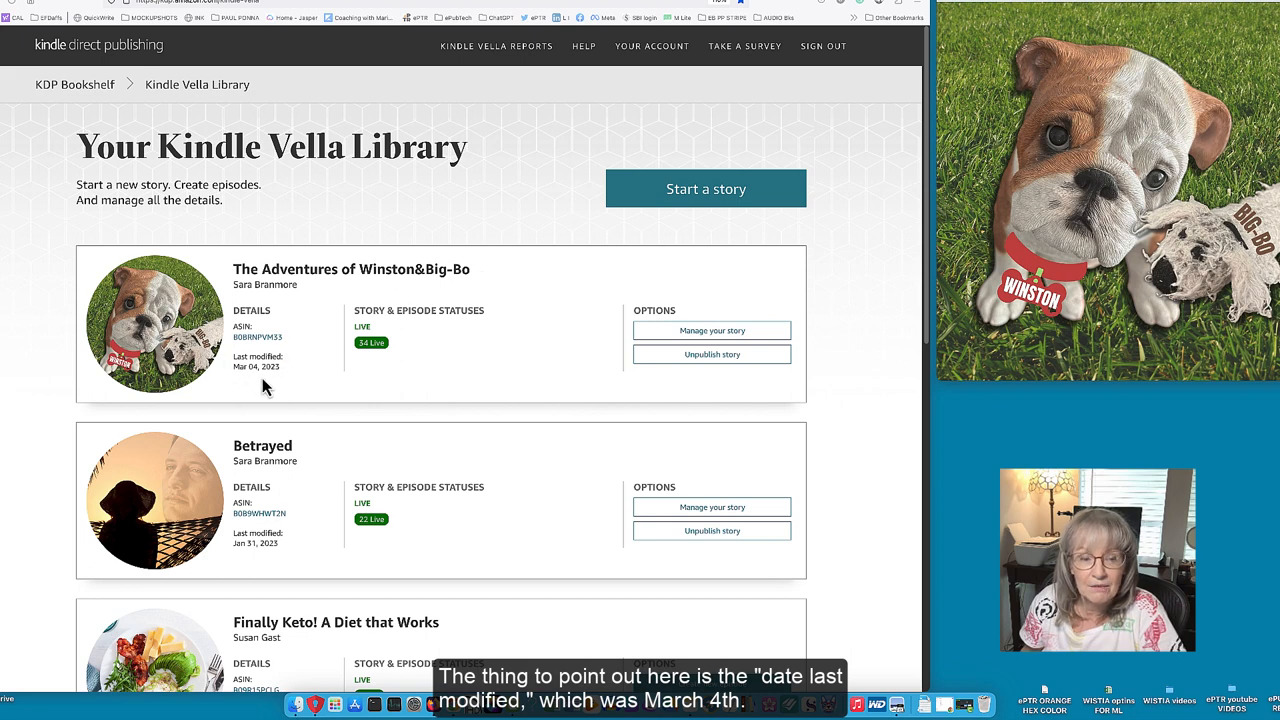
mouse_move(261, 389)
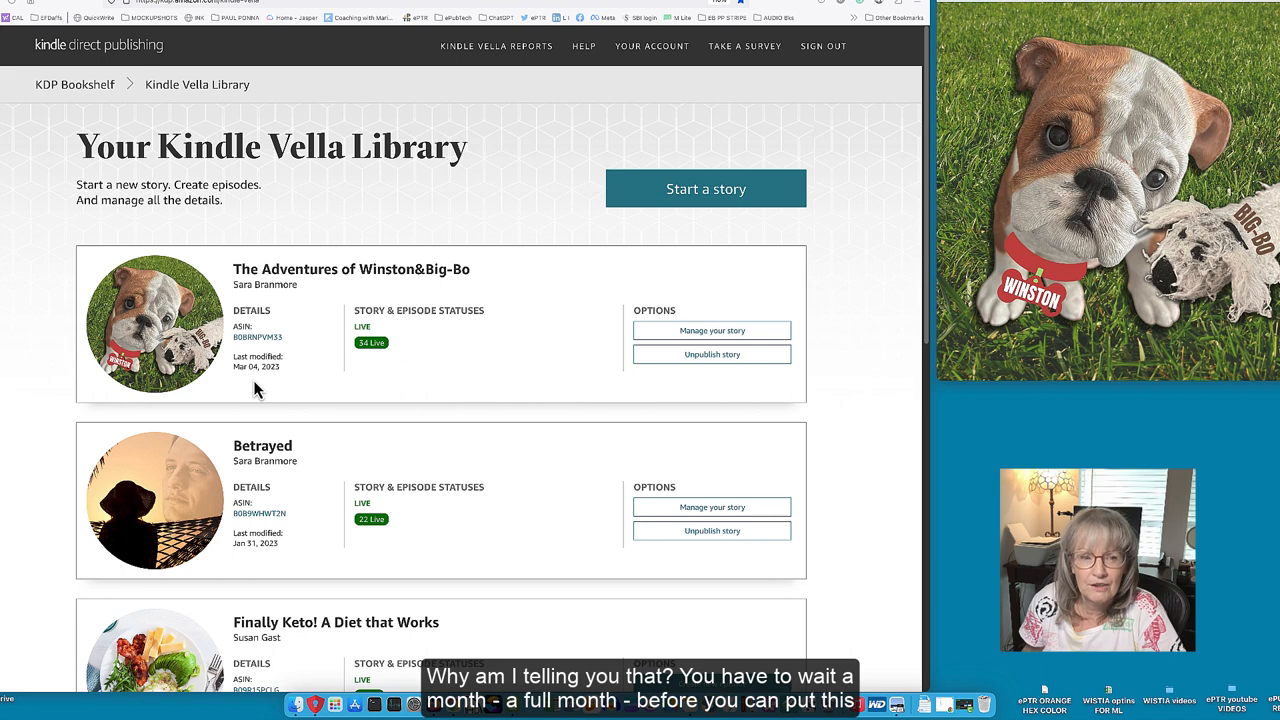
mouse_move(256, 290)
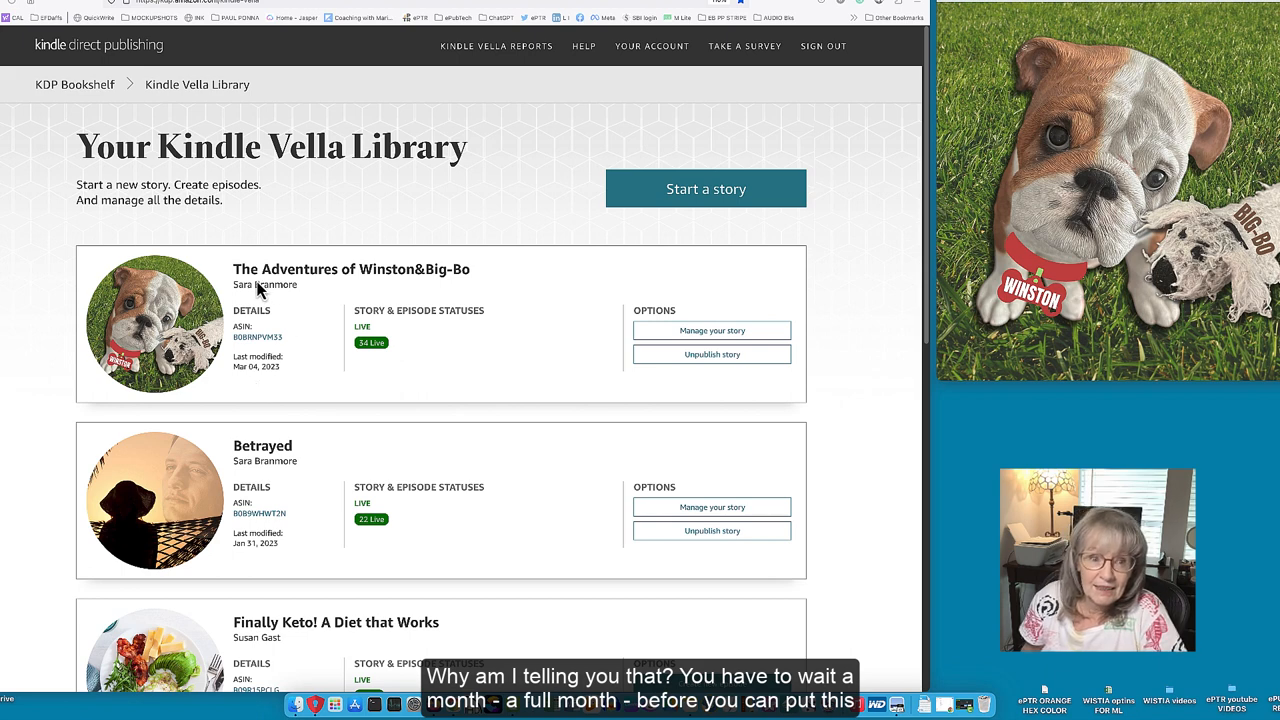
mouse_move(237, 335)
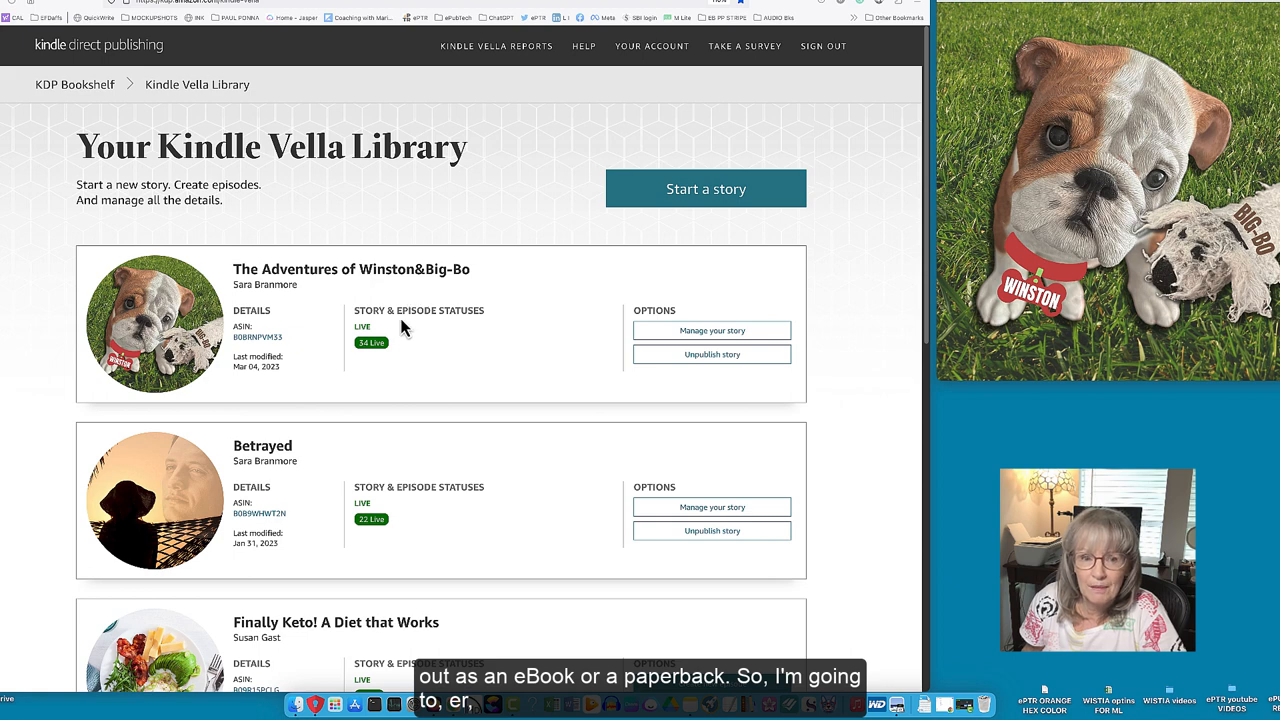
mouse_move(473, 302)
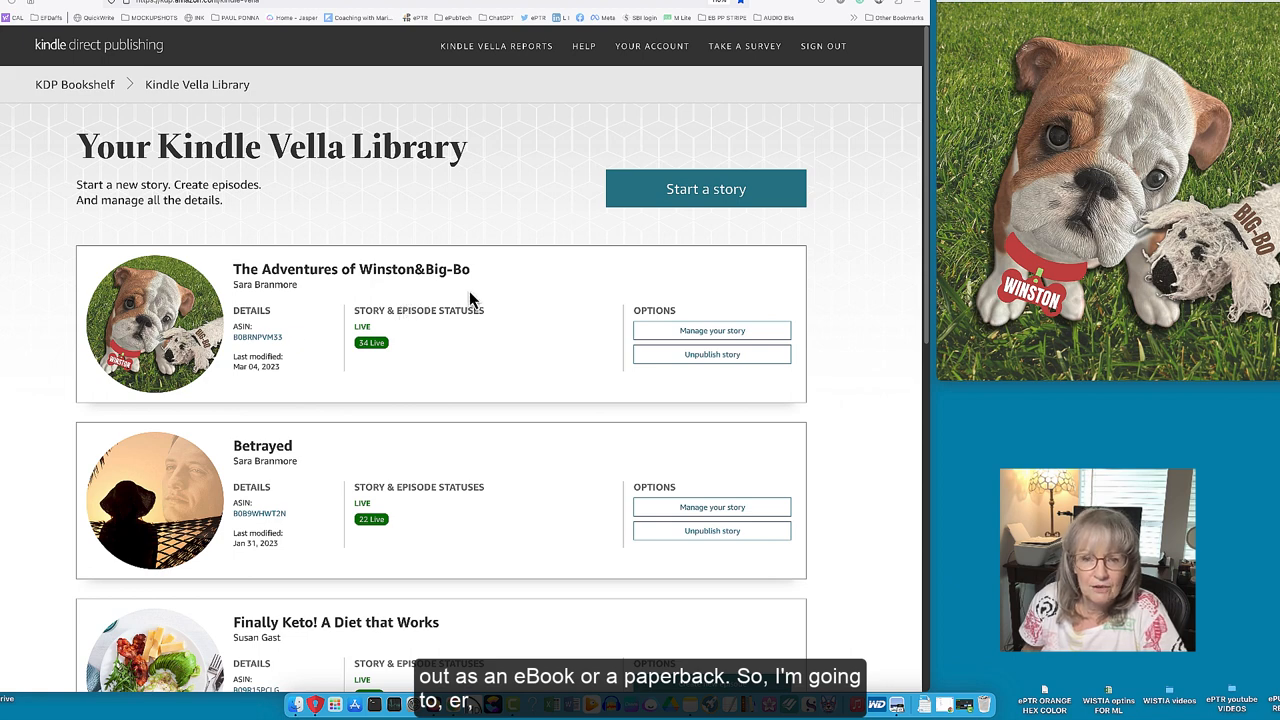
mouse_move(480, 300)
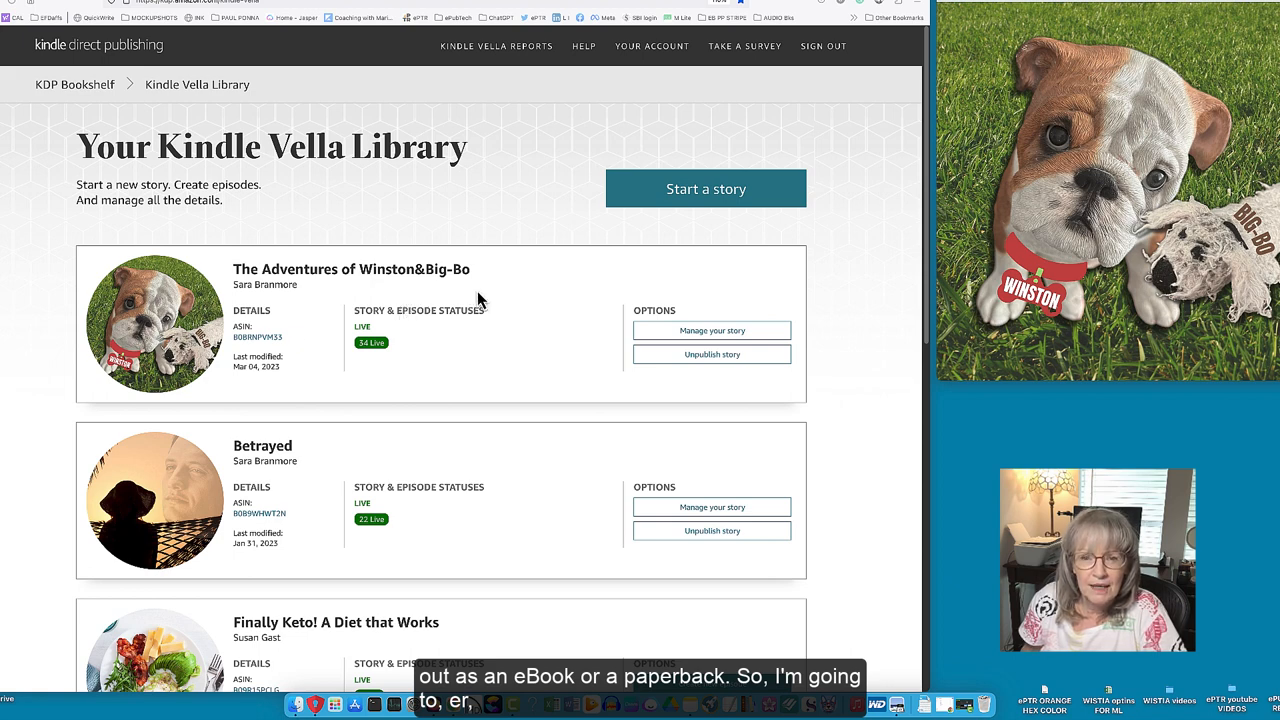
mouse_move(613, 345)
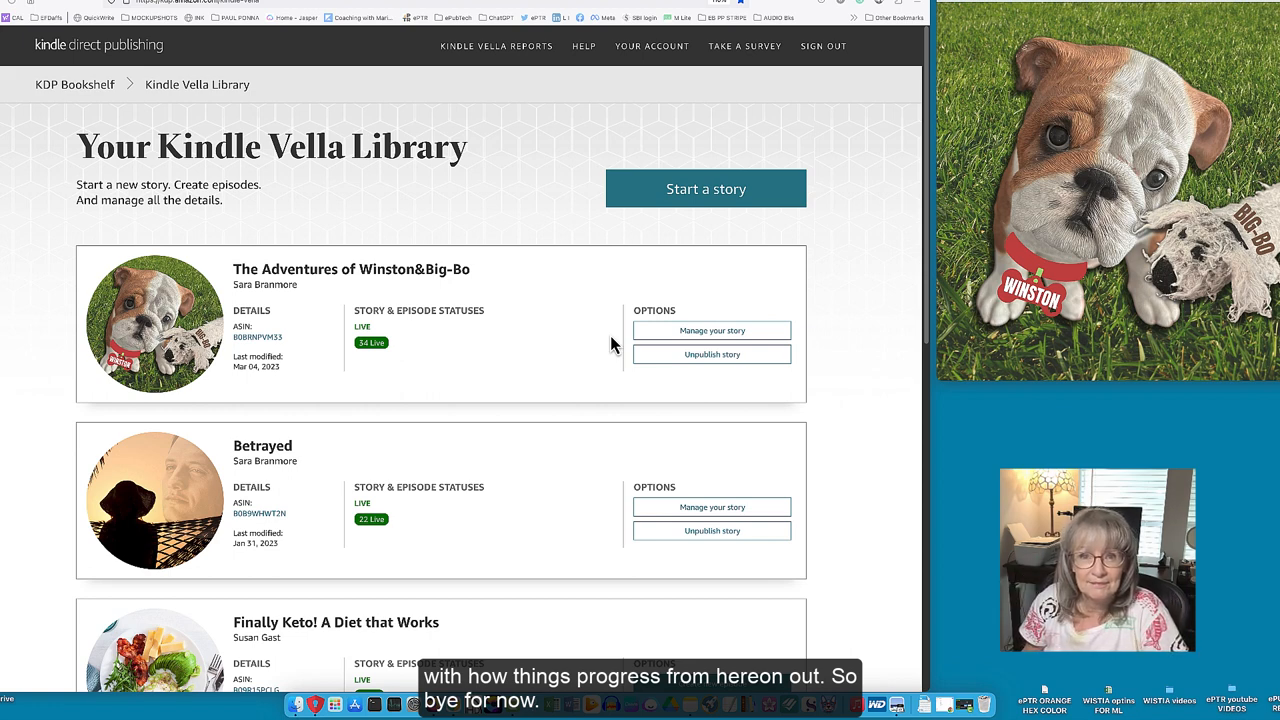
Open The Adventures of Winston&Big-Bo story page and scroll to its Episodes list.
click(711, 330)
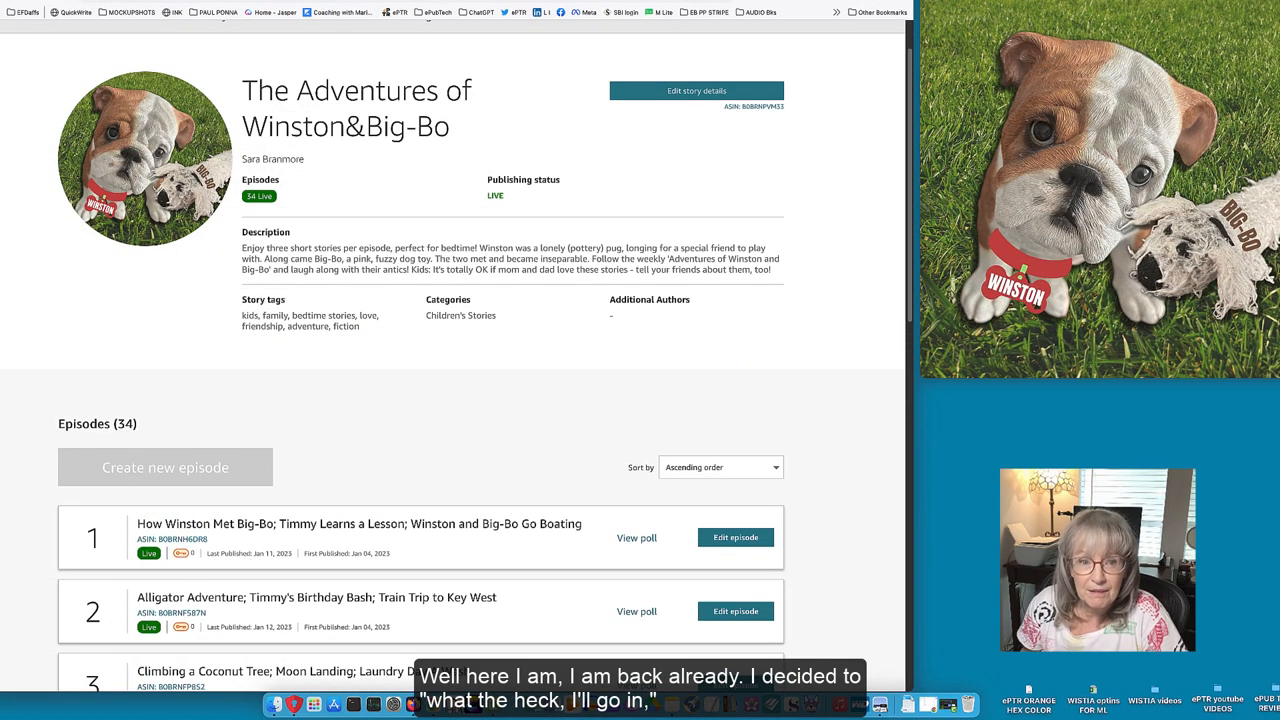
mouse_move(930, 467)
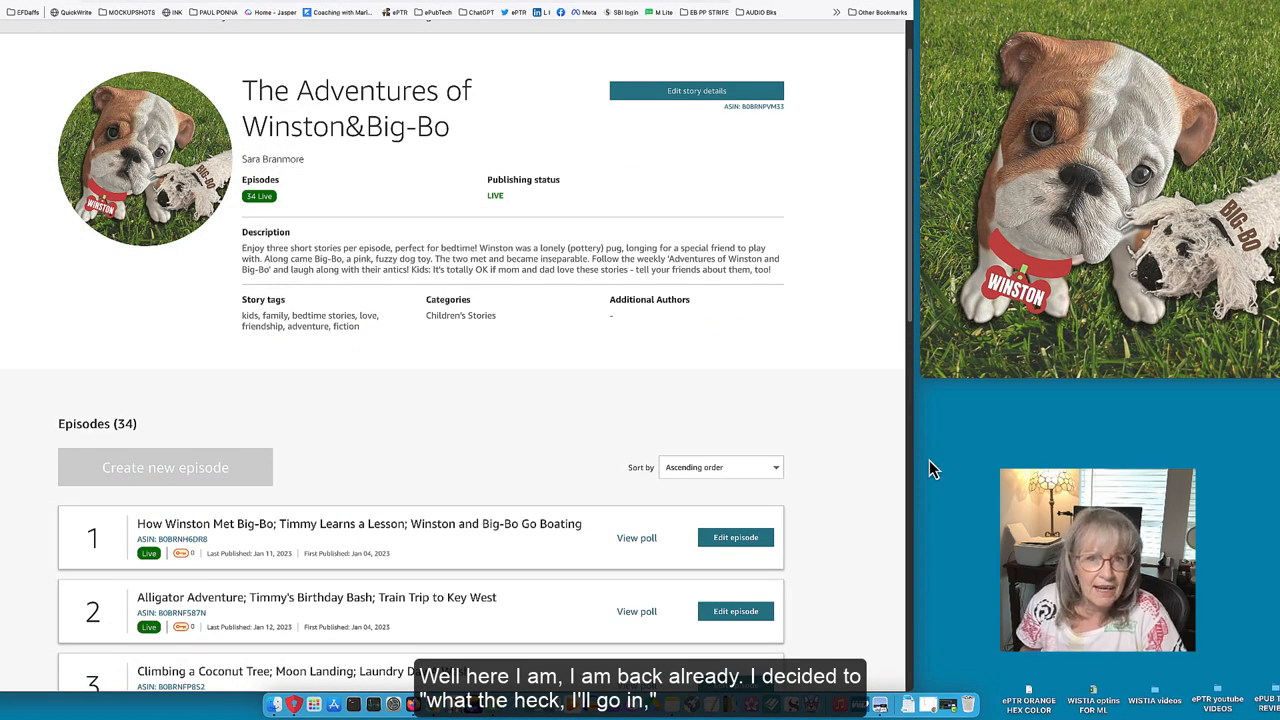
mouse_move(878, 438)
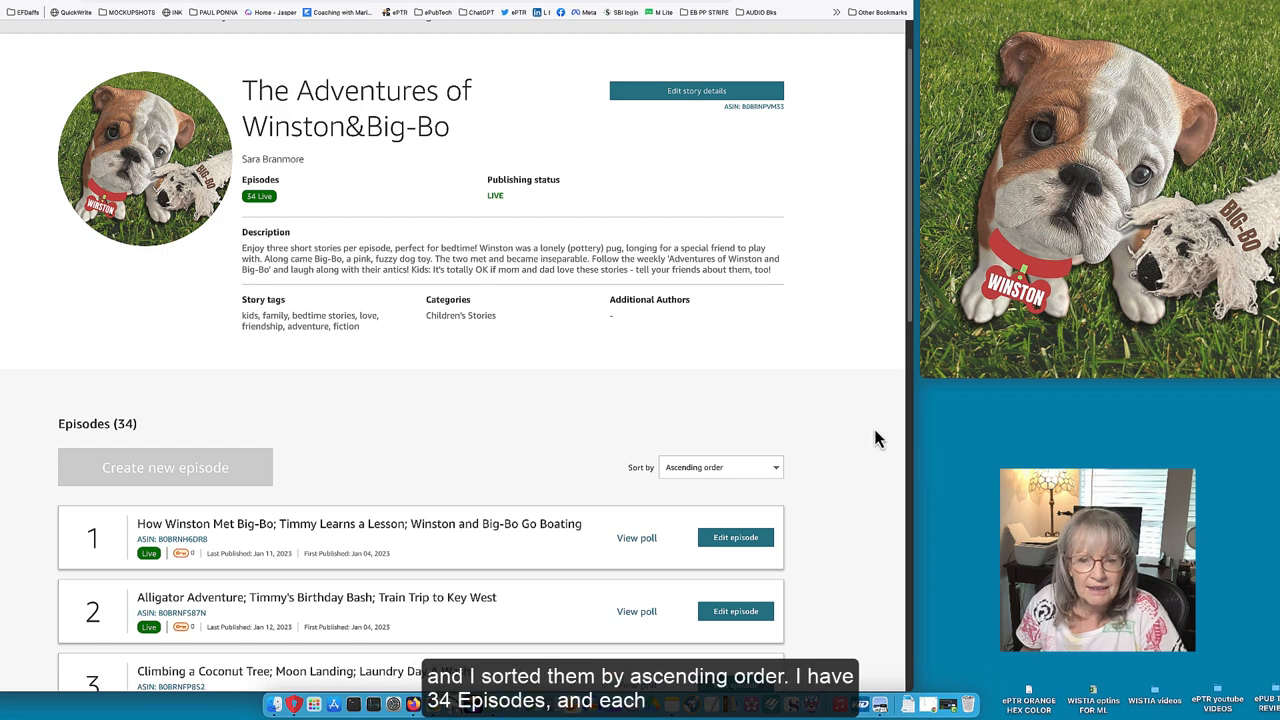
mouse_move(485, 477)
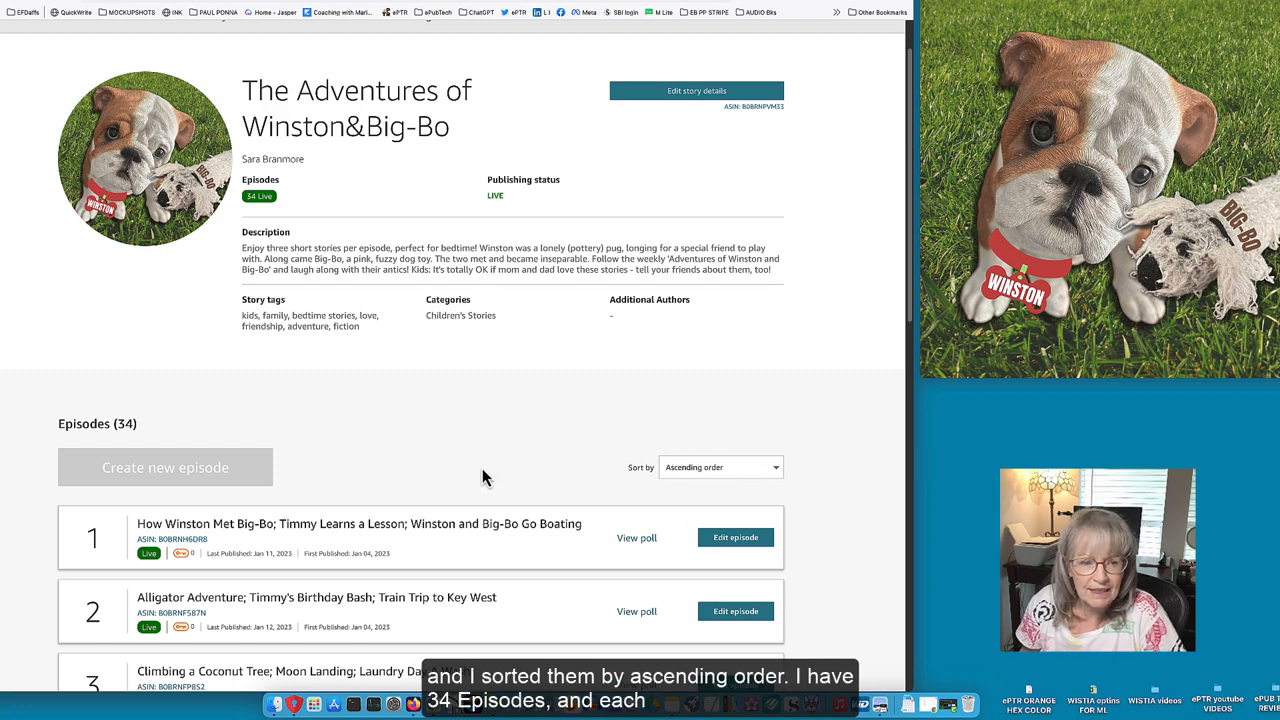
mouse_move(157, 430)
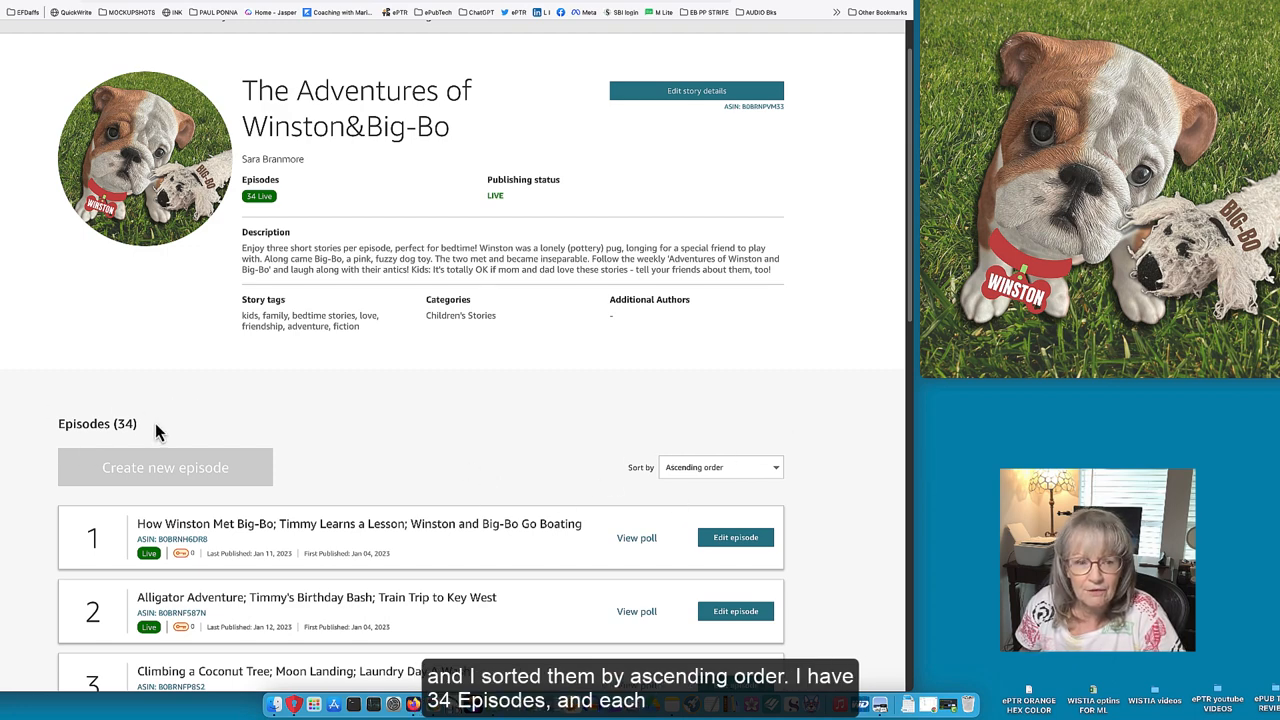
mouse_move(360, 444)
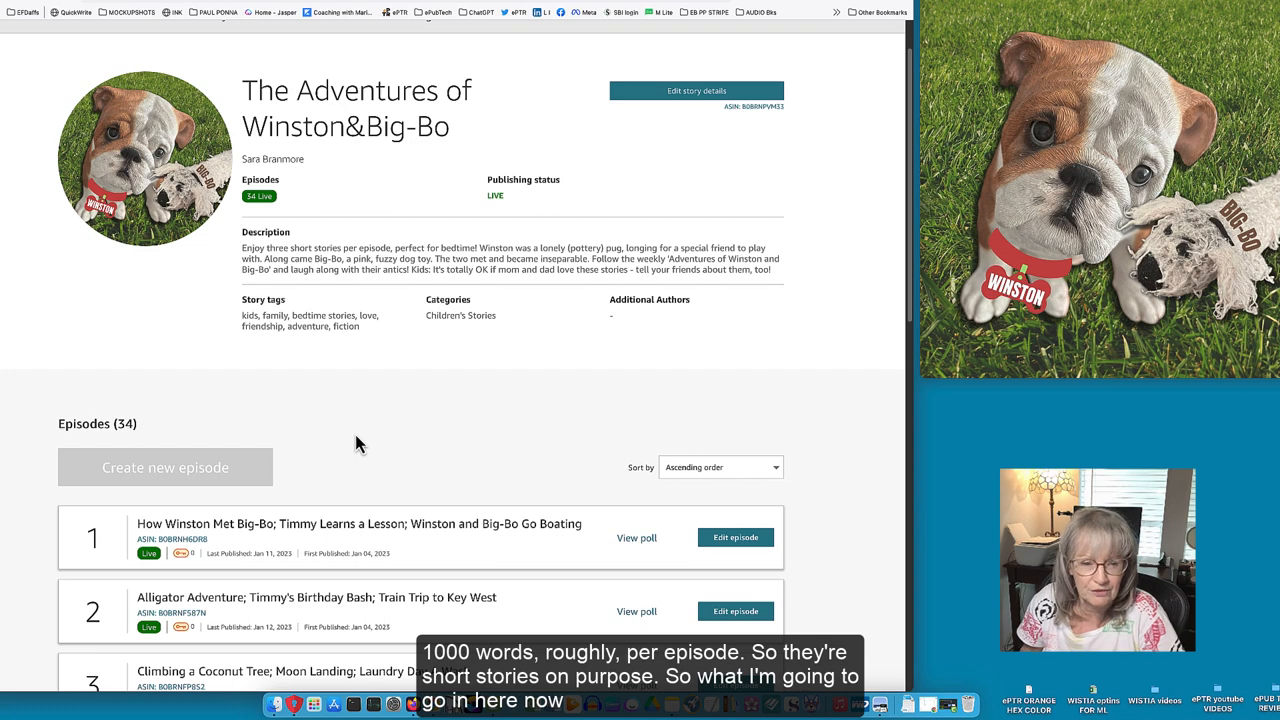
scroll(down, 3)
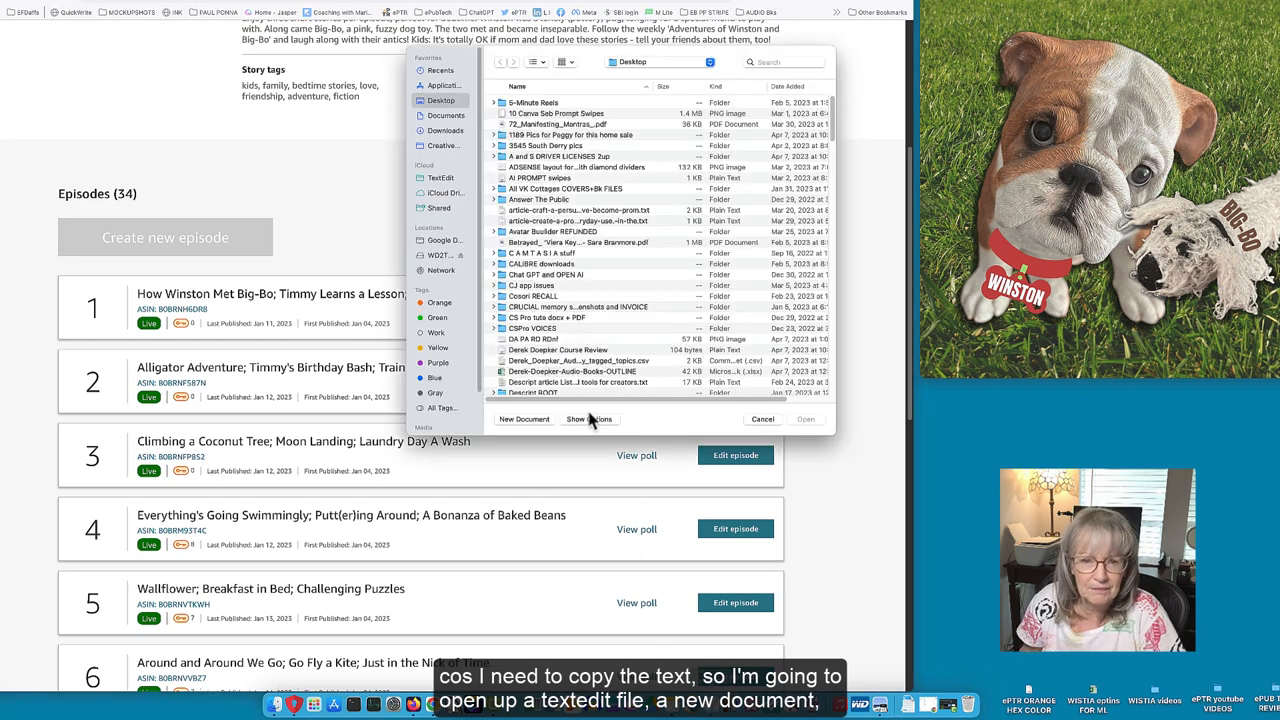
Start a new blank untitled TextEdit document.
click(524, 419)
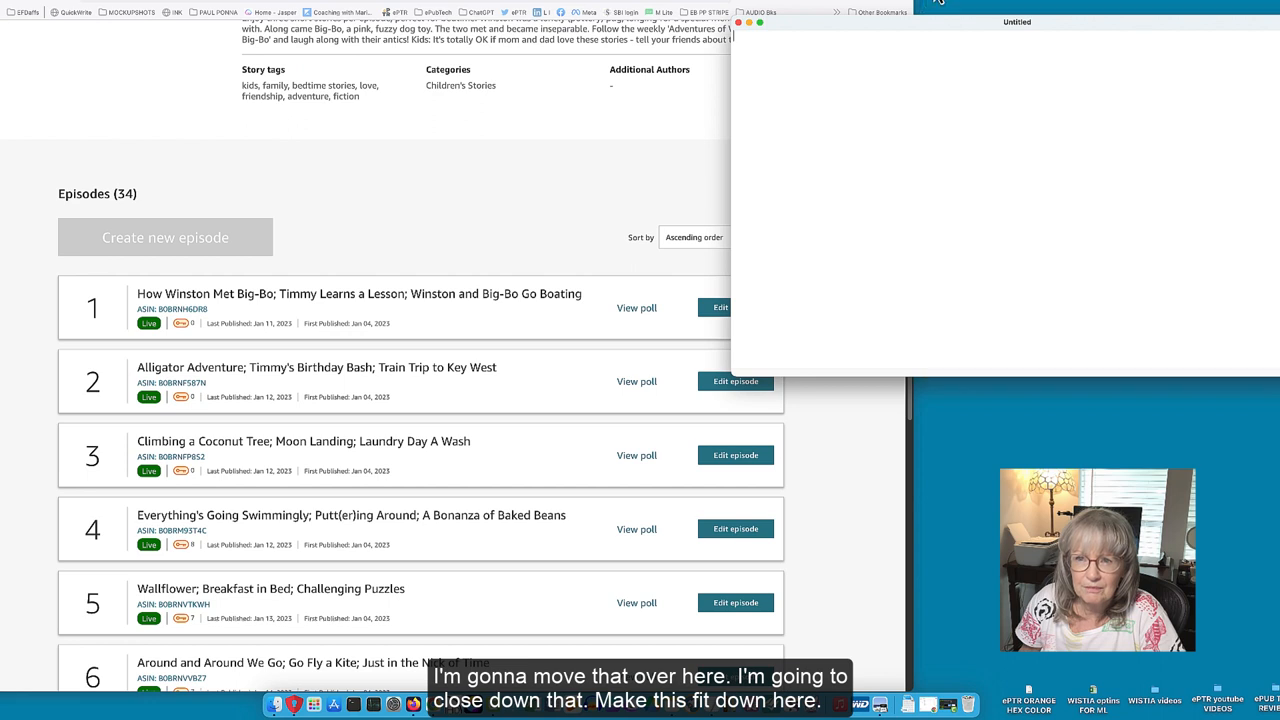
mouse_move(736, 384)
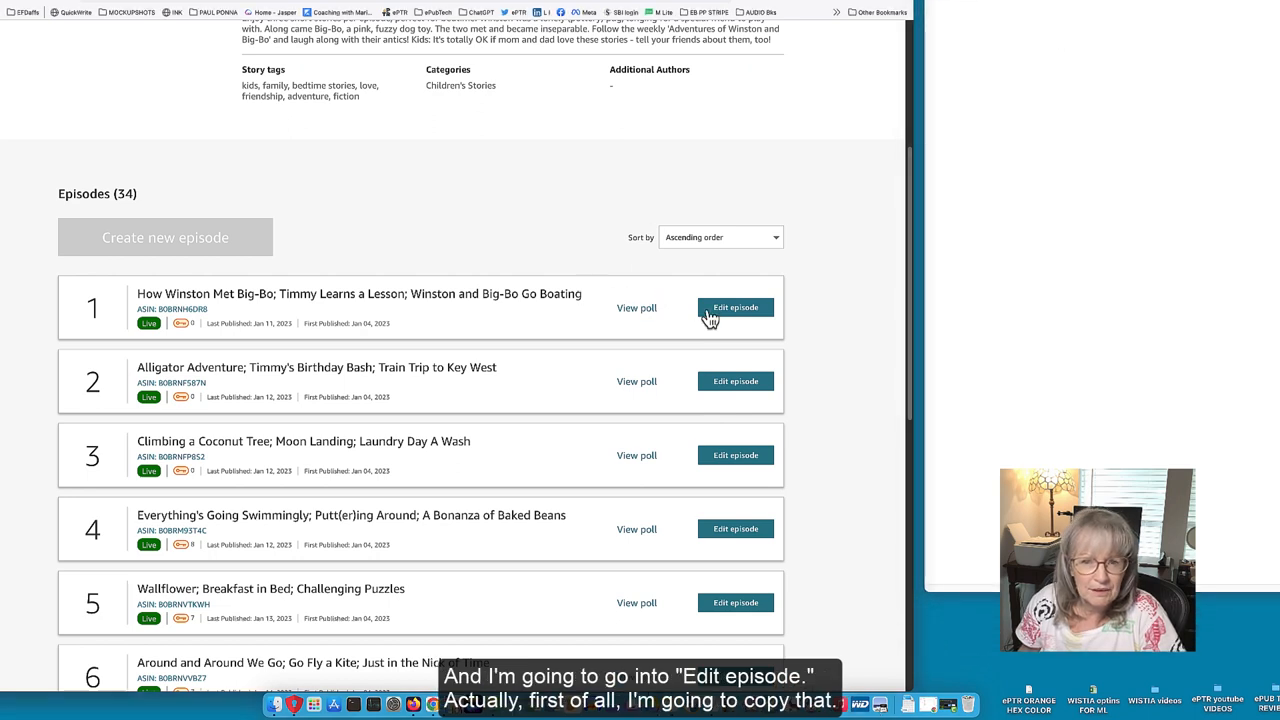
mouse_move(588, 302)
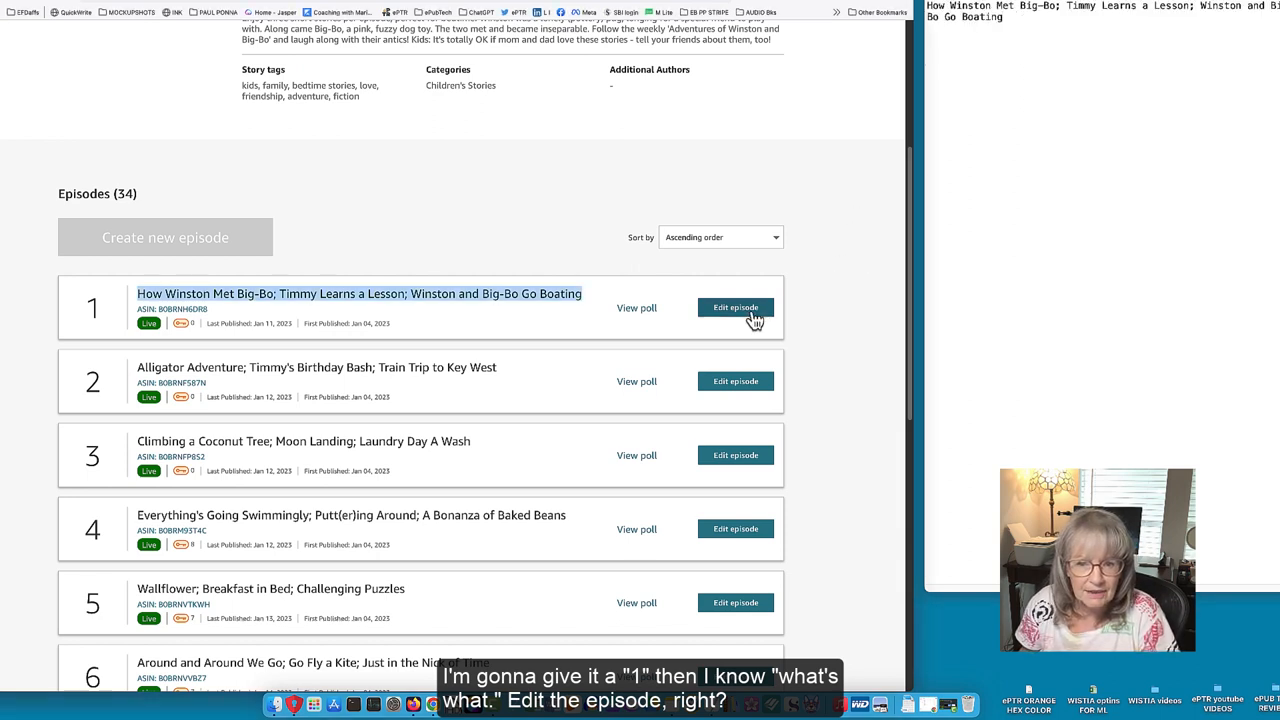
Select all of Episode 1's text in the Kindle Vella episode editor.
click(736, 307)
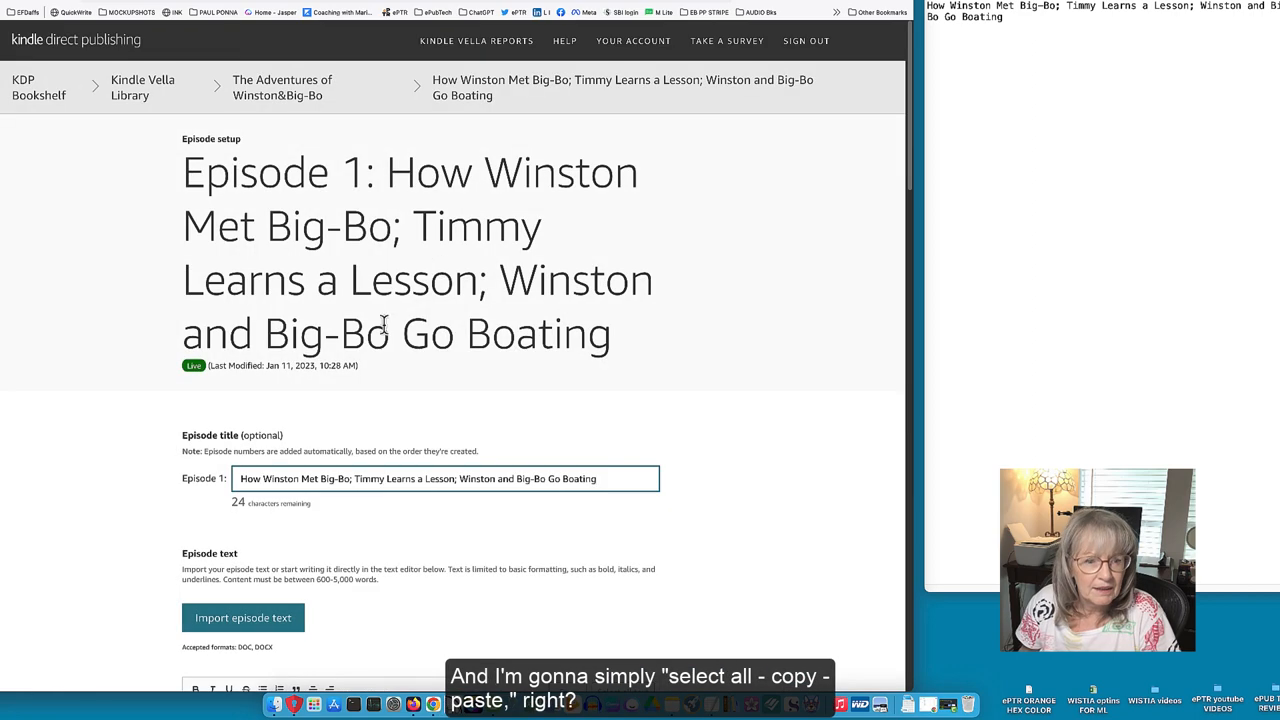
scroll(down, 3)
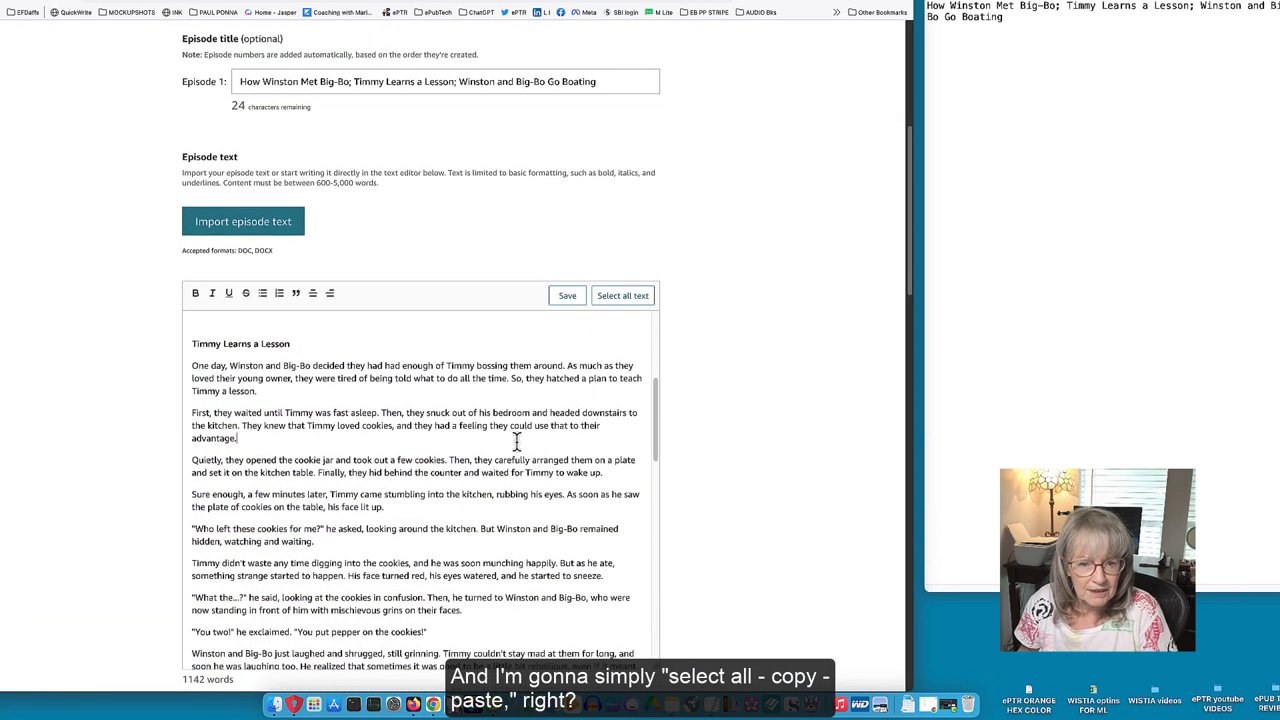
click(622, 295)
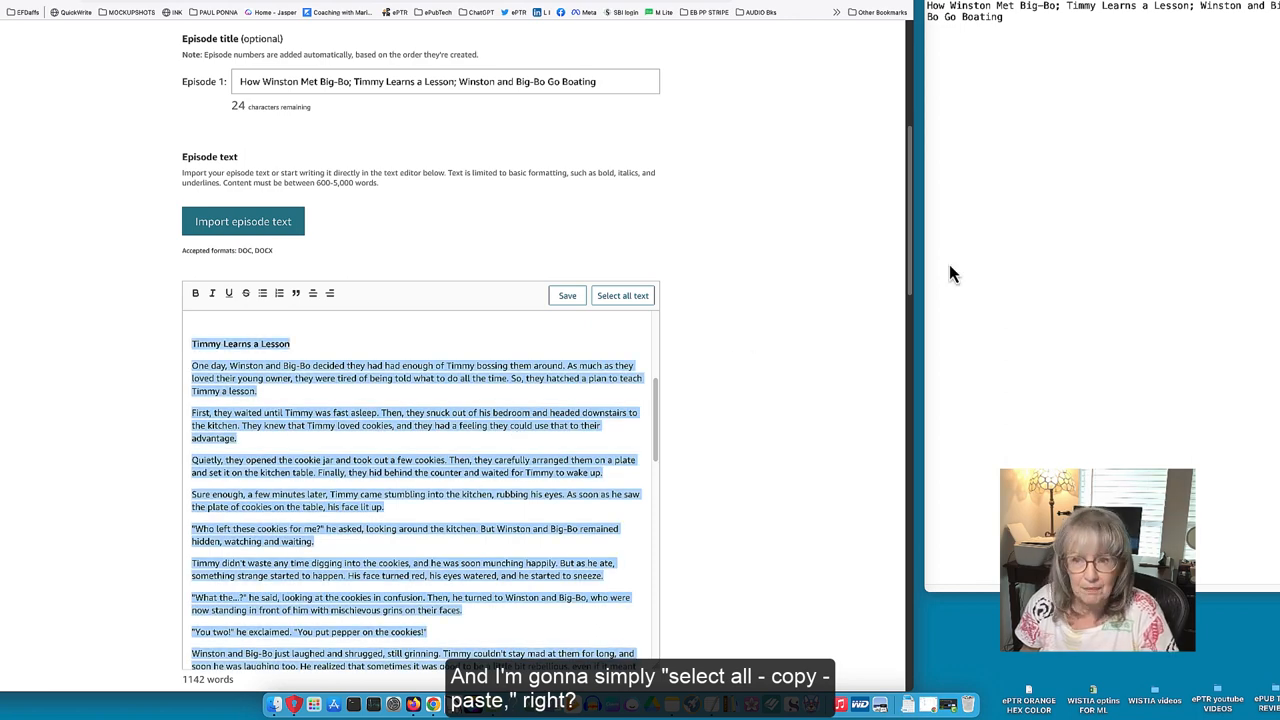
scroll(down, 3)
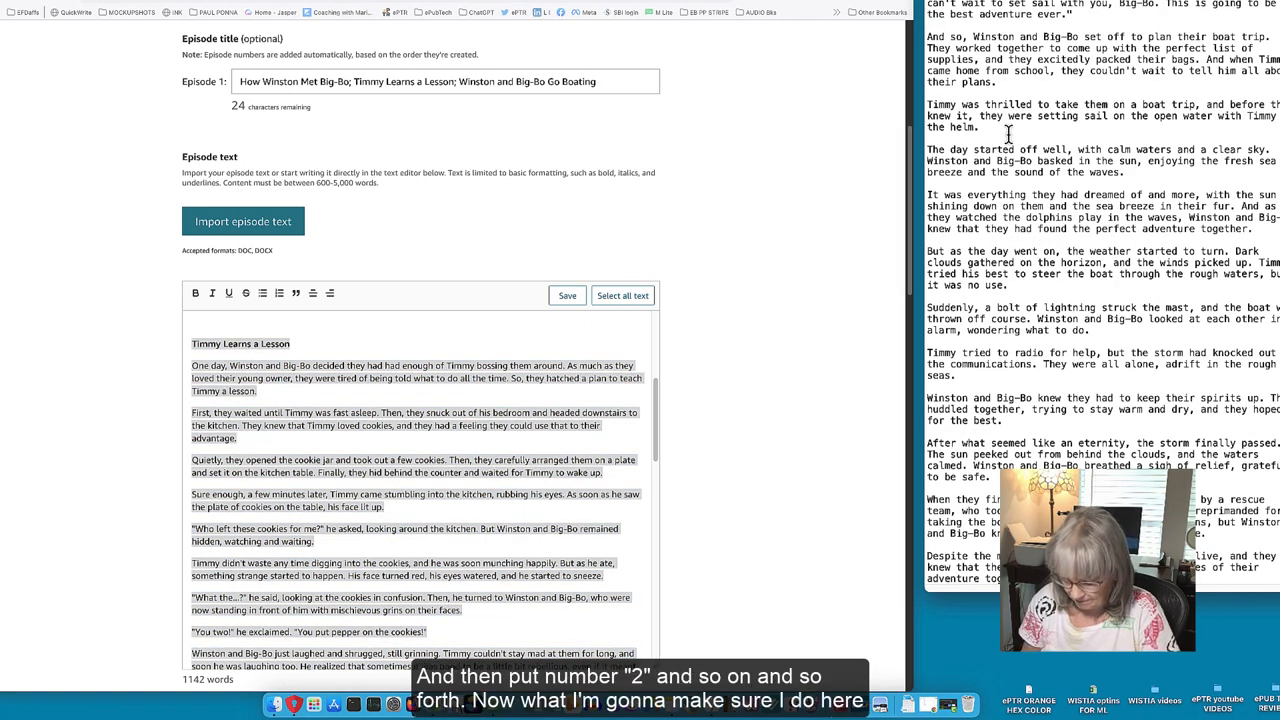
scroll(up, 3)
text(2))
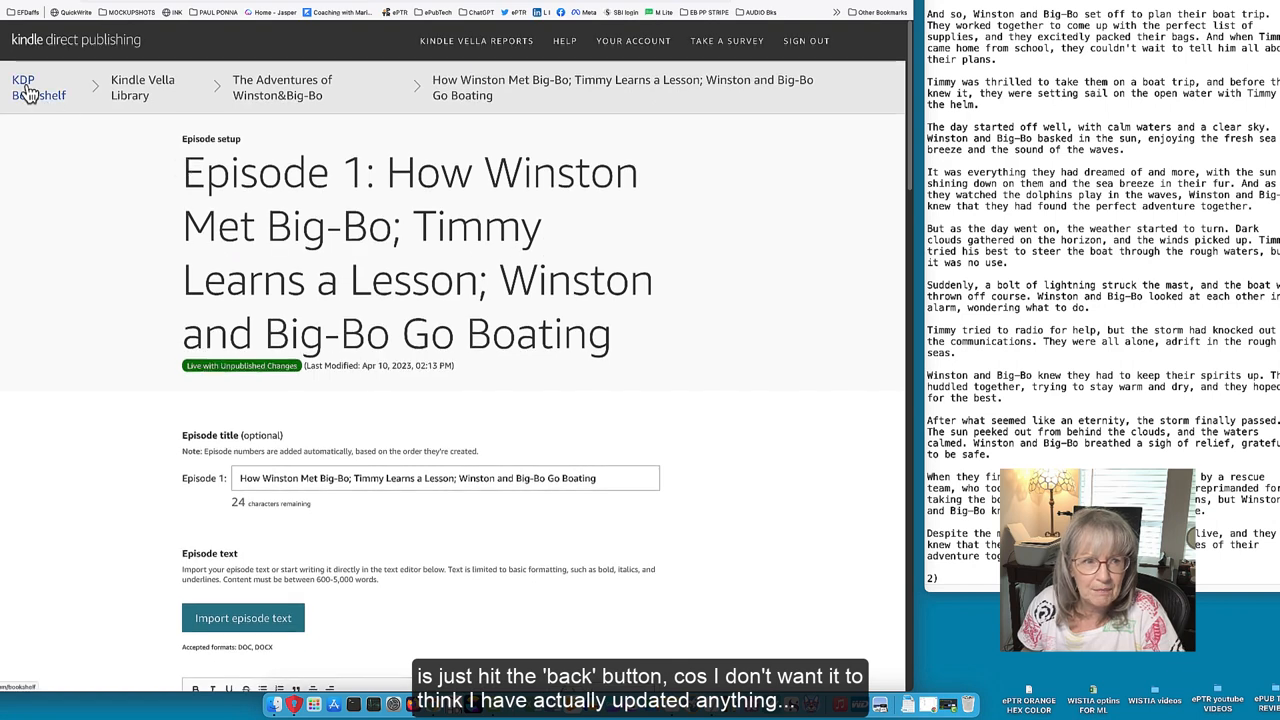
Sort the story's episodes in ascending order and open Episode 2 for editing.
click(24, 87)
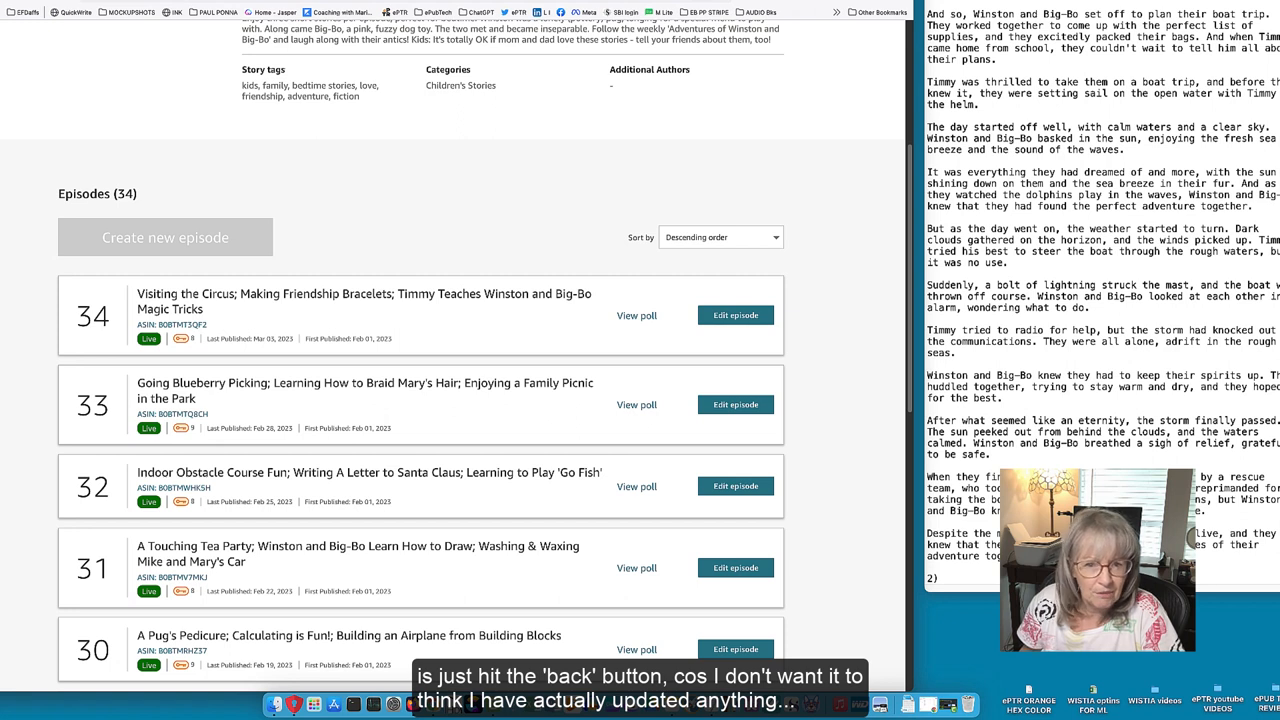
mouse_move(600, 273)
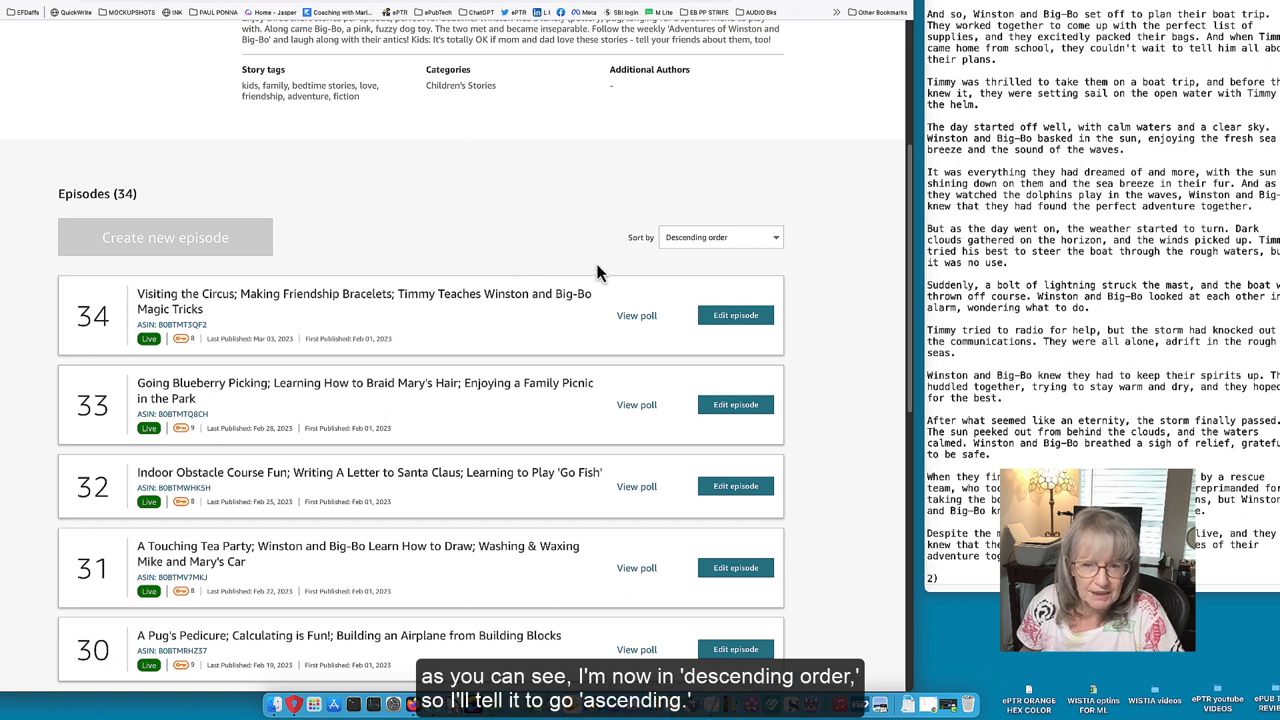
click(720, 237)
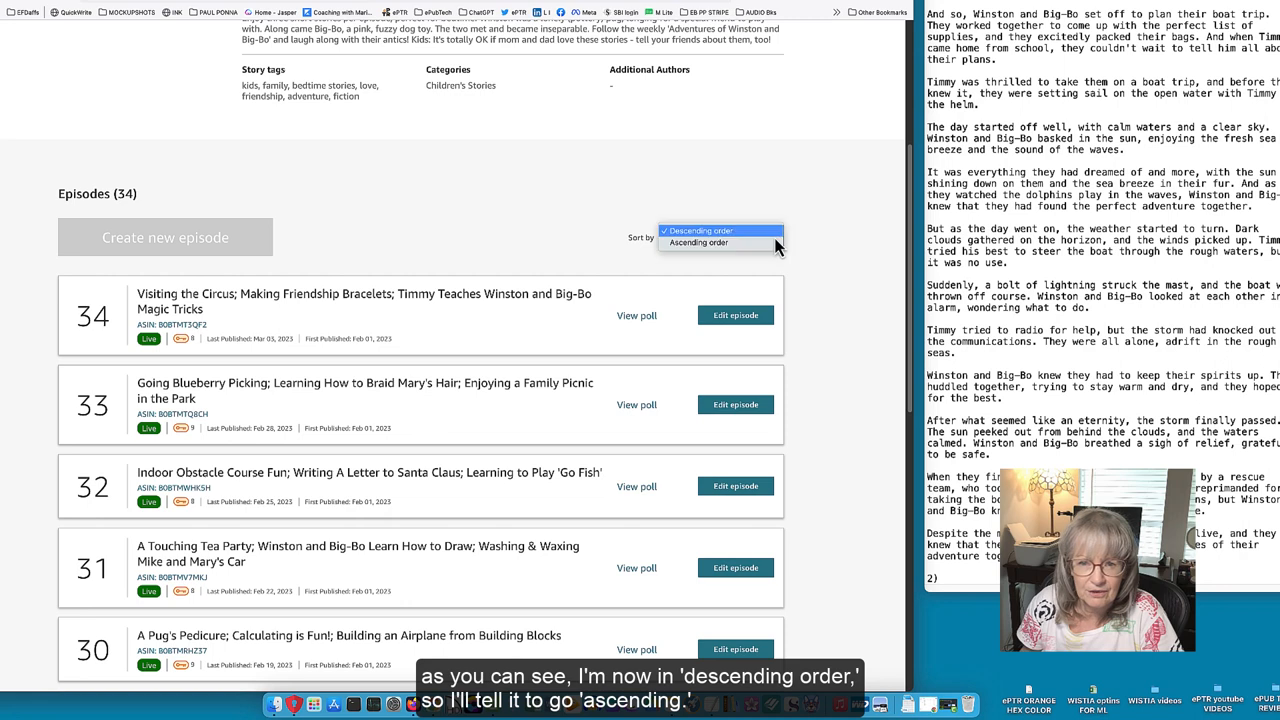
click(697, 242)
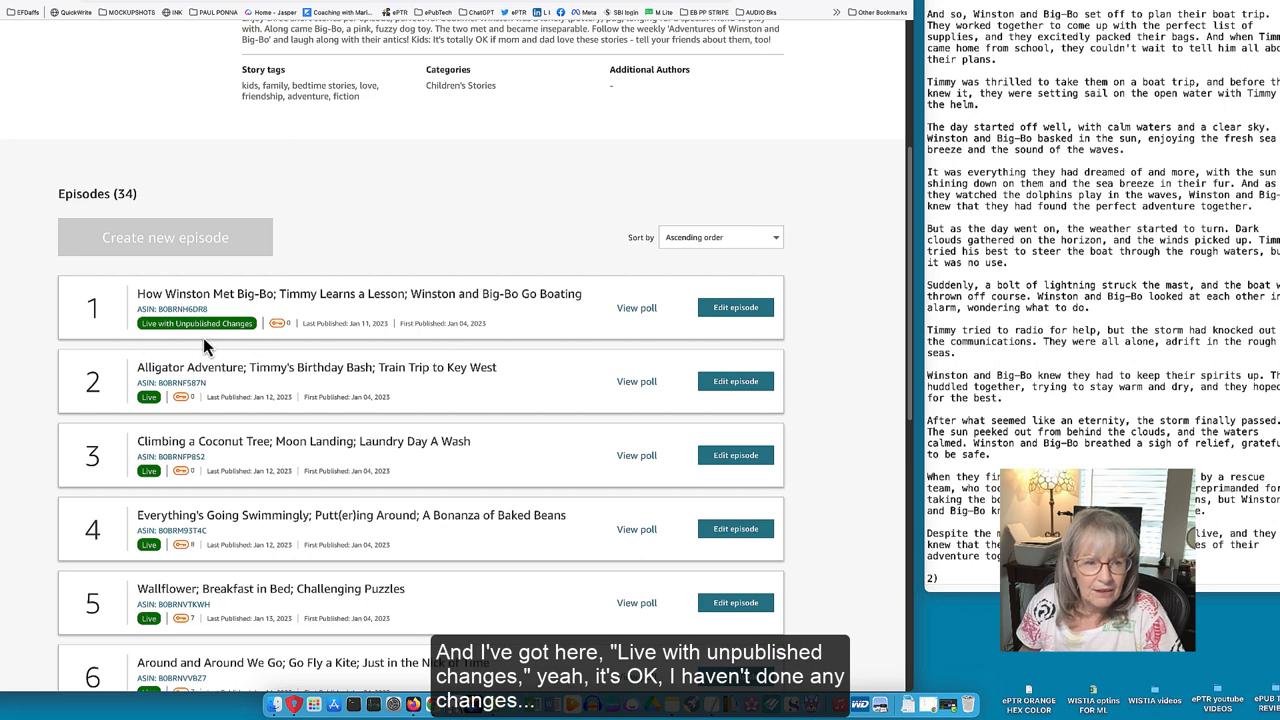
mouse_move(512, 335)
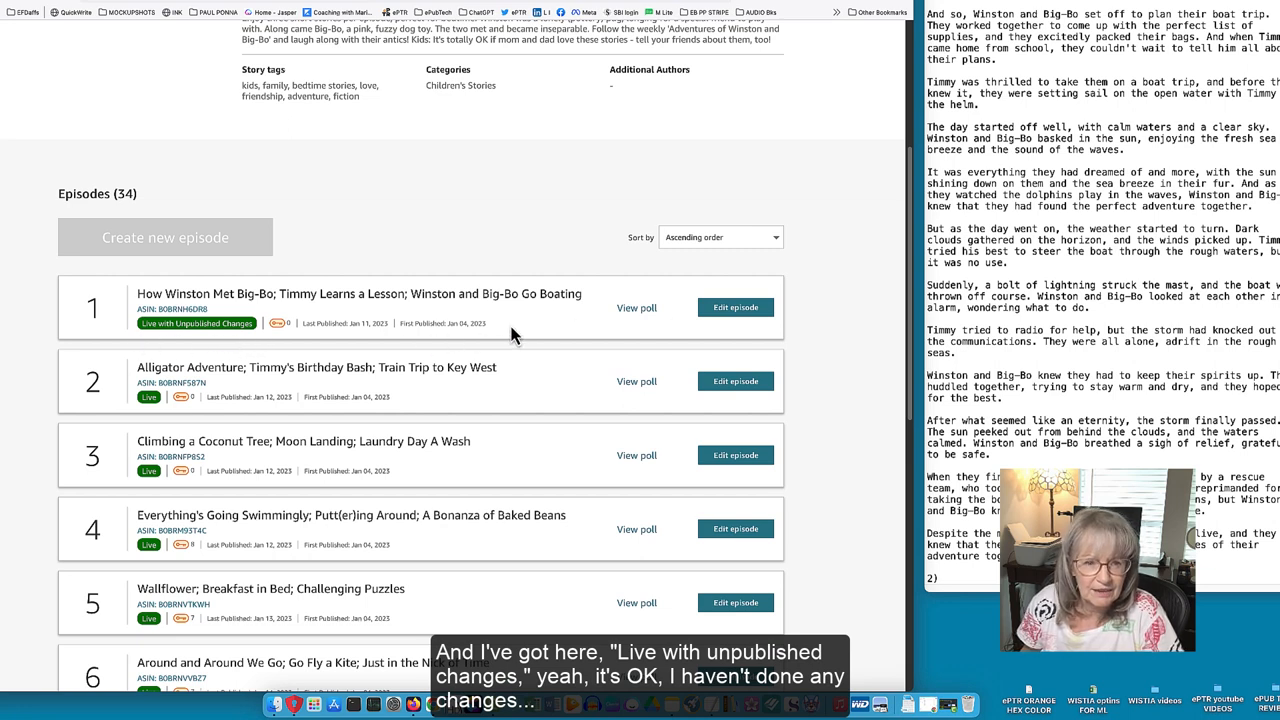
mouse_move(560, 407)
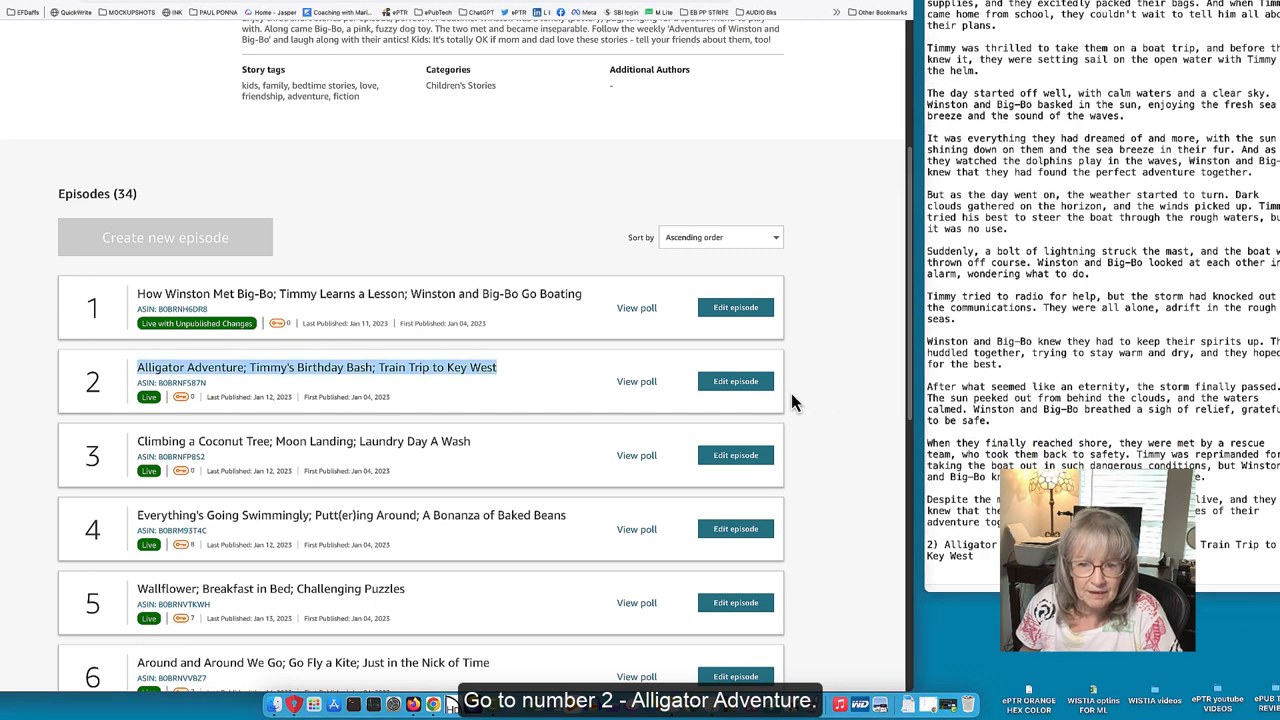
click(735, 381)
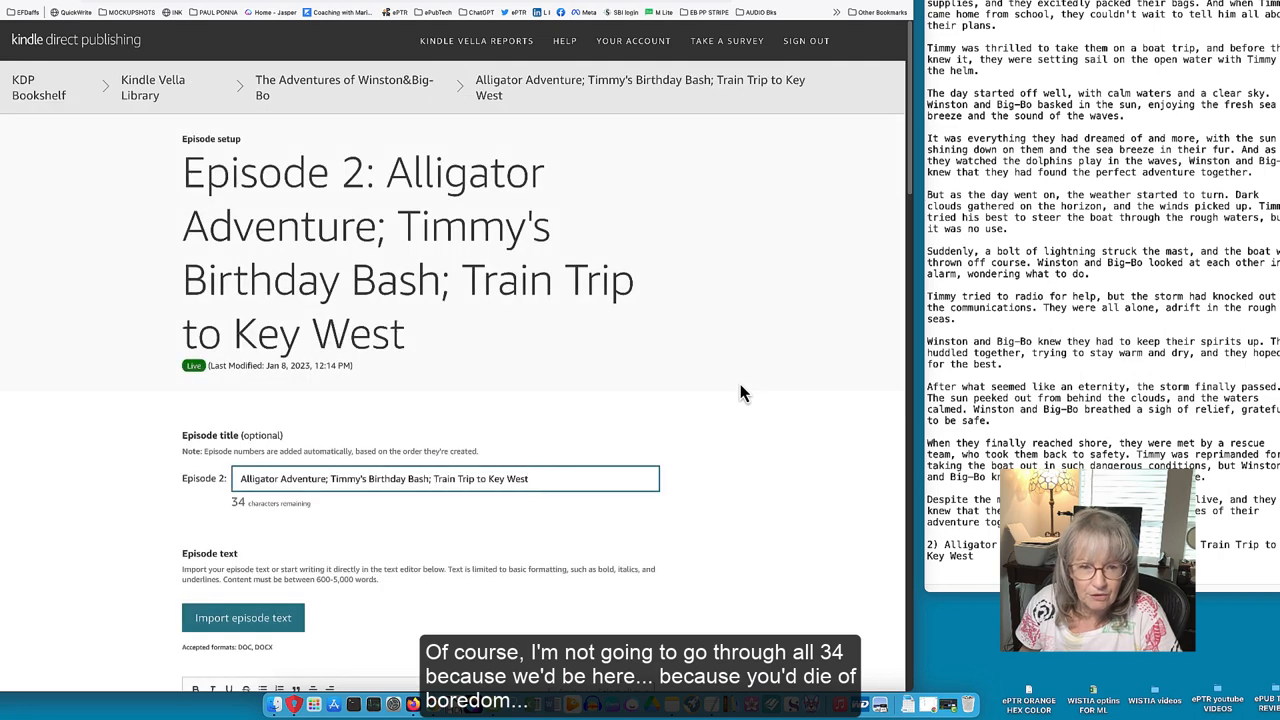
scroll(down, 3)
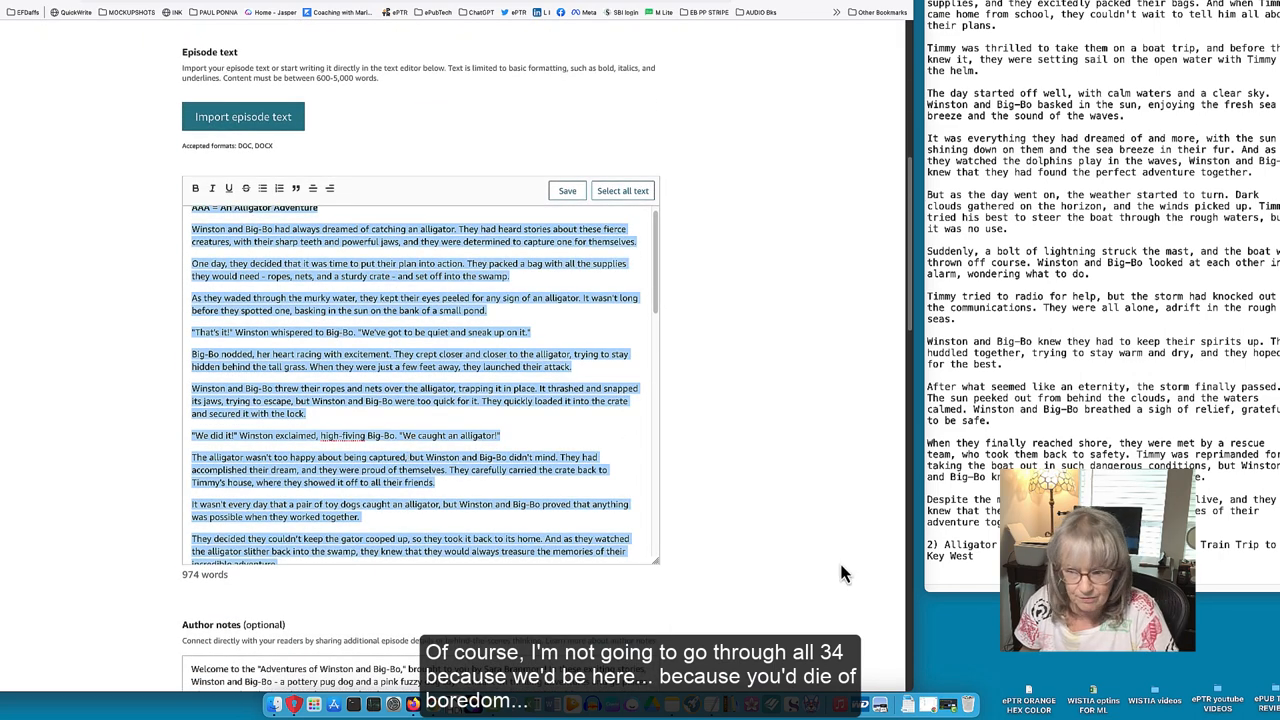
scroll(down, 3)
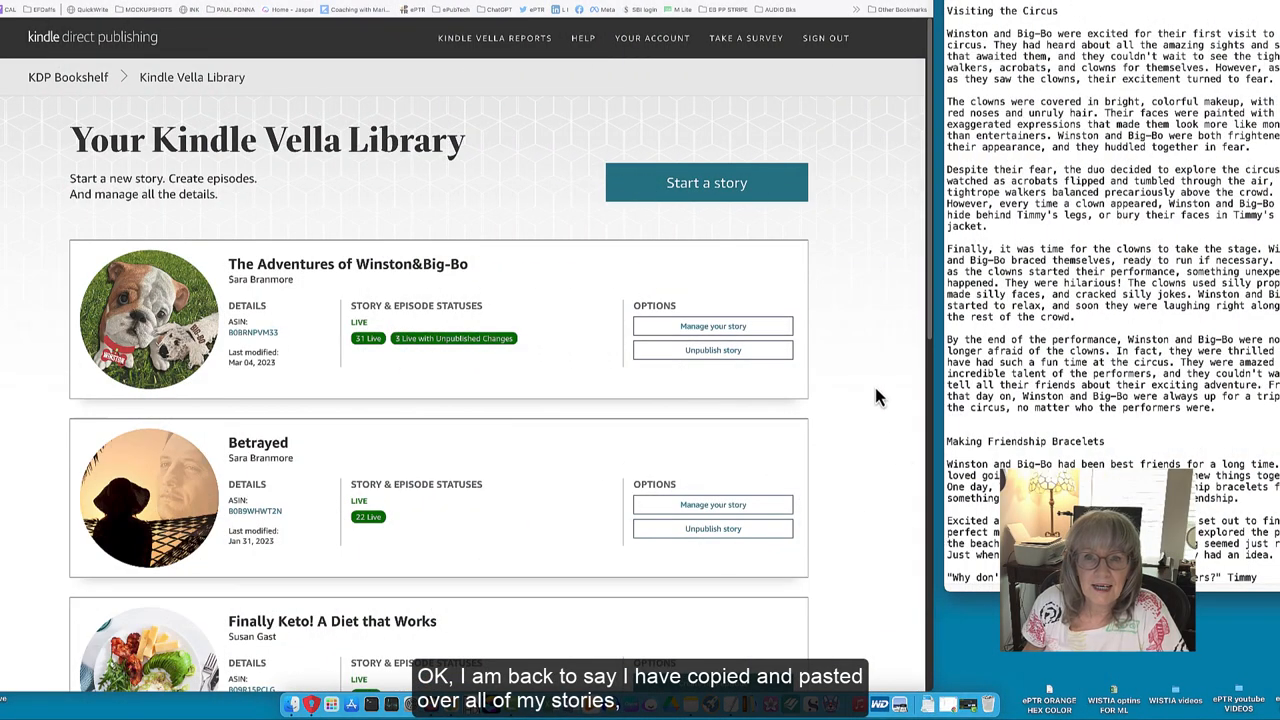
scroll(up, 3)
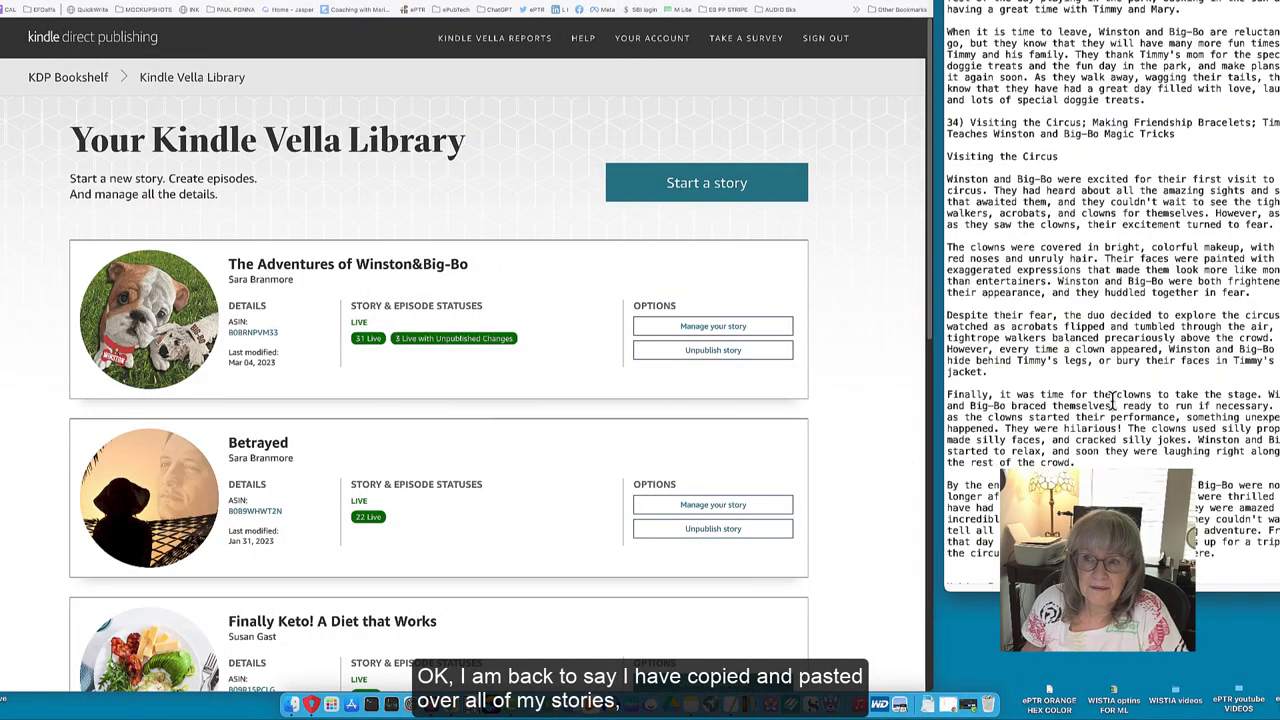
scroll(up, 3)
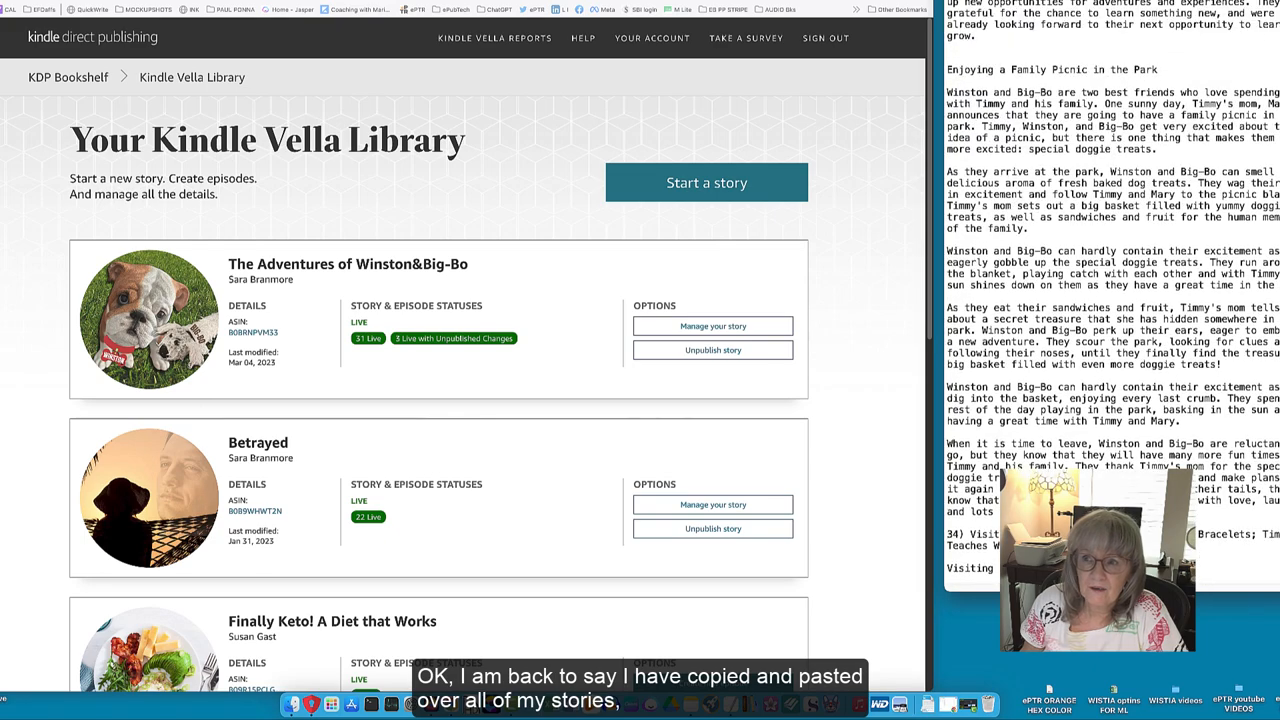
scroll(up, 3)
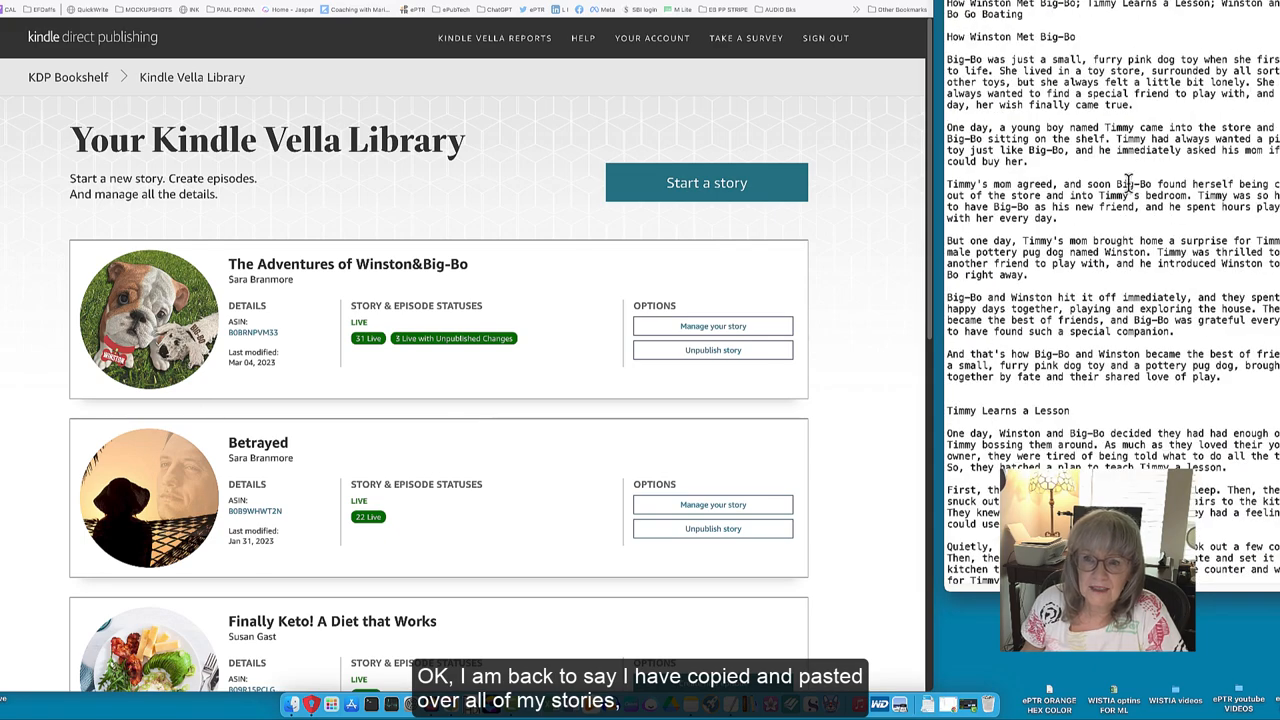
scroll(down, 3)
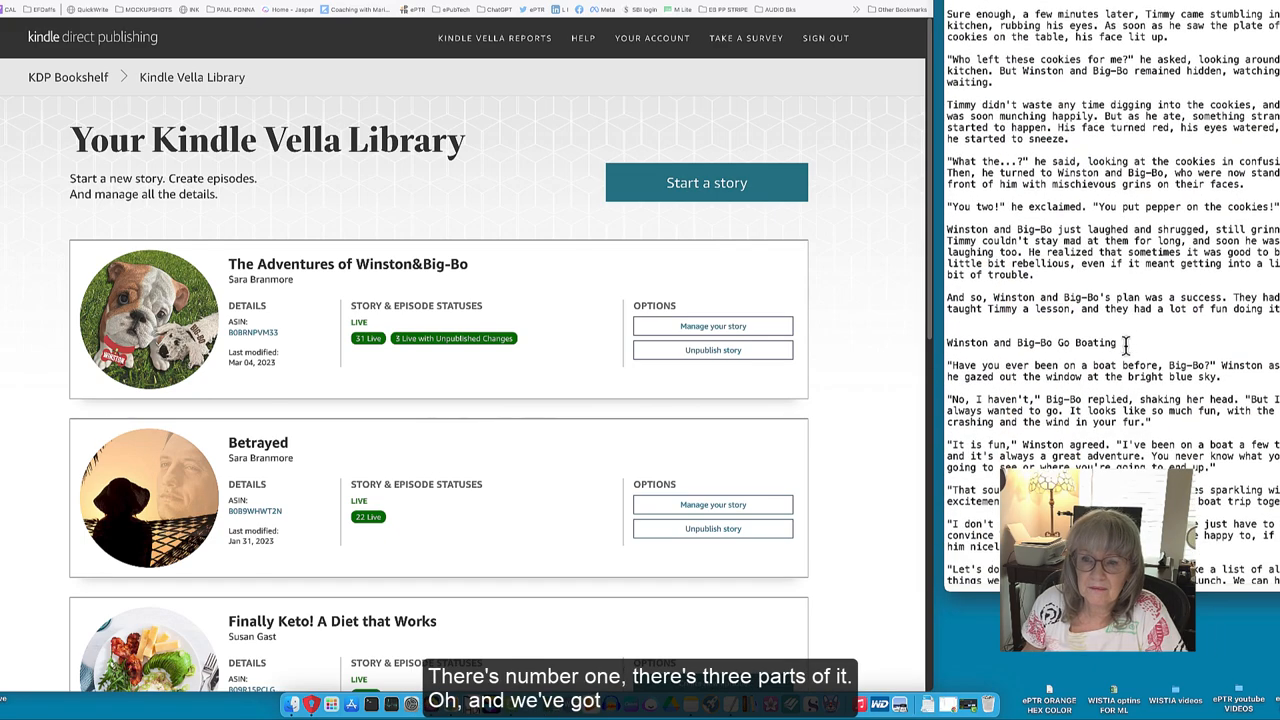
scroll(down, 3)
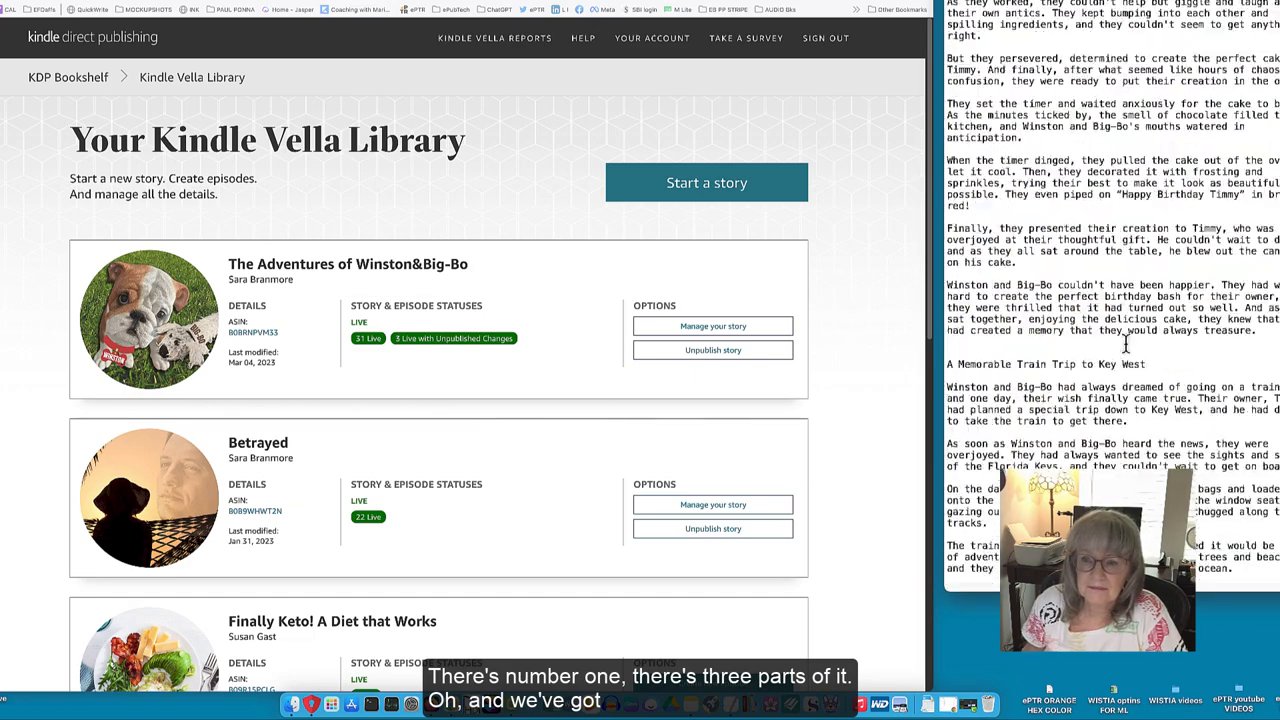
scroll(down, 3)
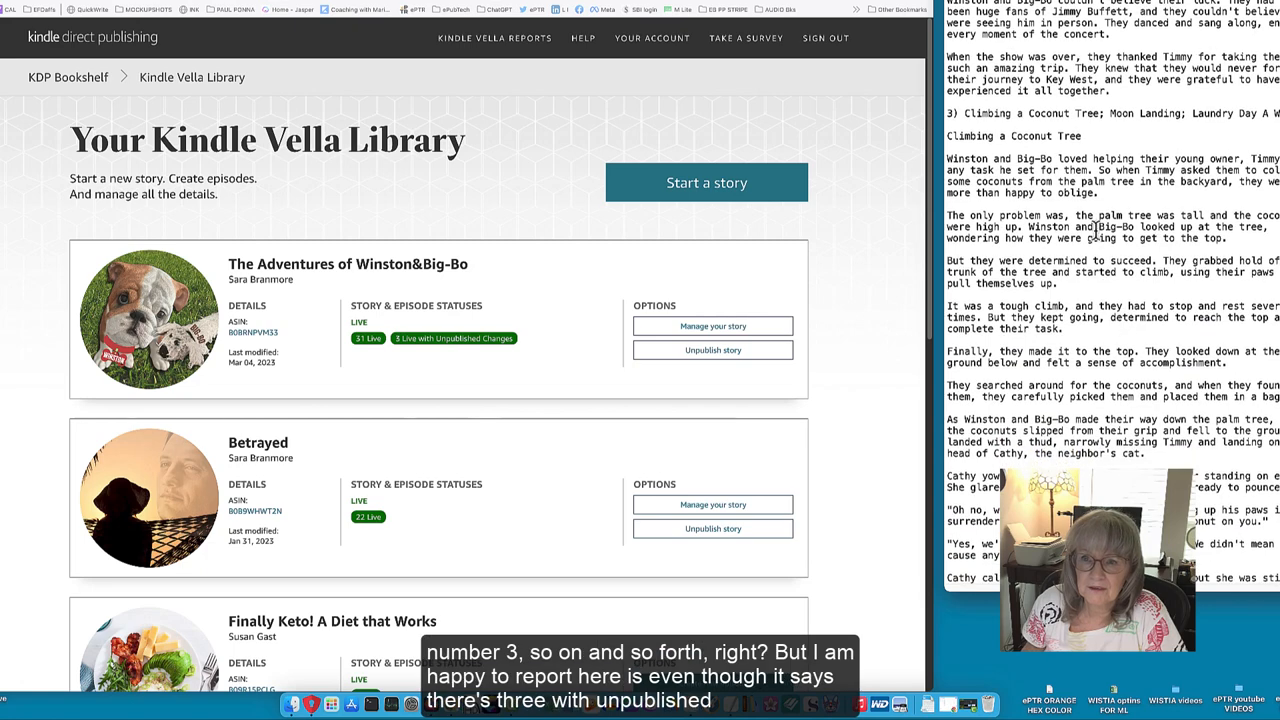
scroll(down, 3)
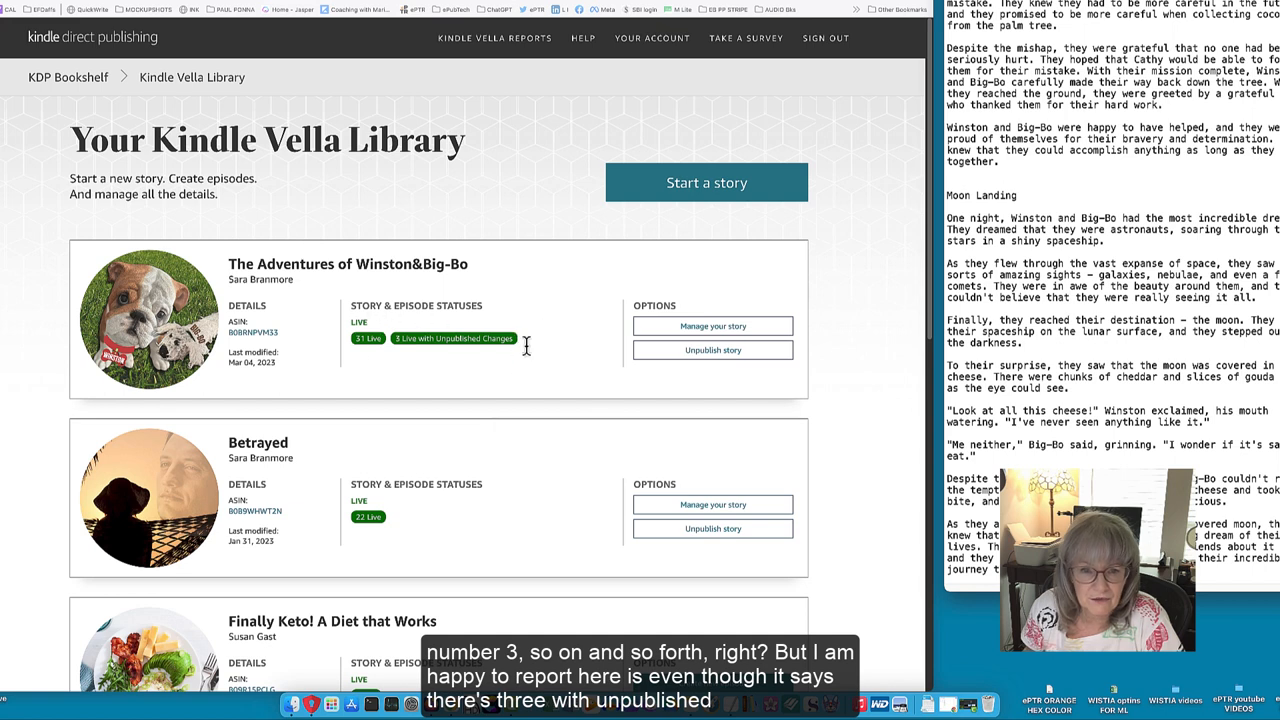
mouse_move(453, 360)
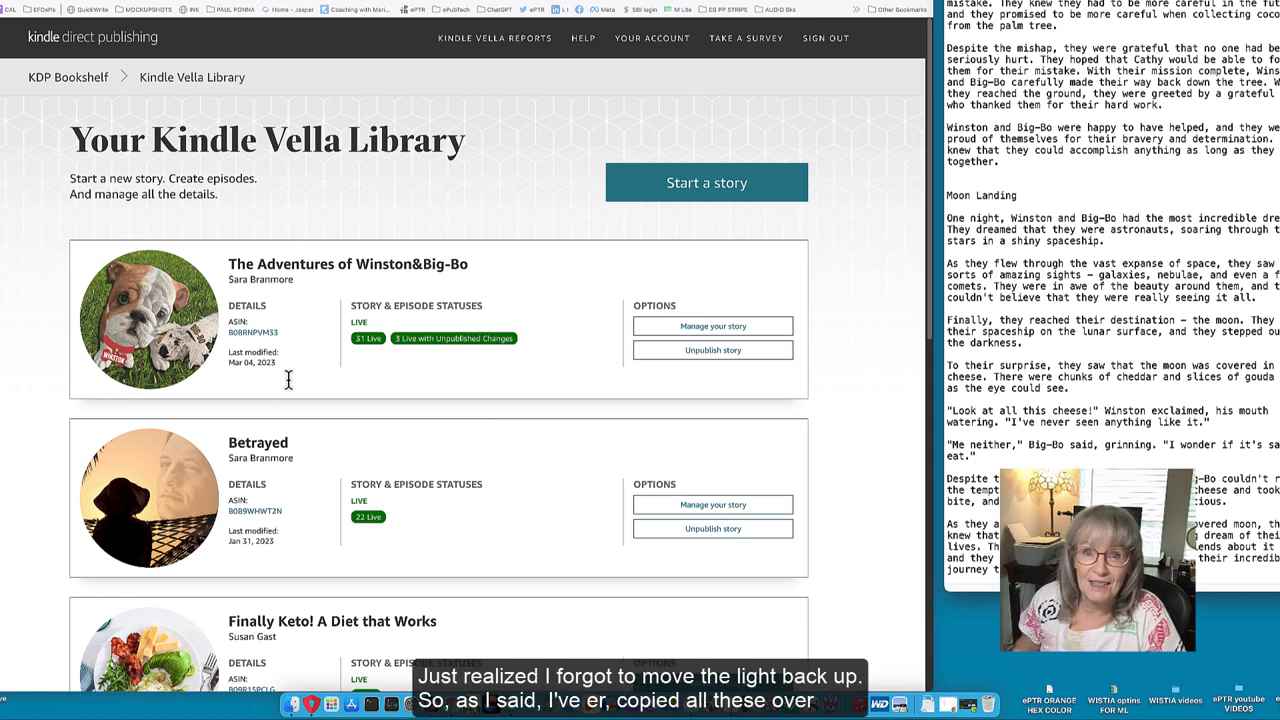
mouse_move(494, 313)
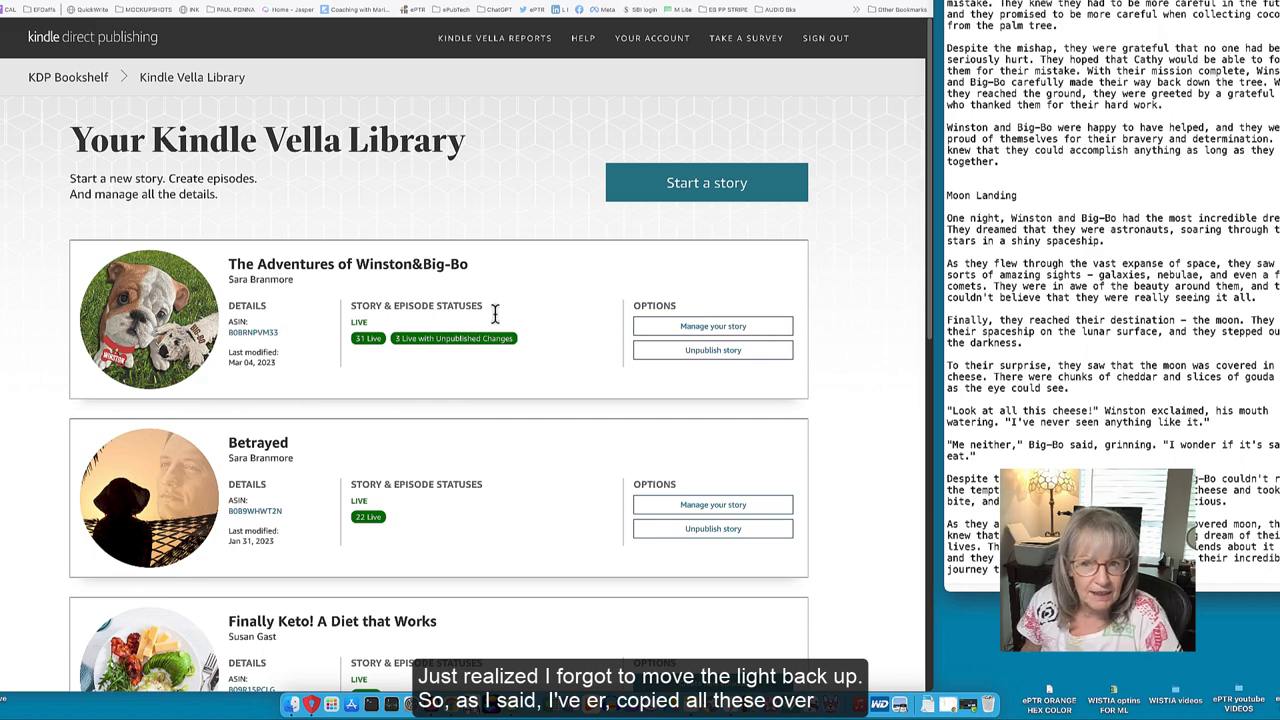
scroll(down, 3)
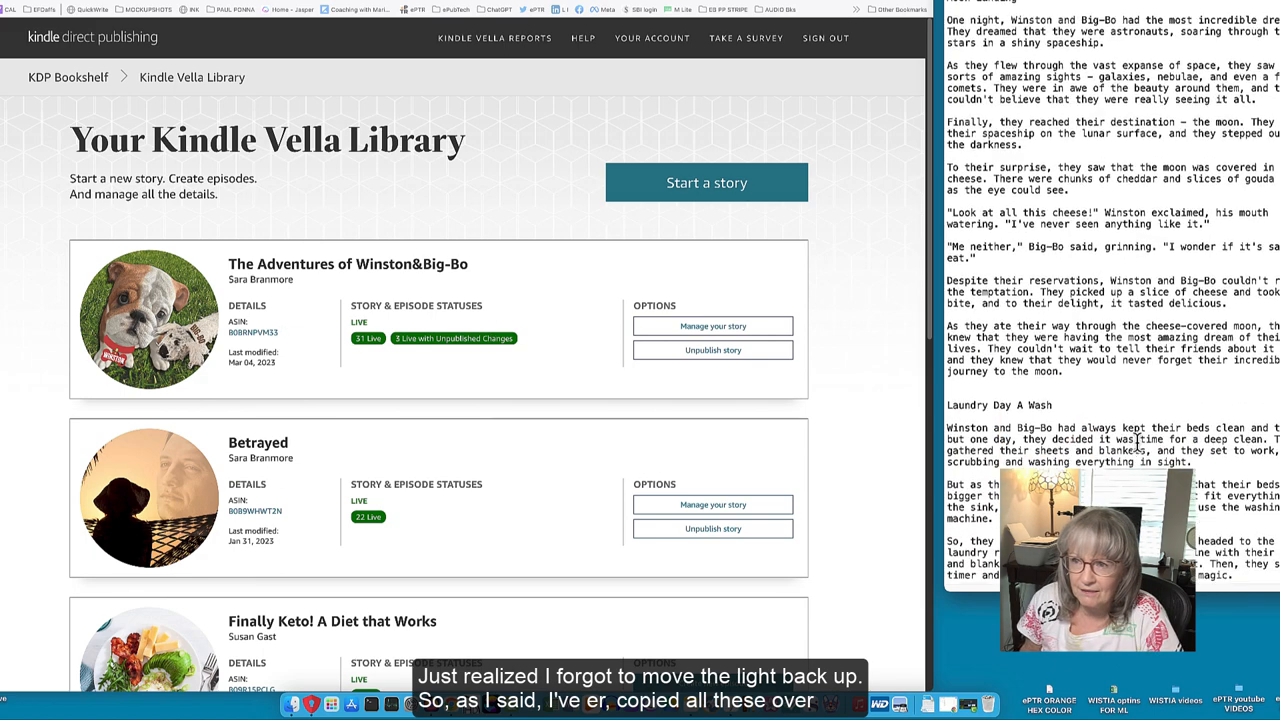
scroll(down, 3)
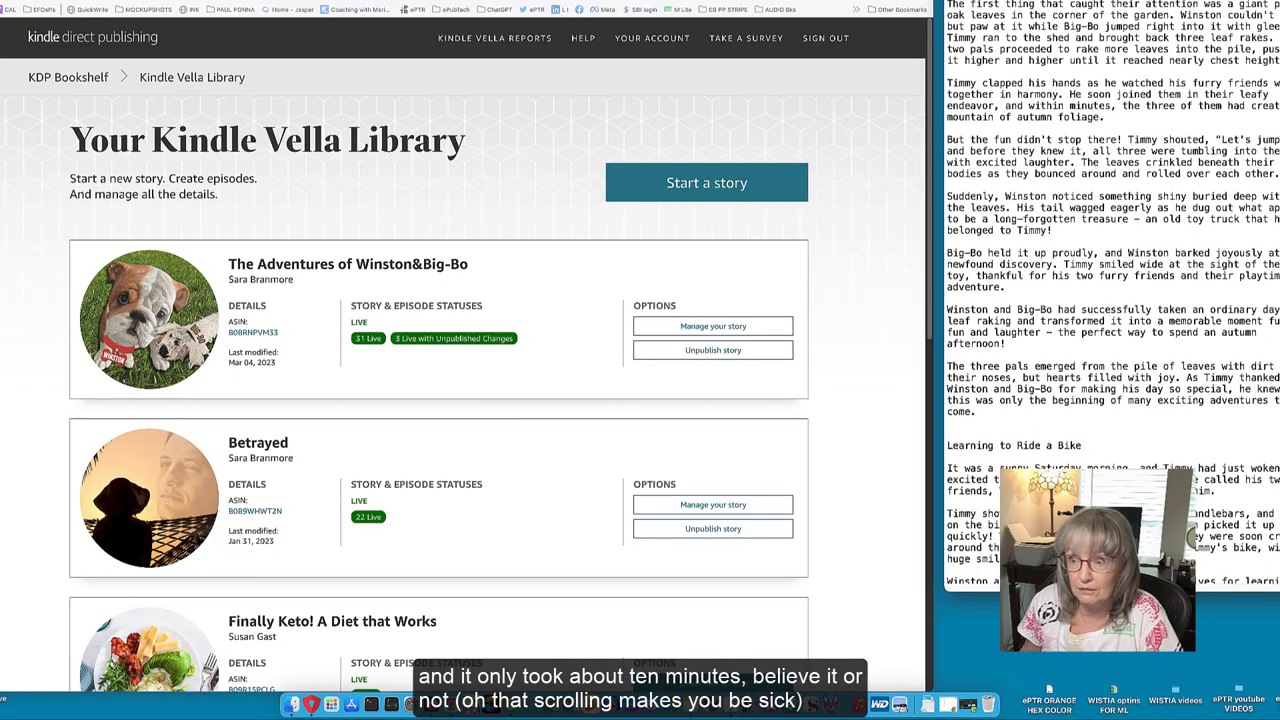
scroll(down, 3)
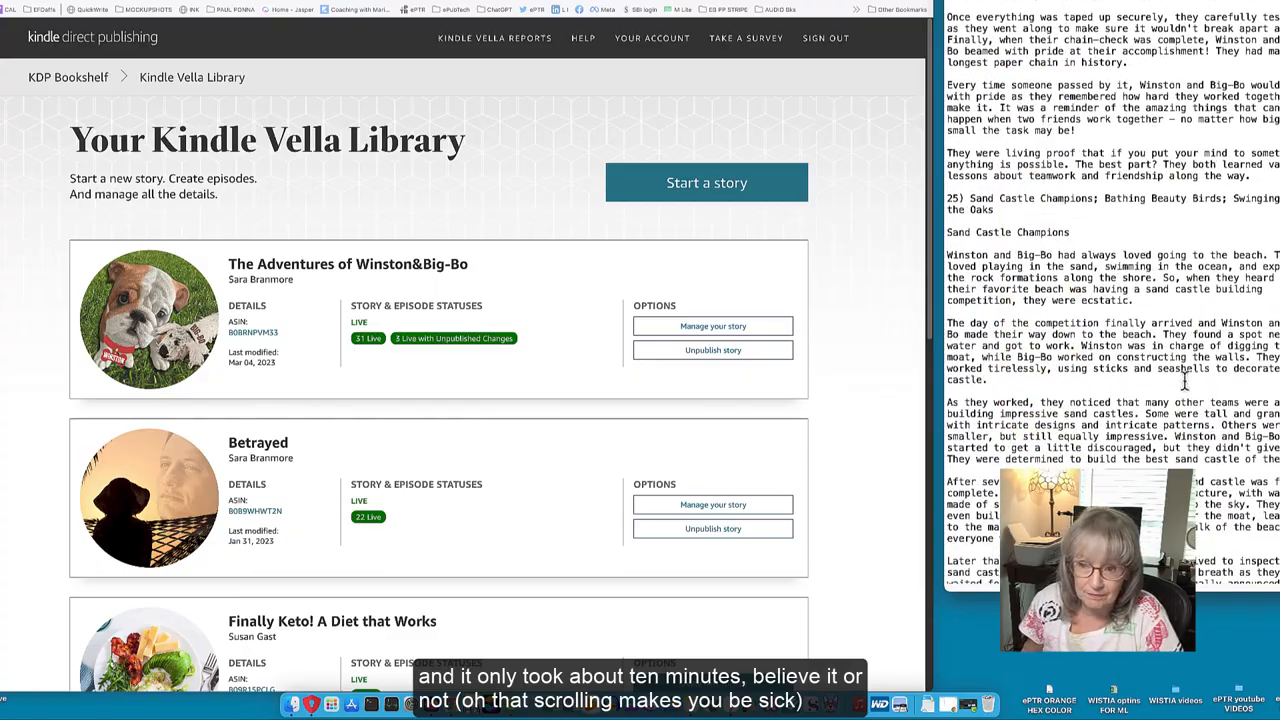
scroll(up, 3)
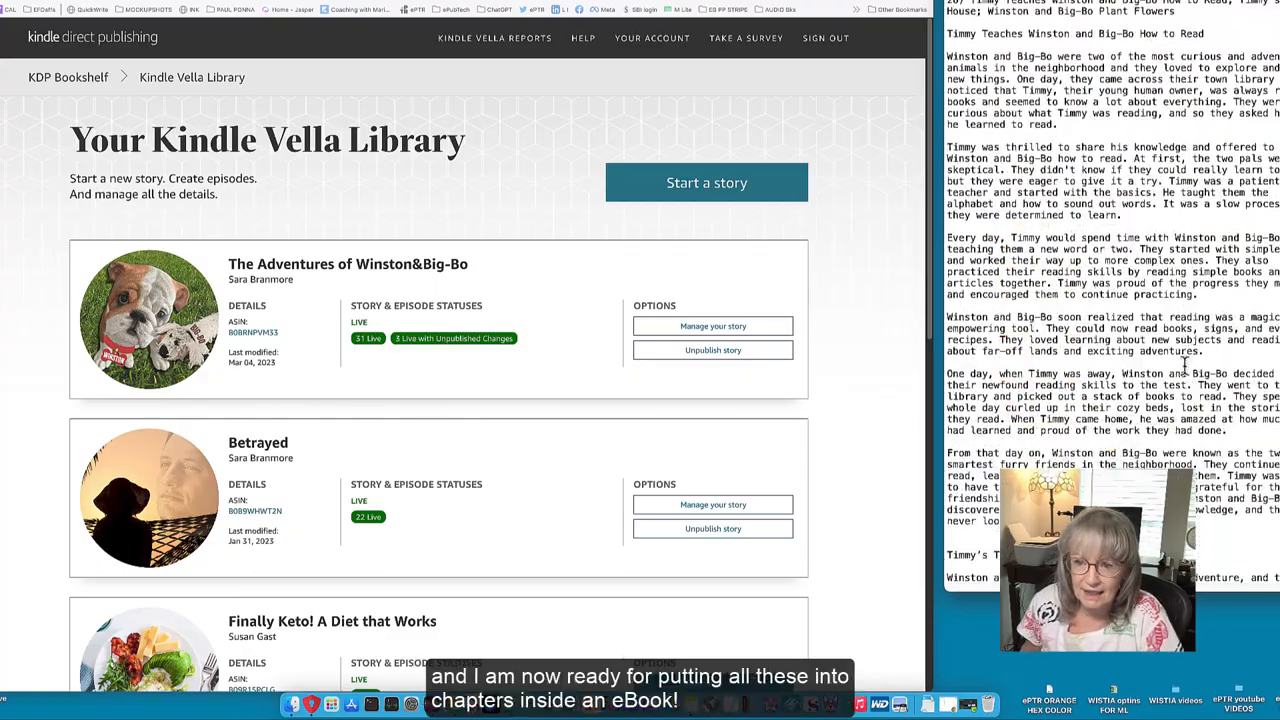
scroll(down, 3)
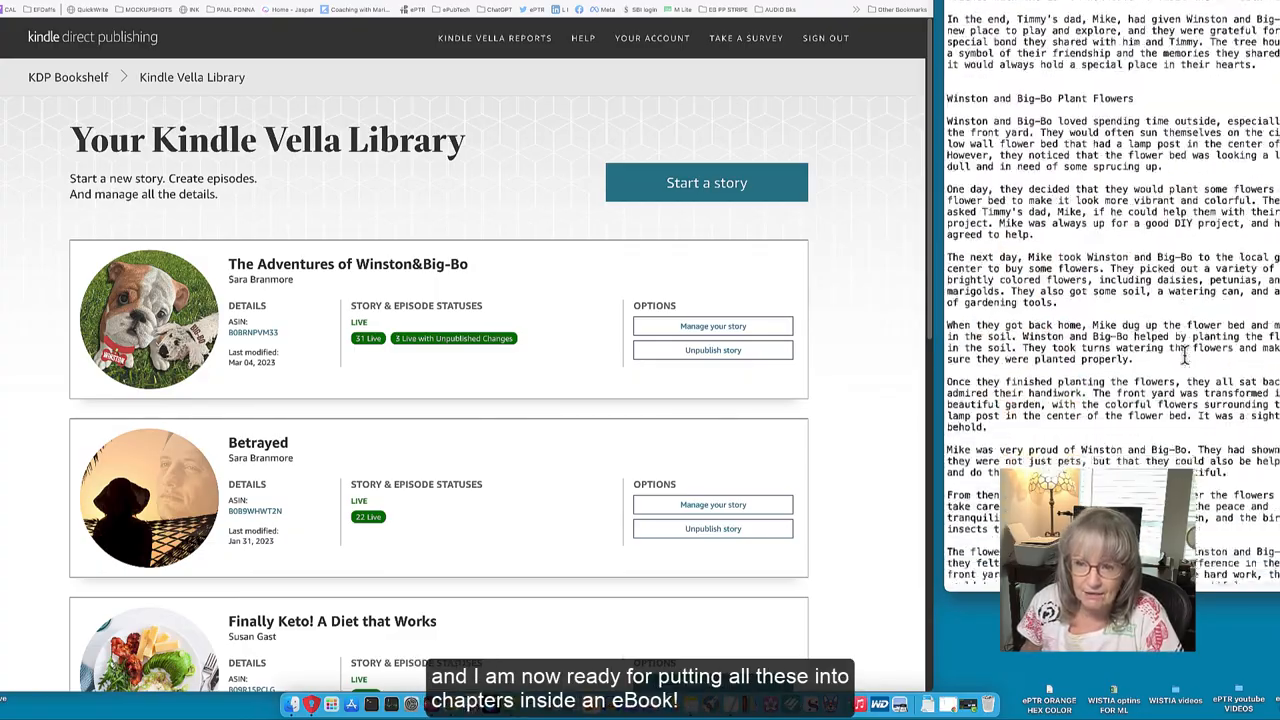
scroll(down, 3)
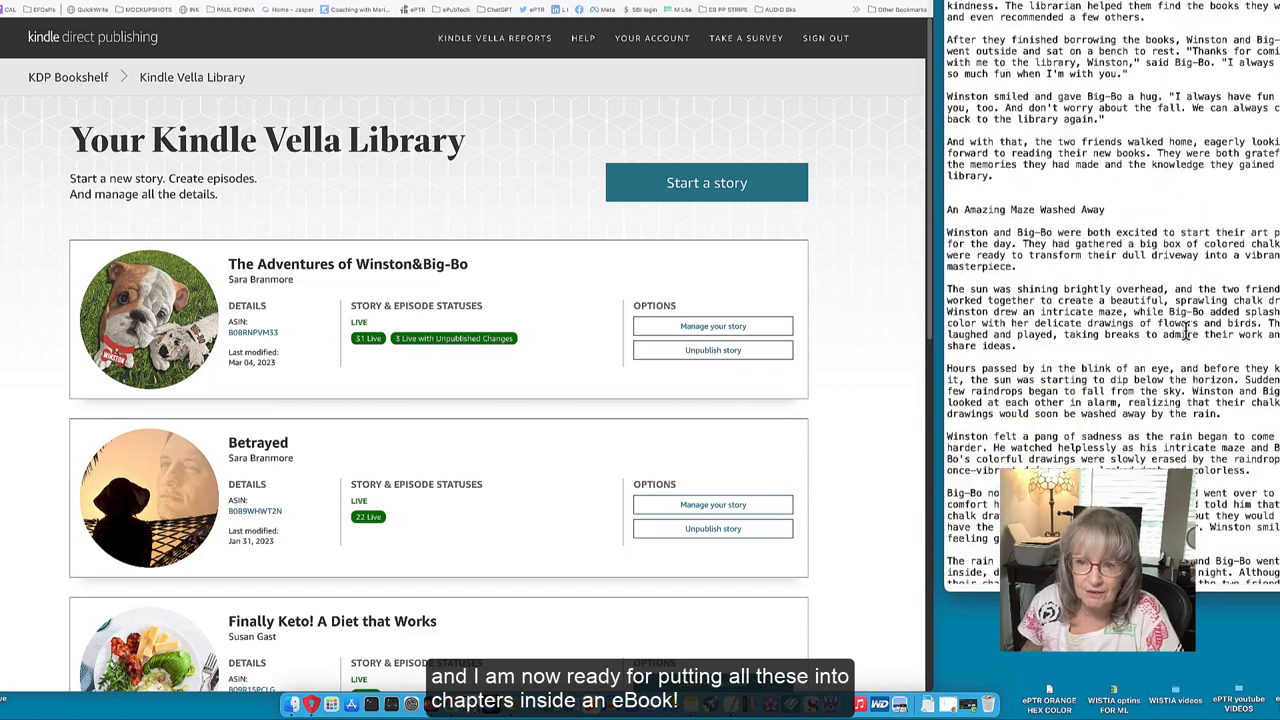
scroll(down, 3)
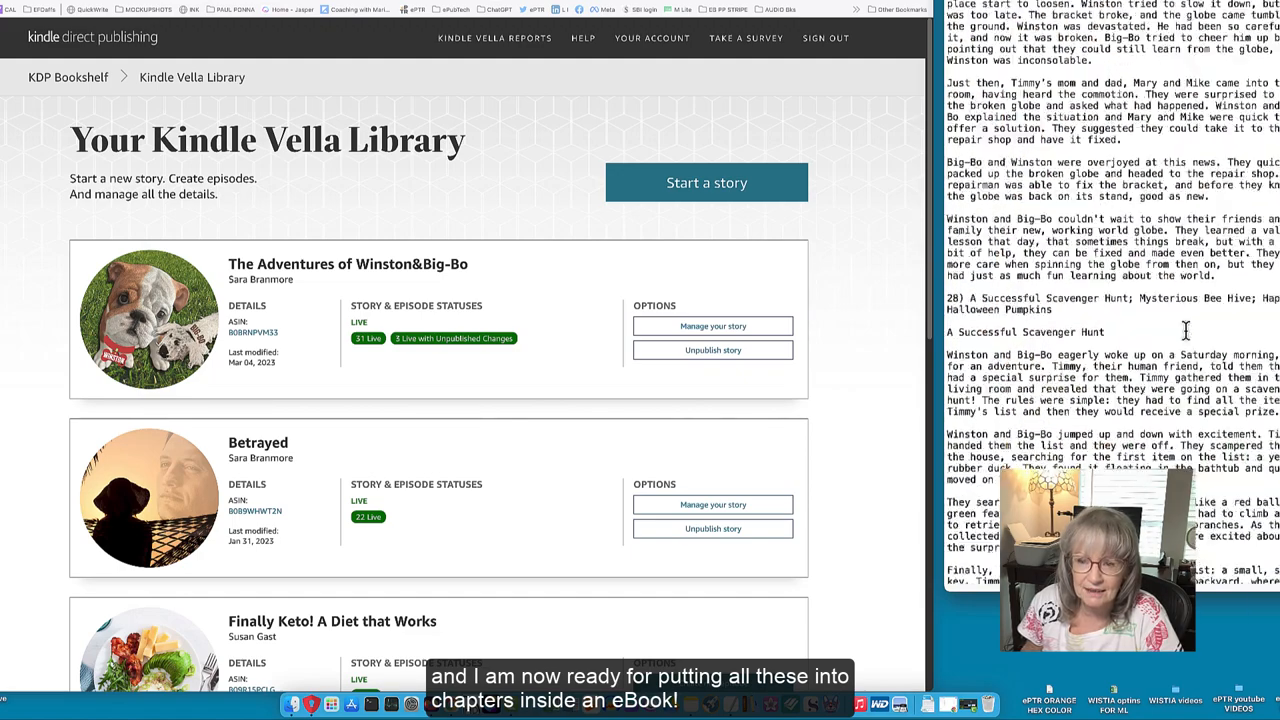
scroll(down, 3)
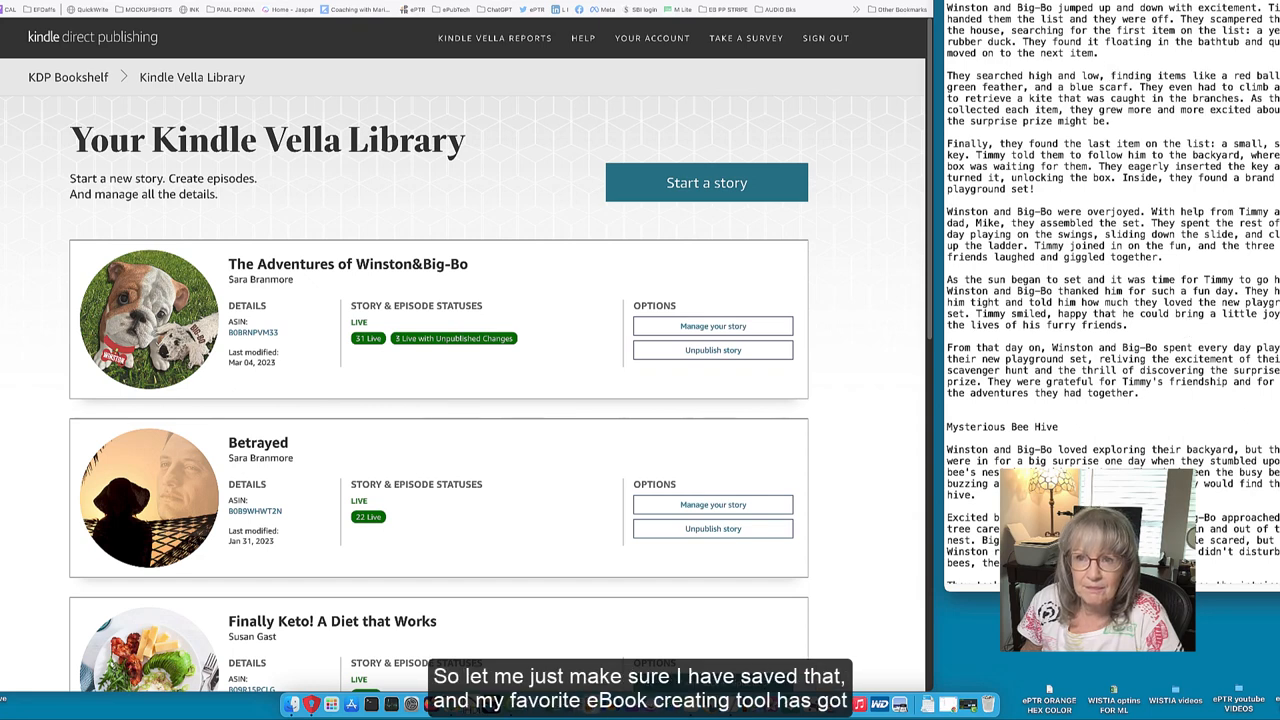
mouse_move(1178, 424)
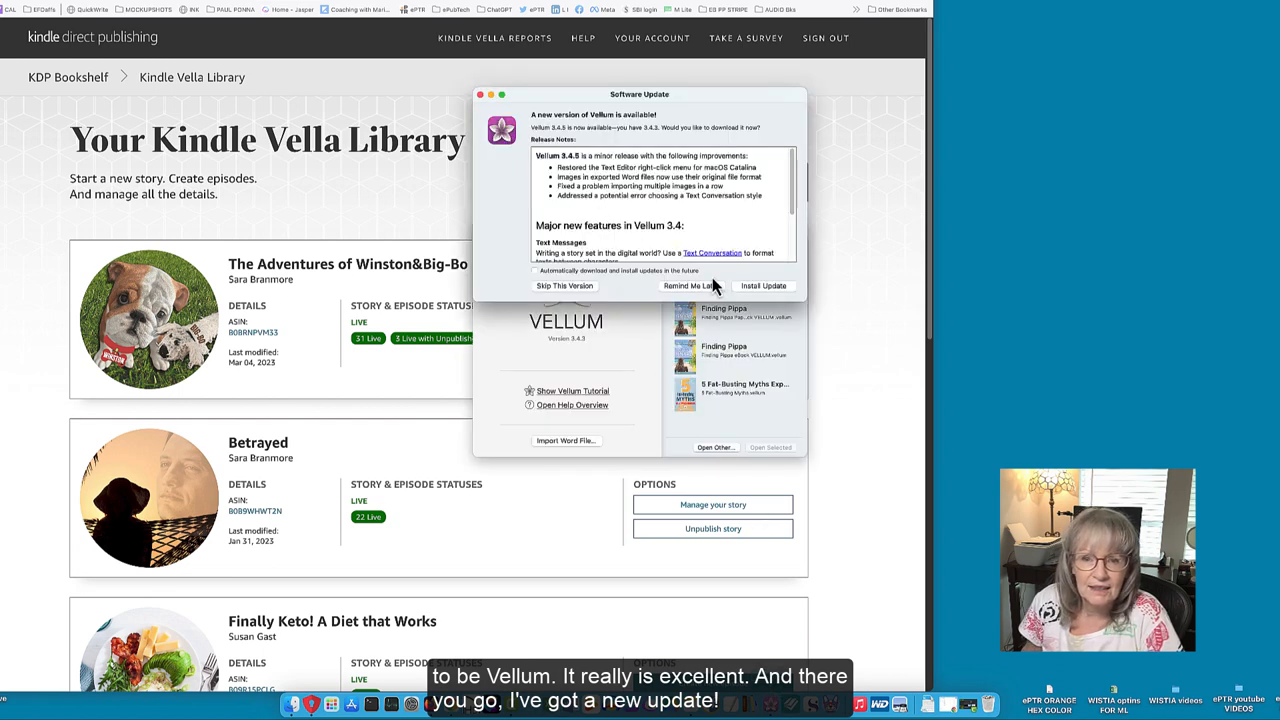
Install the available Vellum update from the Software Update dialog.
click(763, 285)
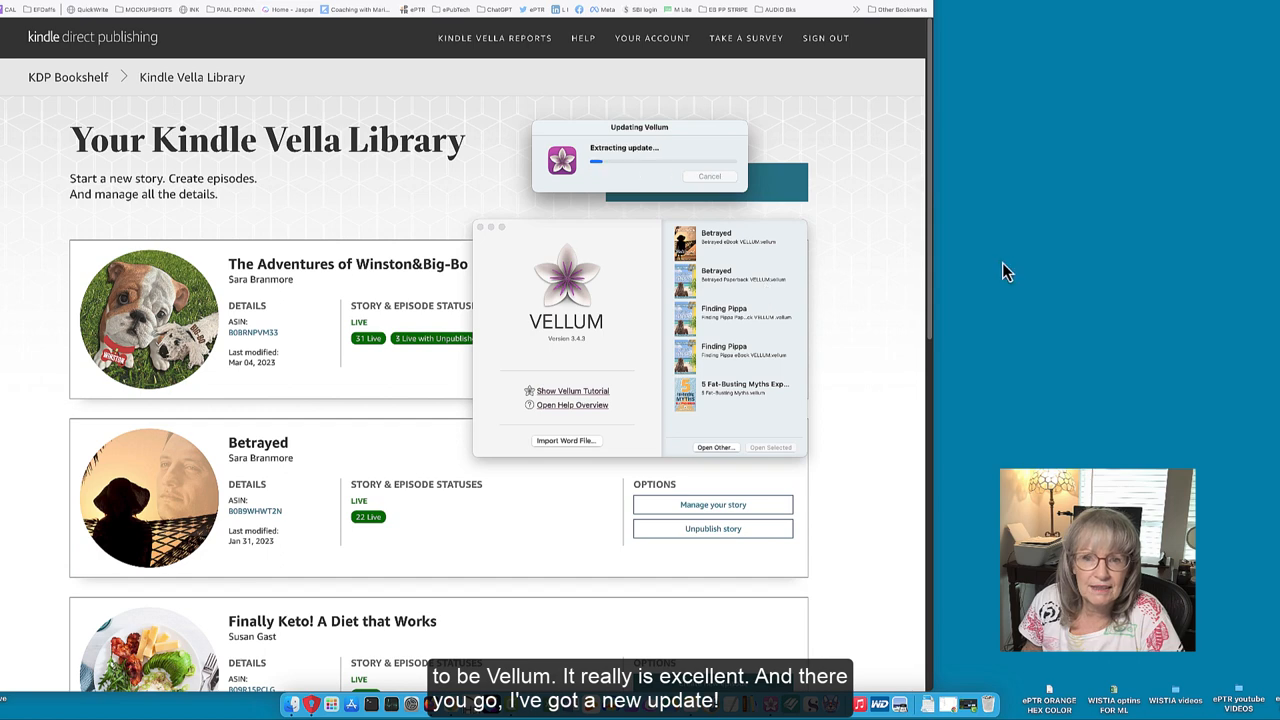
mouse_move(1032, 281)
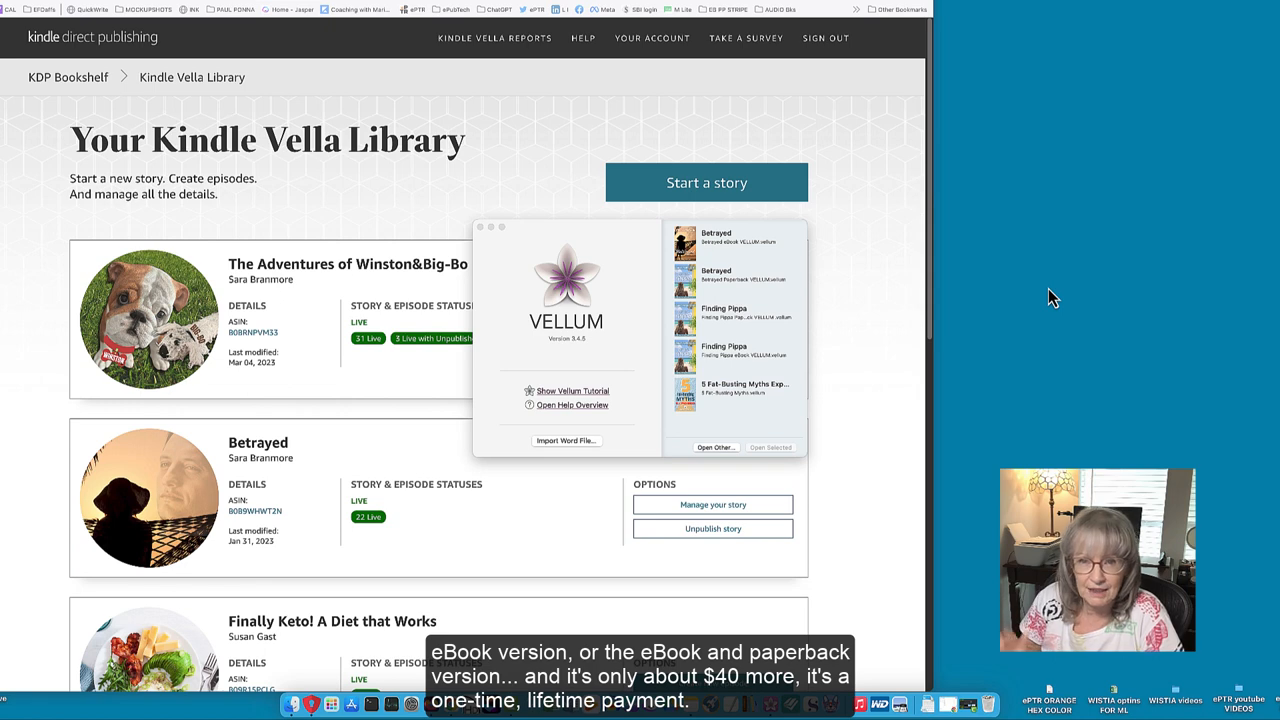
mouse_move(865, 197)
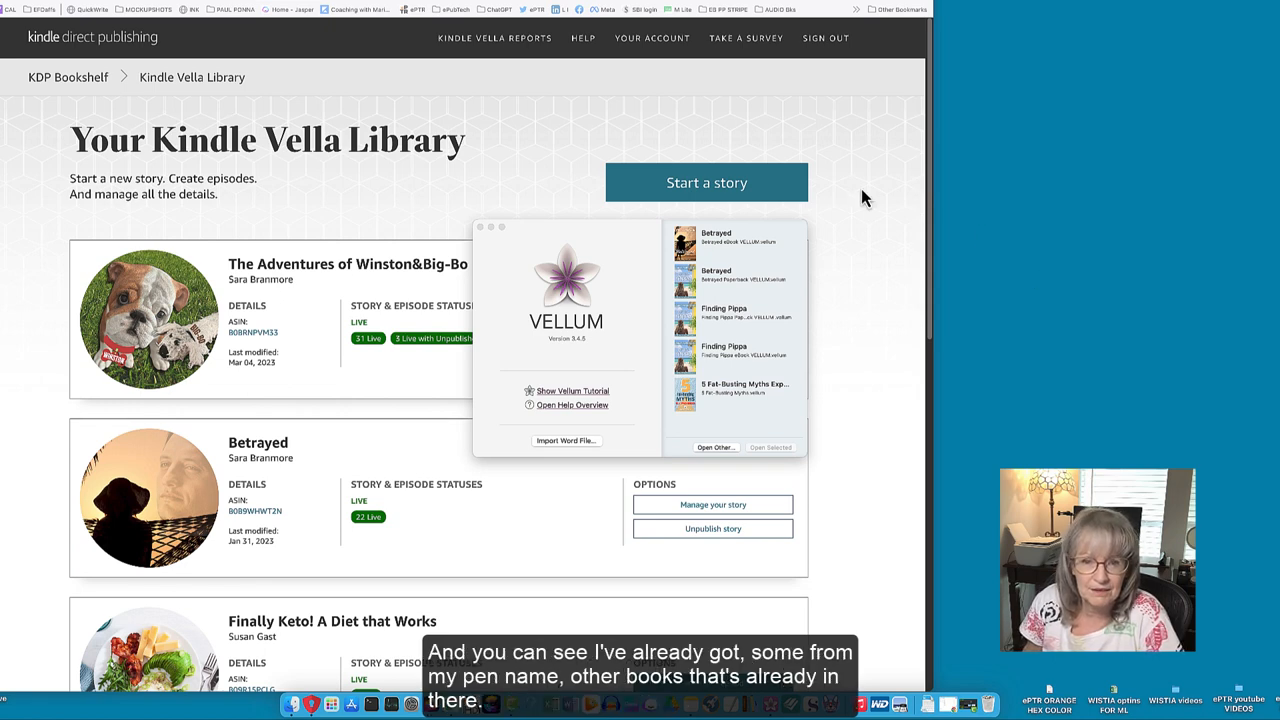
mouse_move(738, 310)
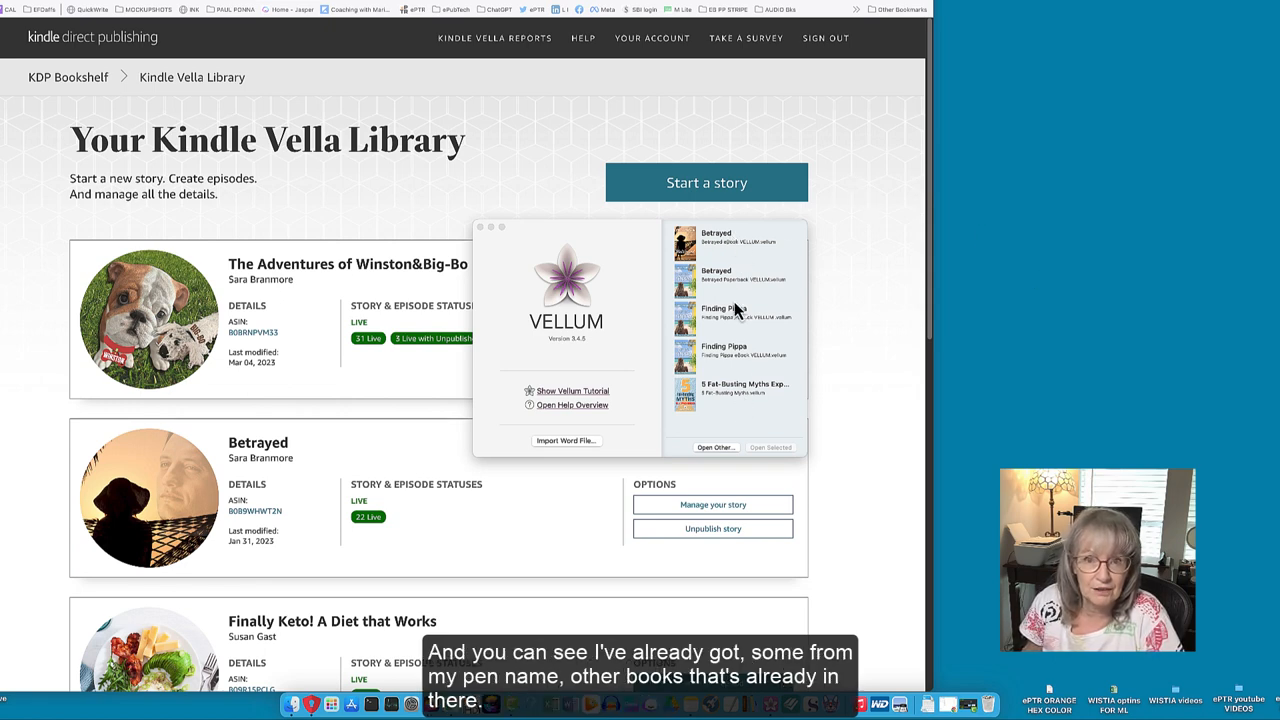
mouse_move(735, 265)
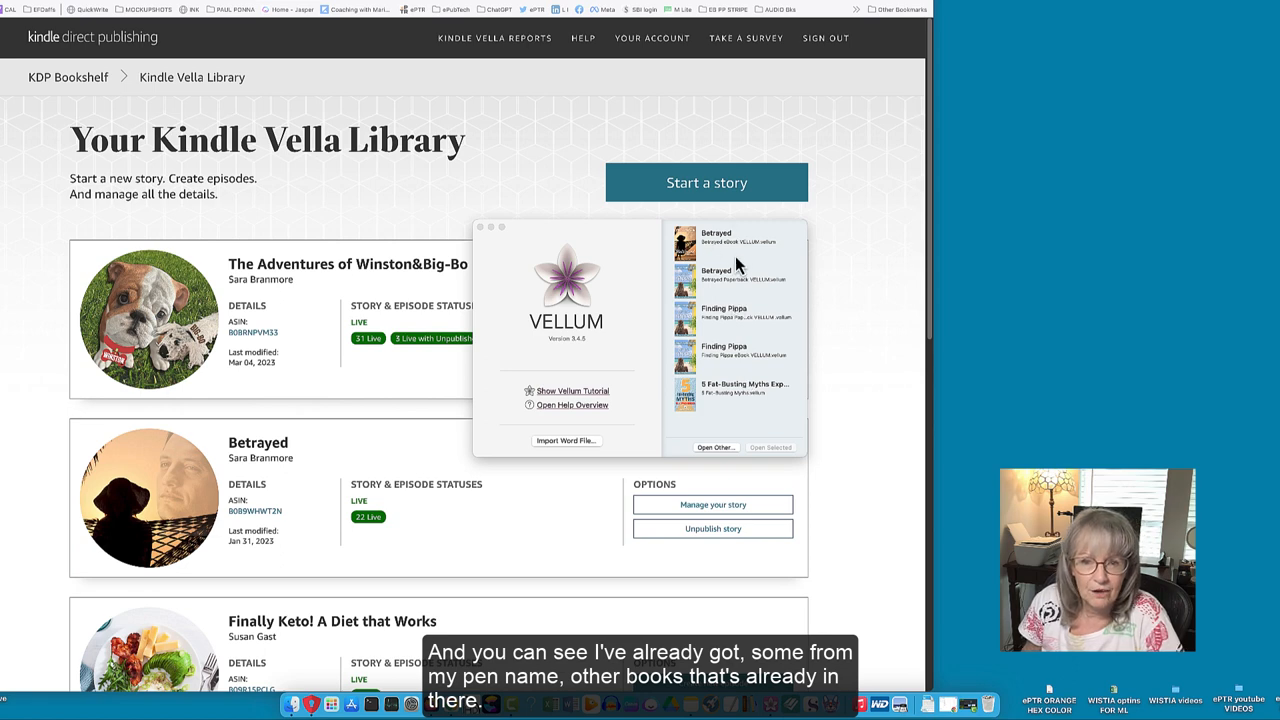
mouse_move(720, 390)
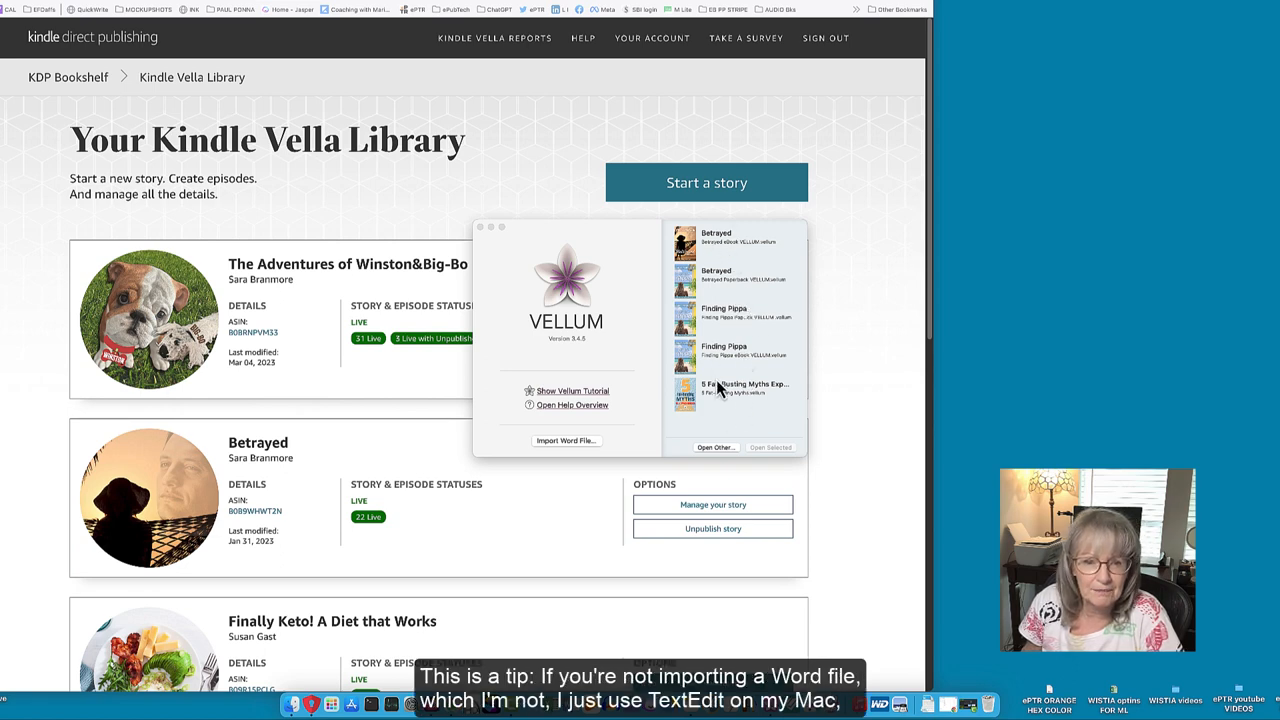
mouse_move(650, 435)
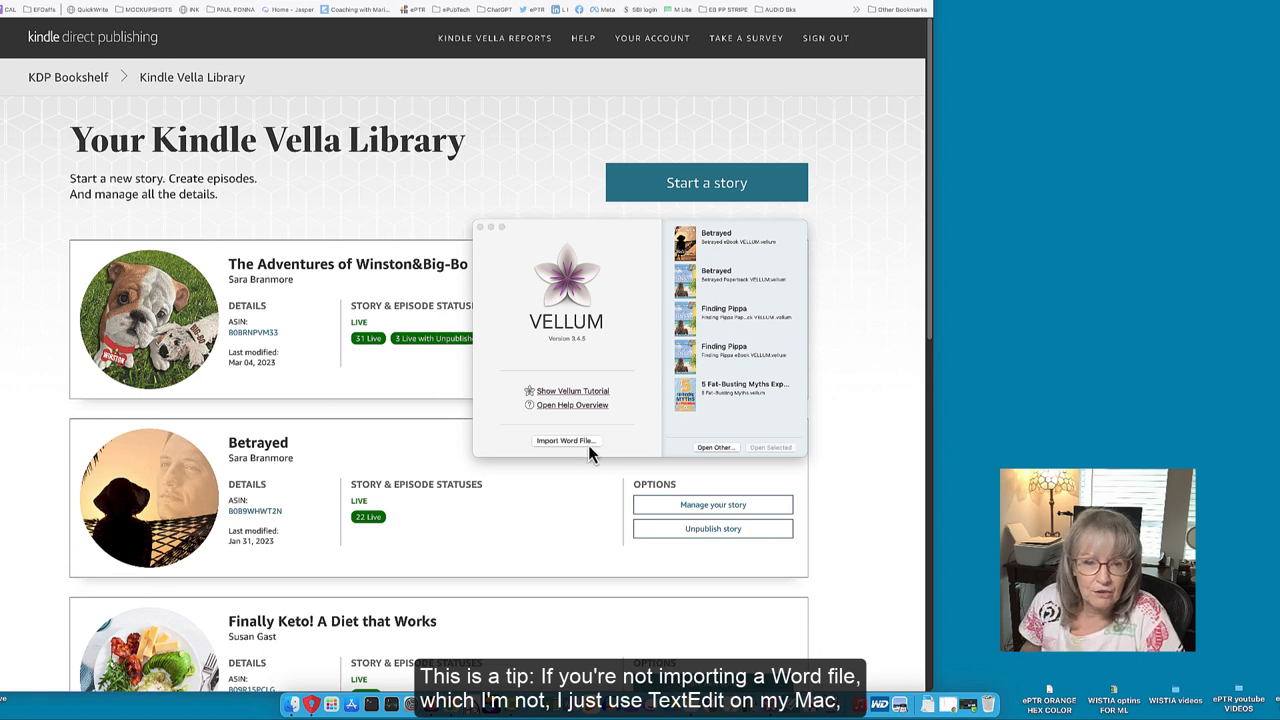
mouse_move(627, 448)
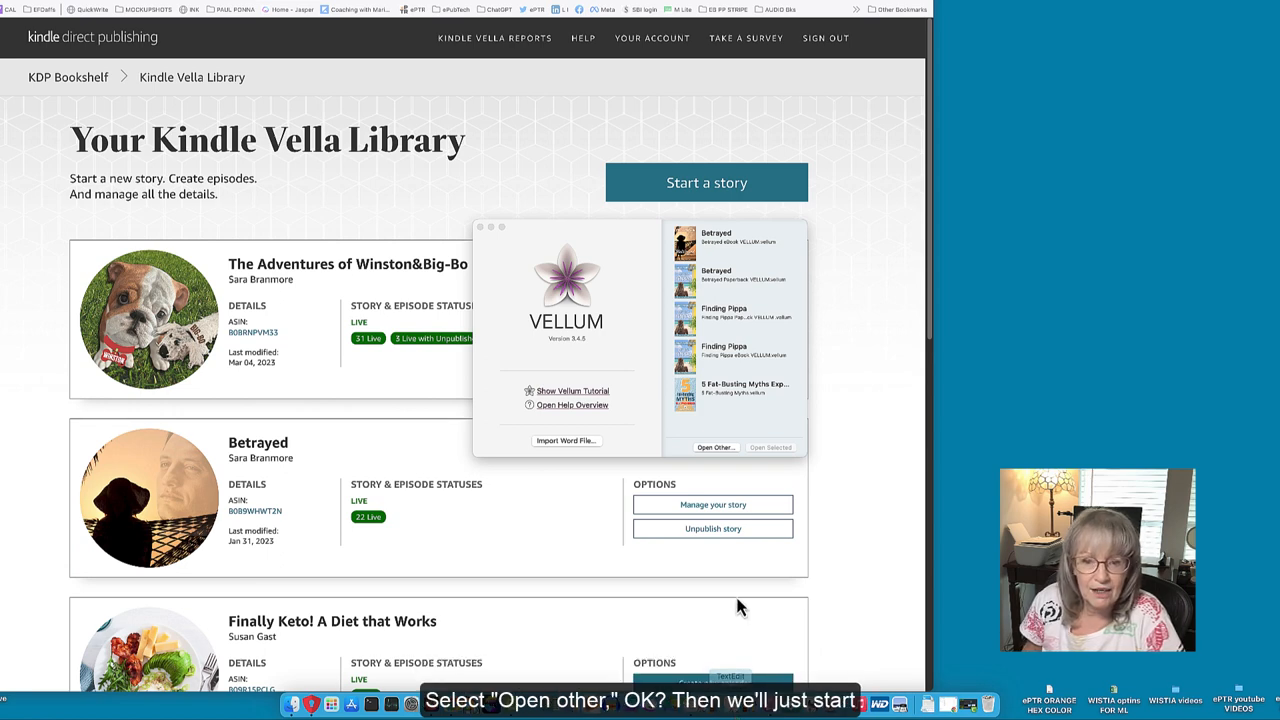
Create a new blank Vellum ebook from the Open Other file dialog.
click(716, 447)
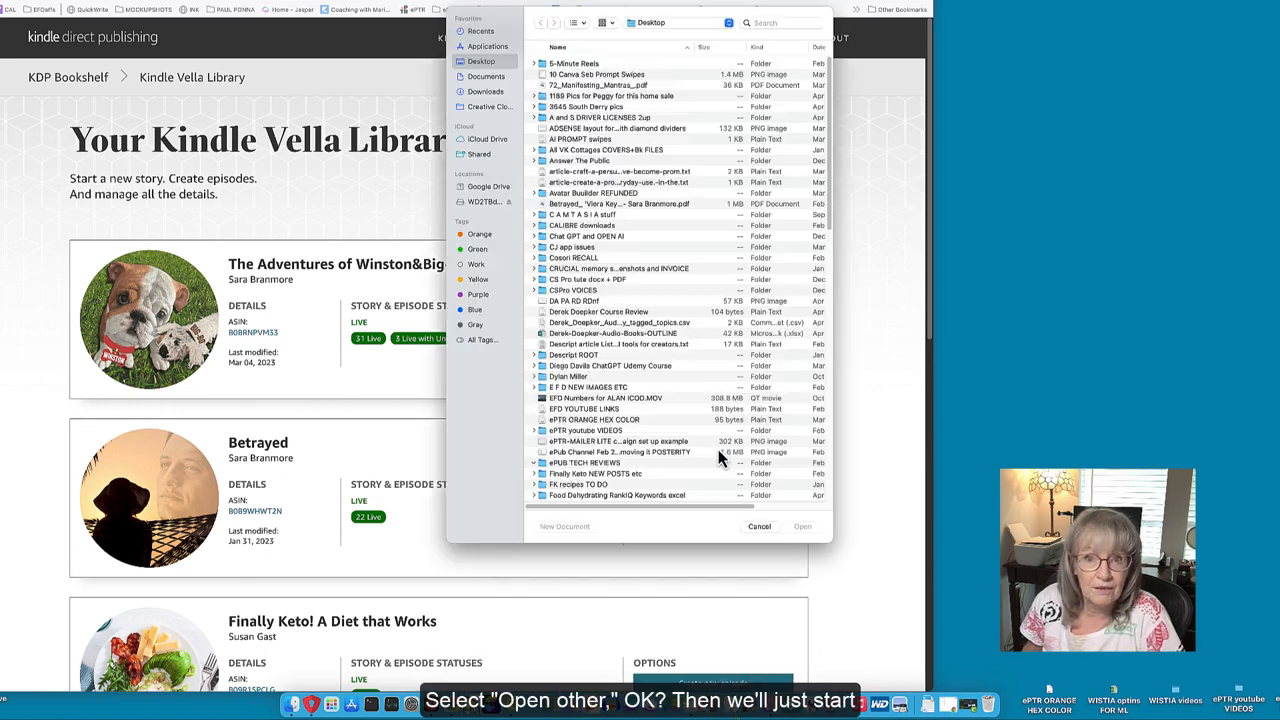
click(535, 463)
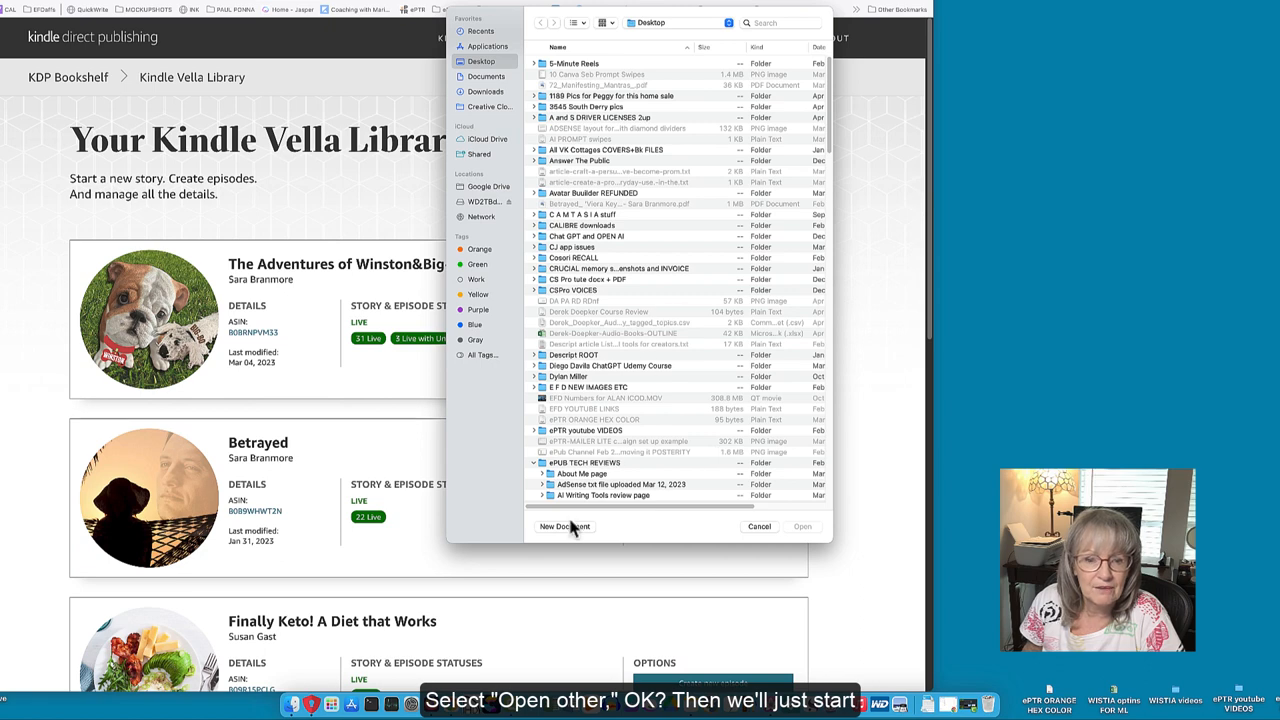
mouse_move(507, 183)
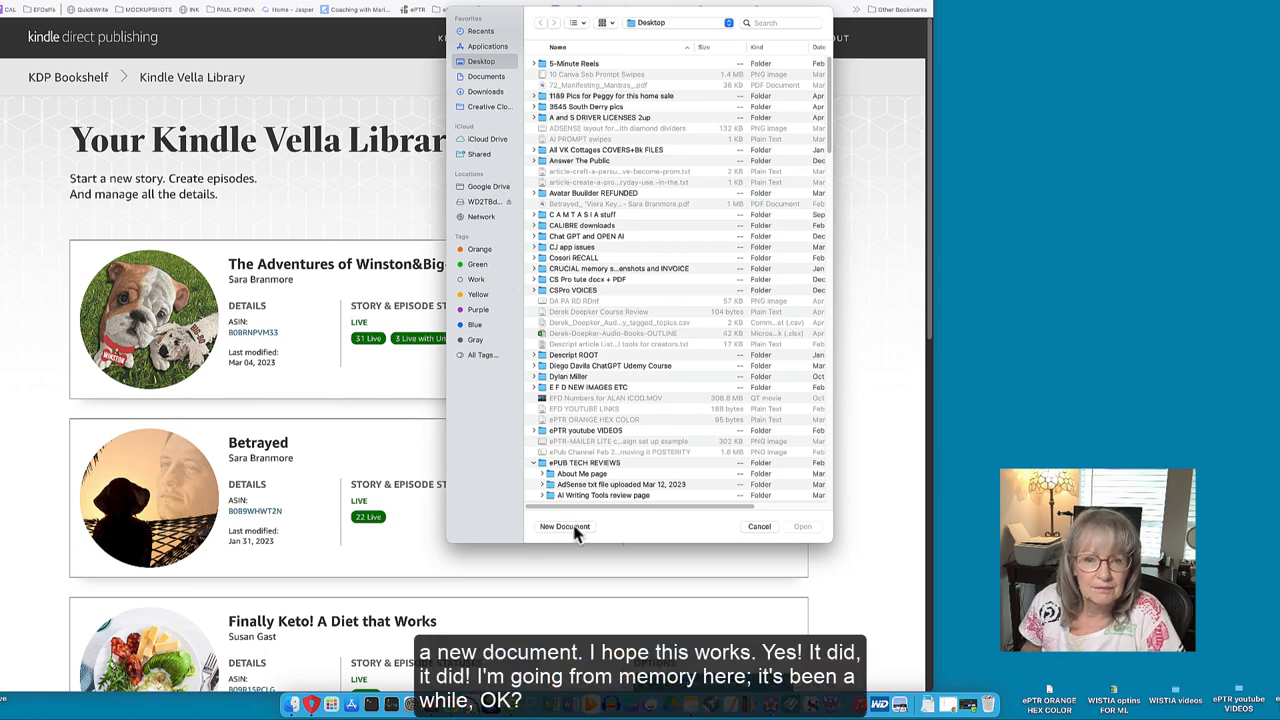
click(565, 527)
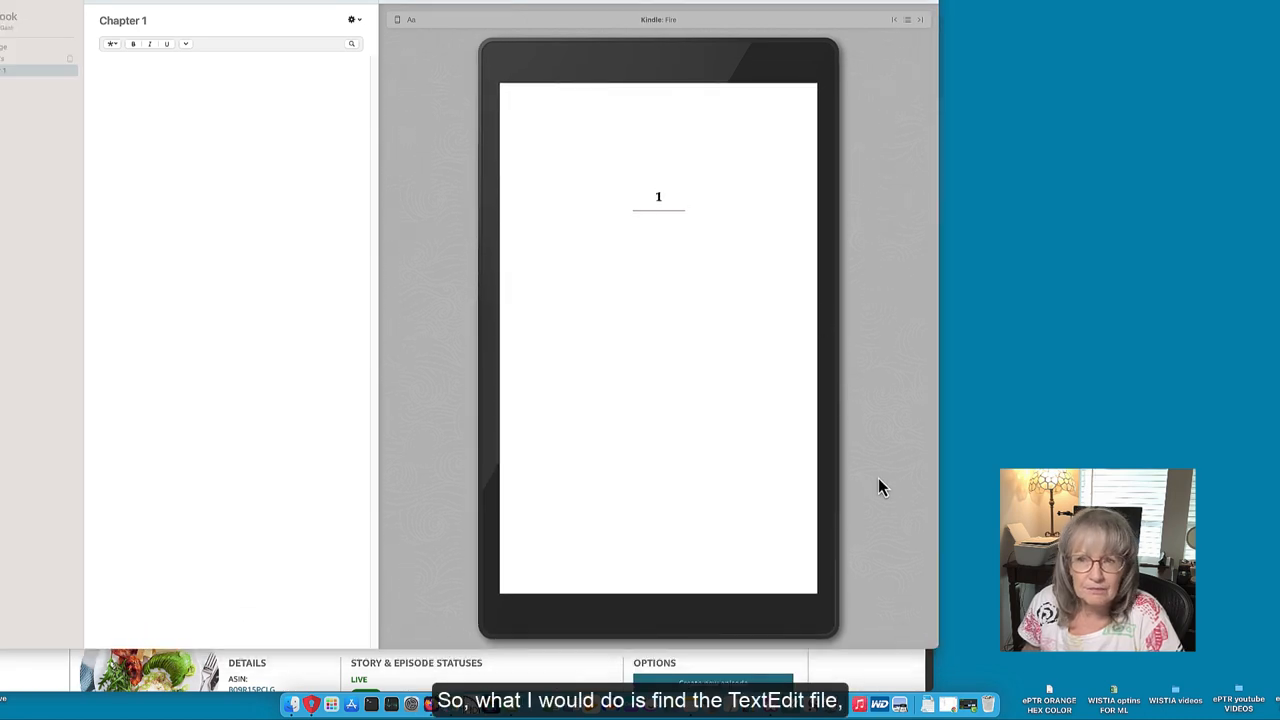
mouse_move(200, 112)
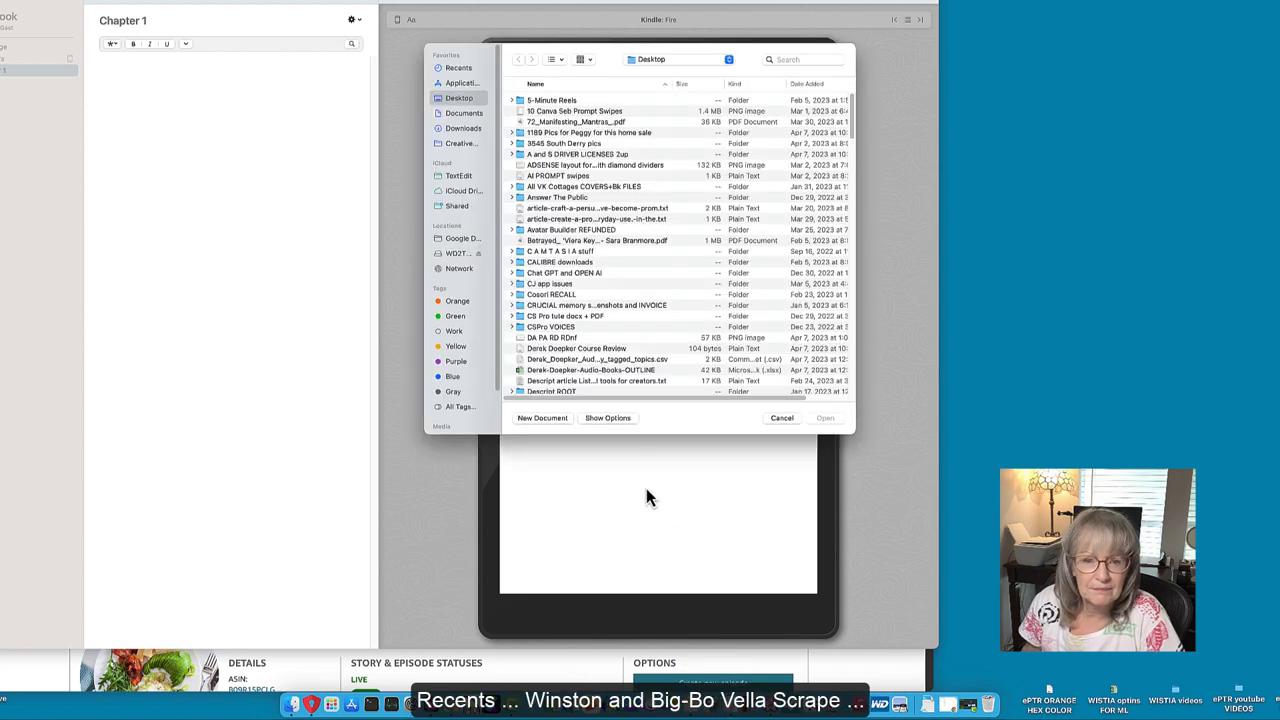
Show the Recents list in Vellum's open-file dialog.
click(458, 68)
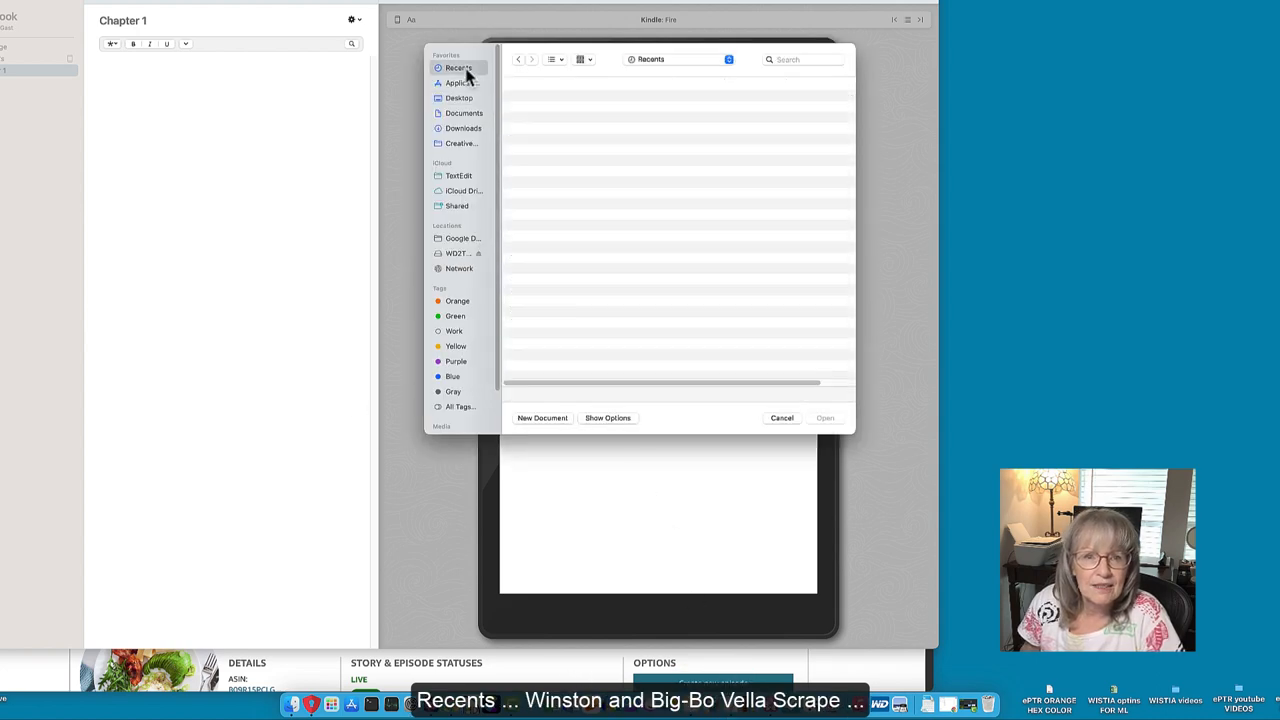
click(459, 67)
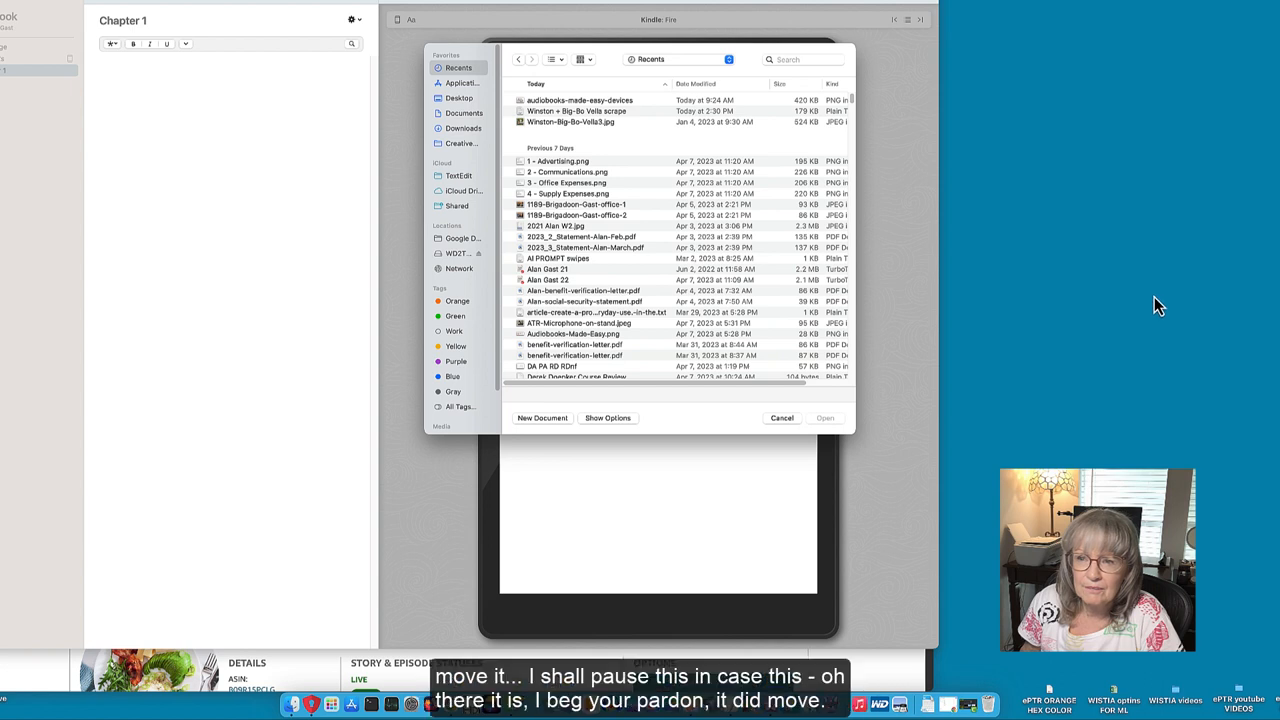
mouse_move(640, 172)
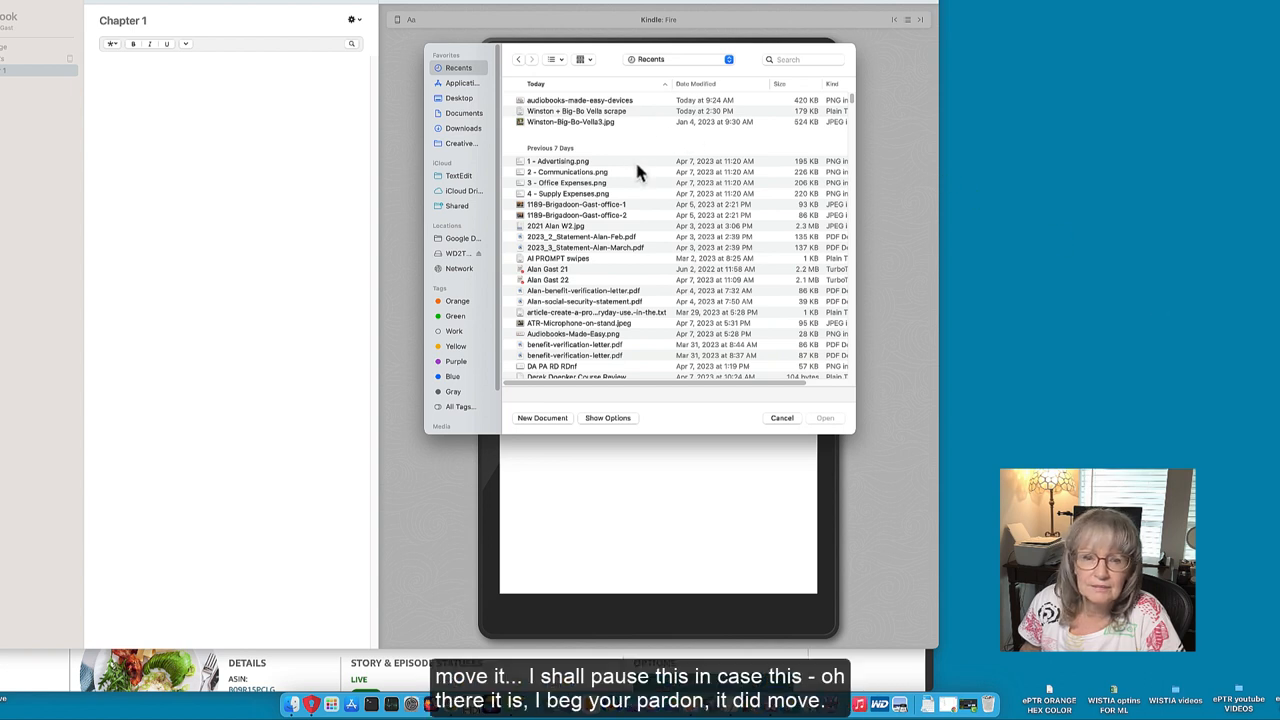
mouse_move(615, 120)
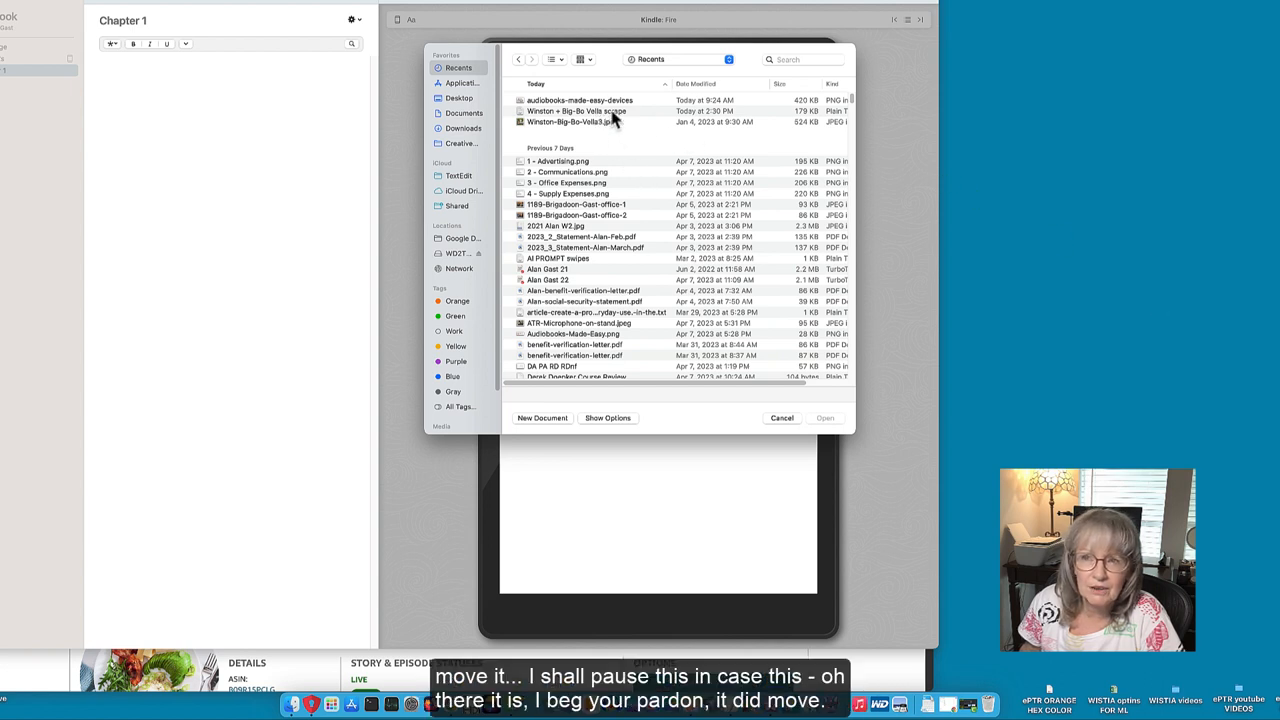
mouse_move(1261, 6)
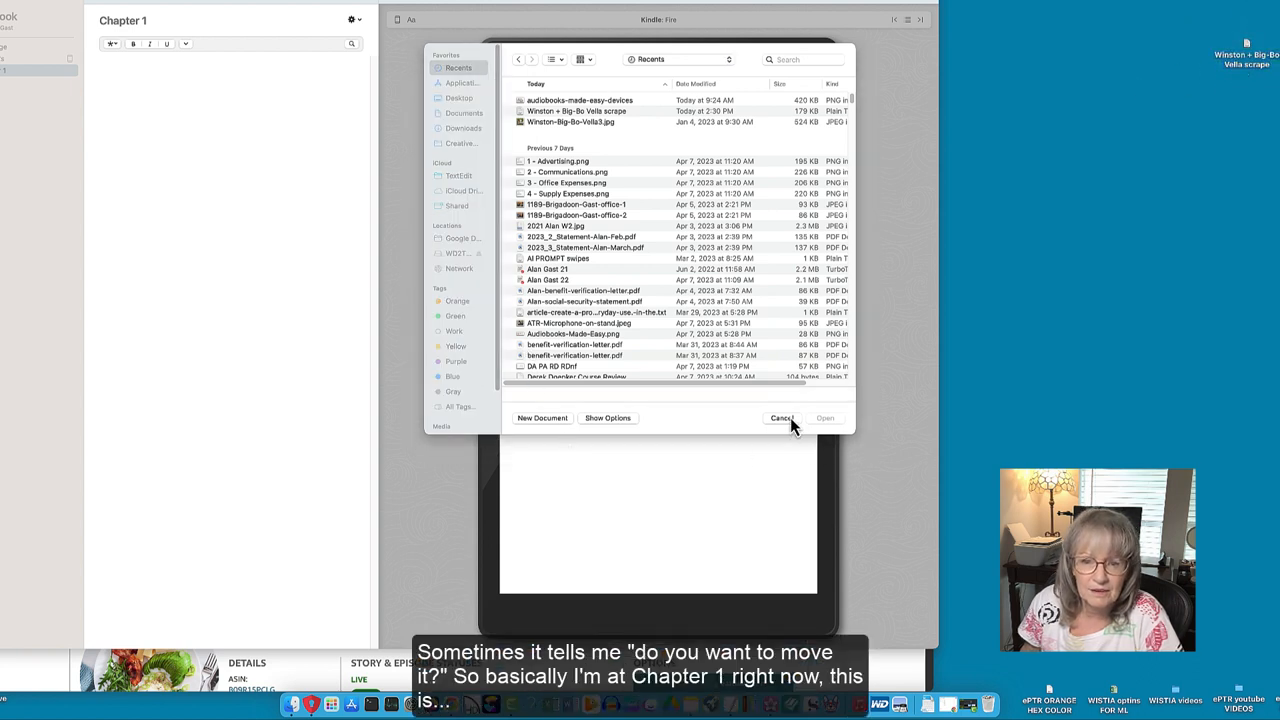
Dismiss Vellum's open-file dialog without opening a file.
click(781, 418)
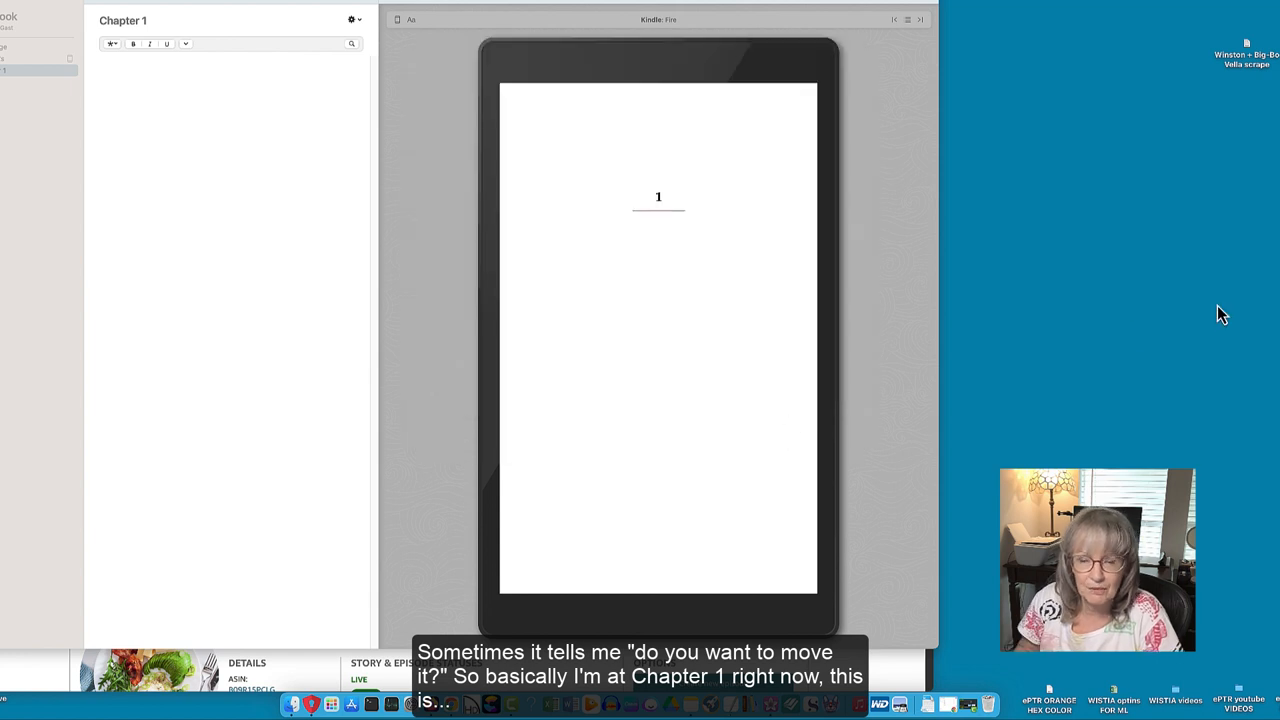
mouse_move(1250, 70)
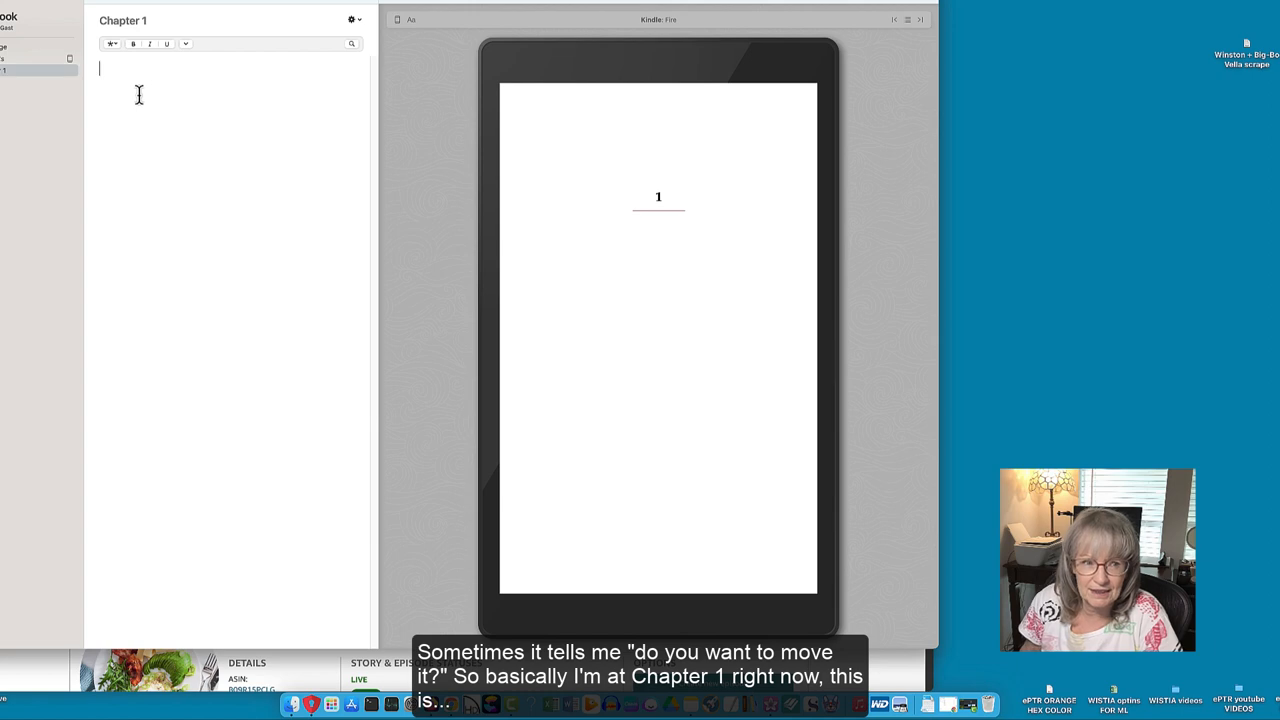
mouse_move(1249, 27)
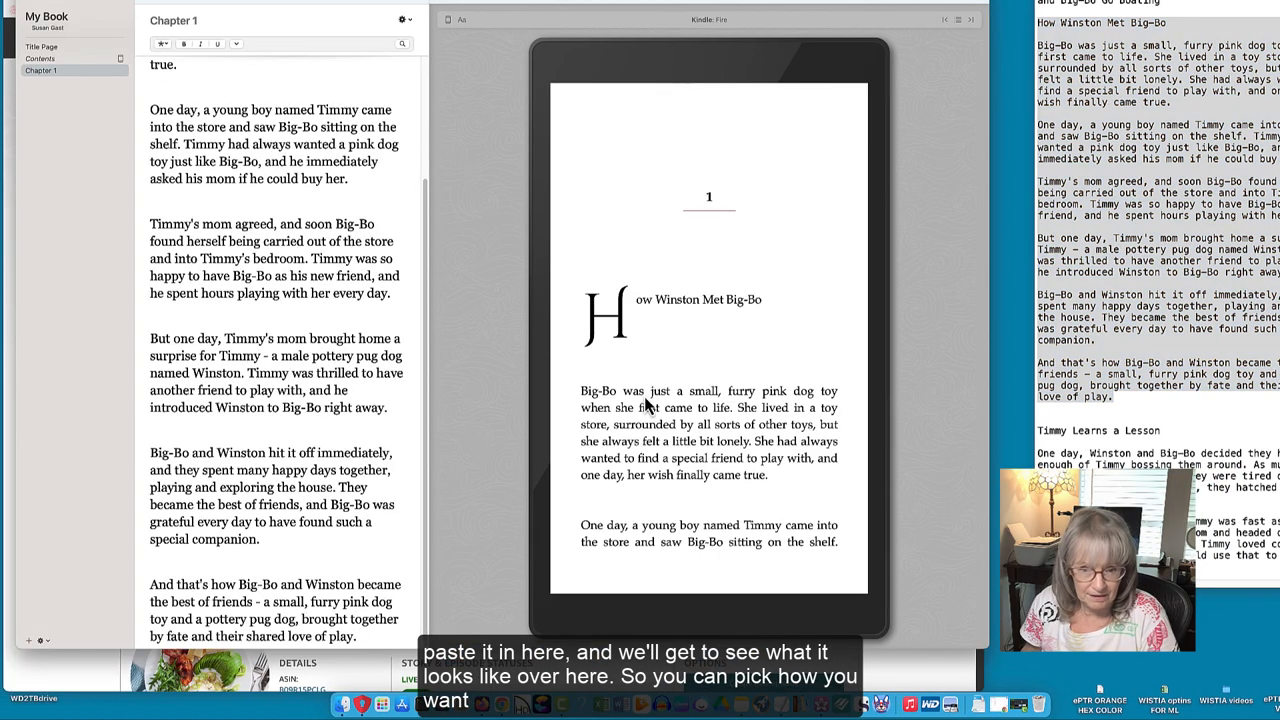
mouse_move(812, 347)
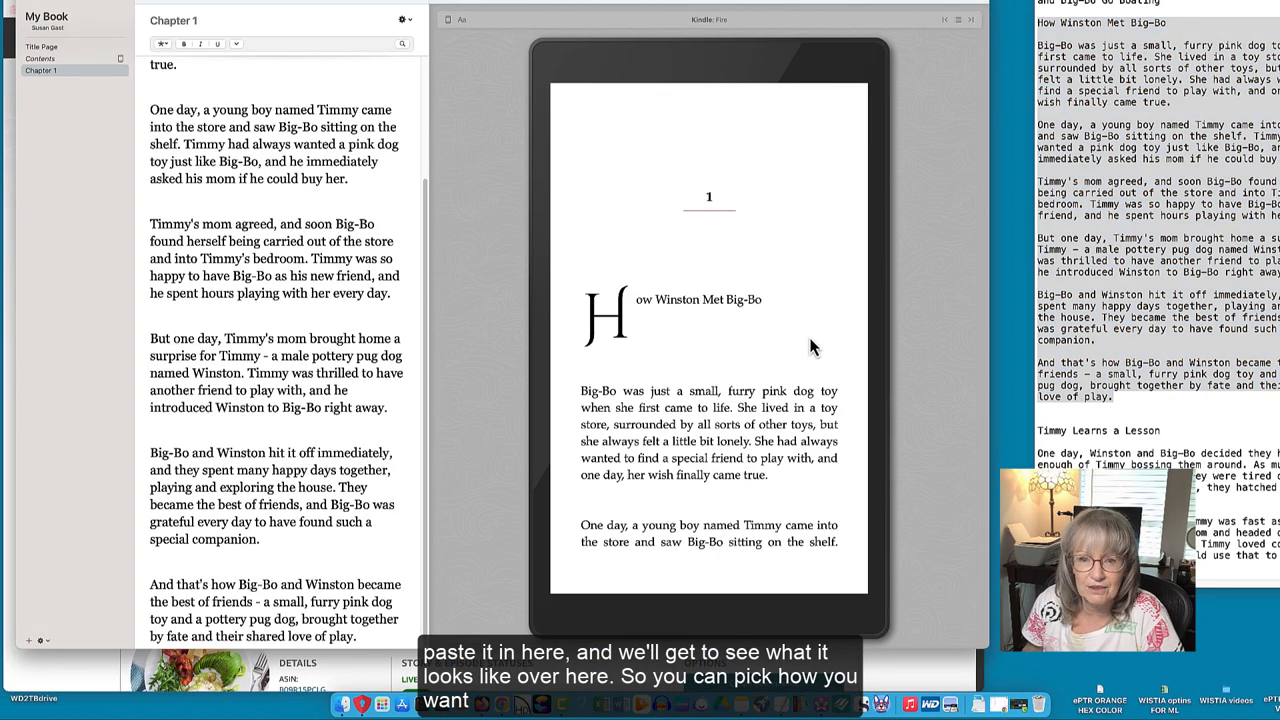
Select the 'How Winston Met Big-Bo' title line in the chapter body to move it.
click(880, 345)
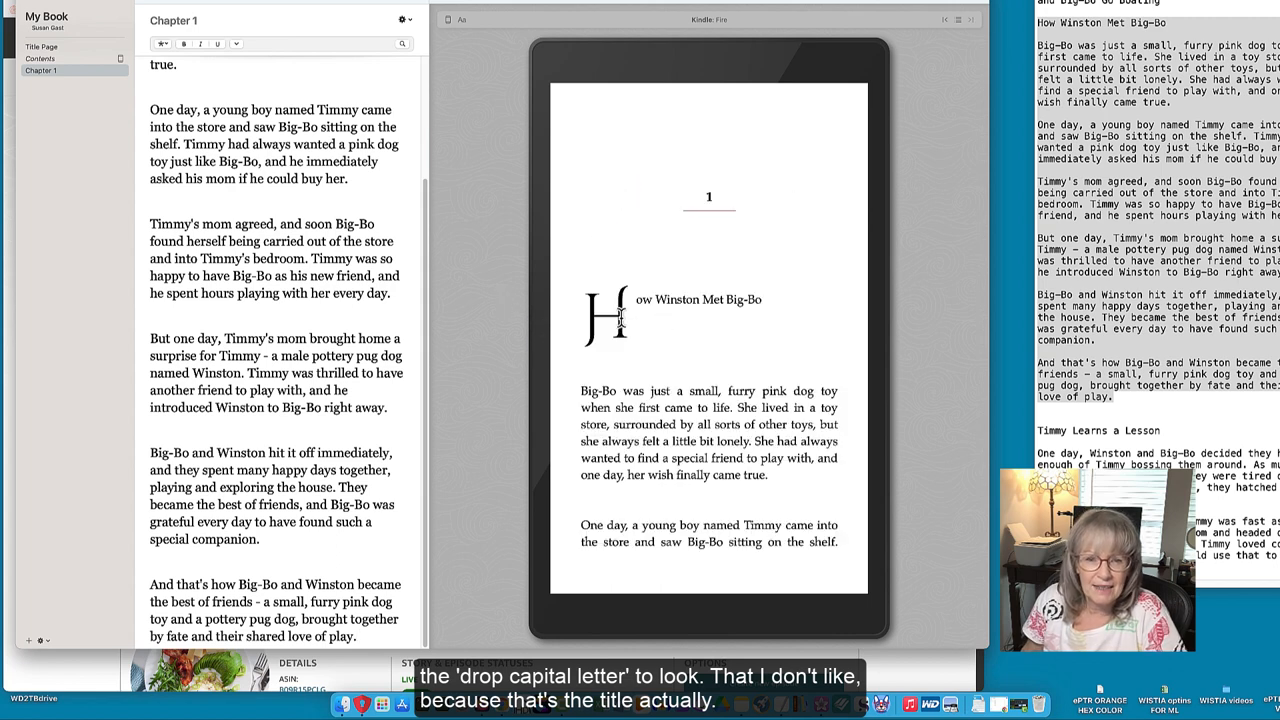
mouse_move(520, 262)
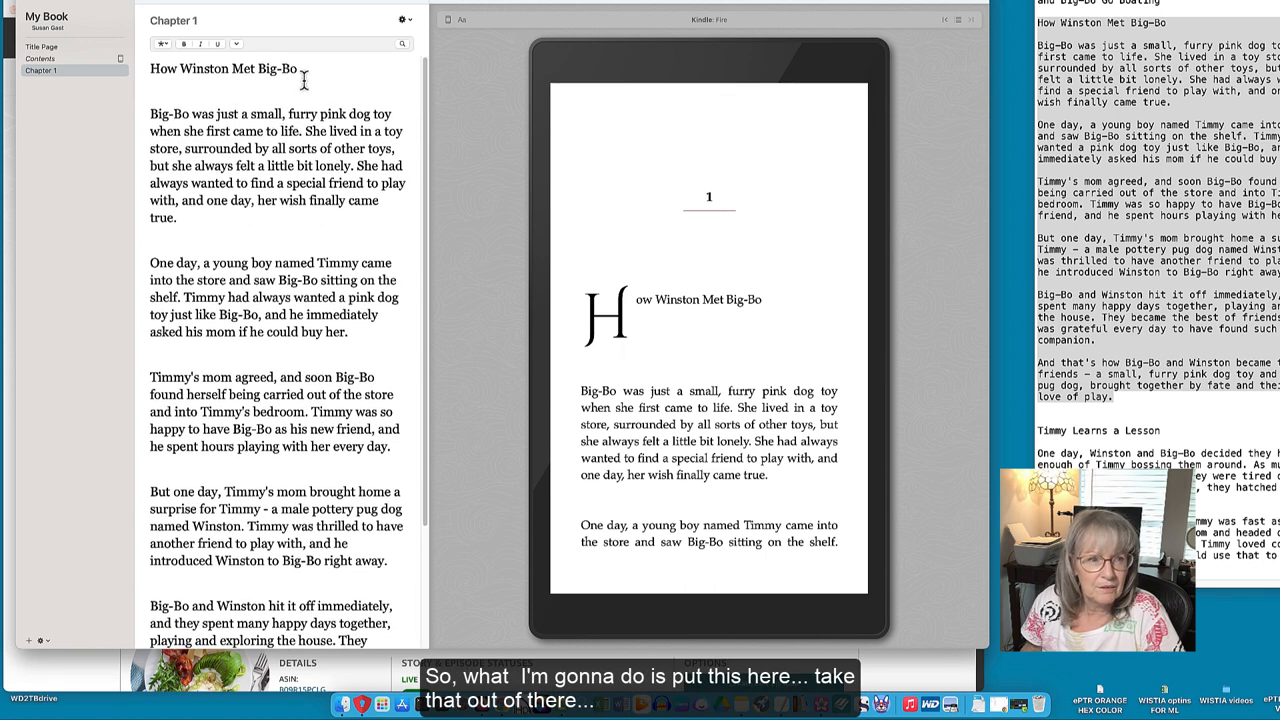
click(270, 20)
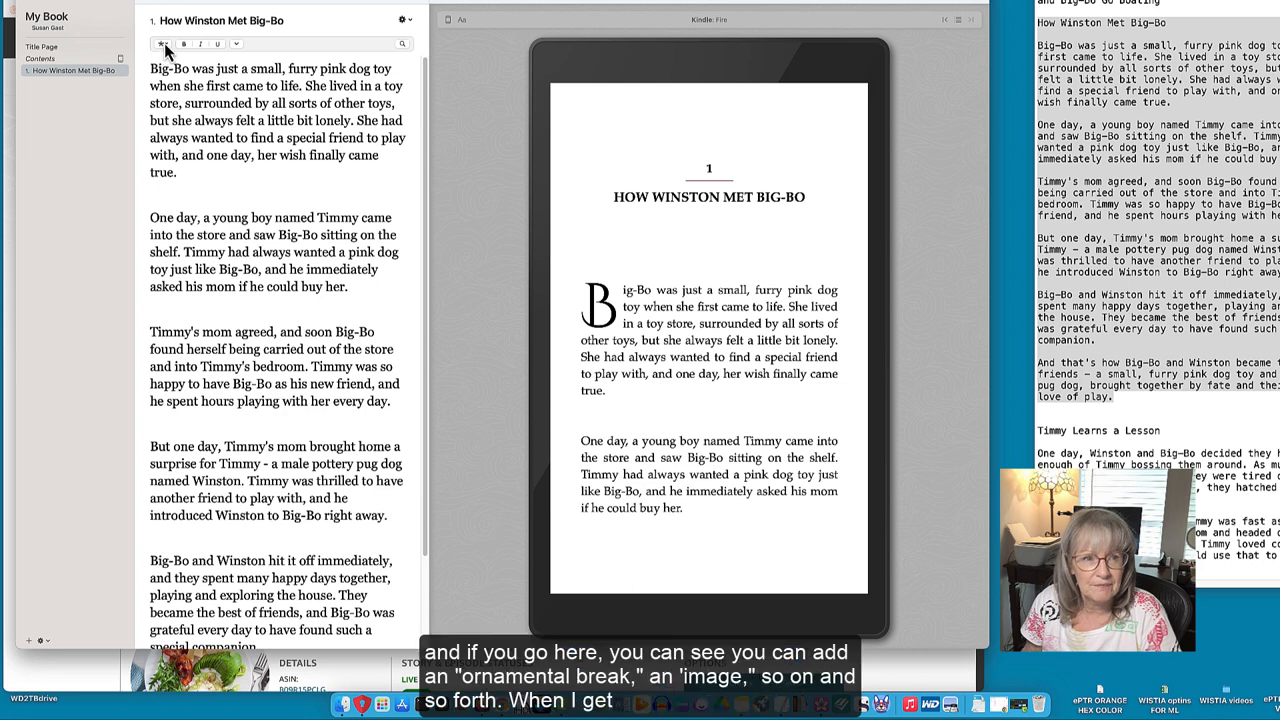
click(163, 43)
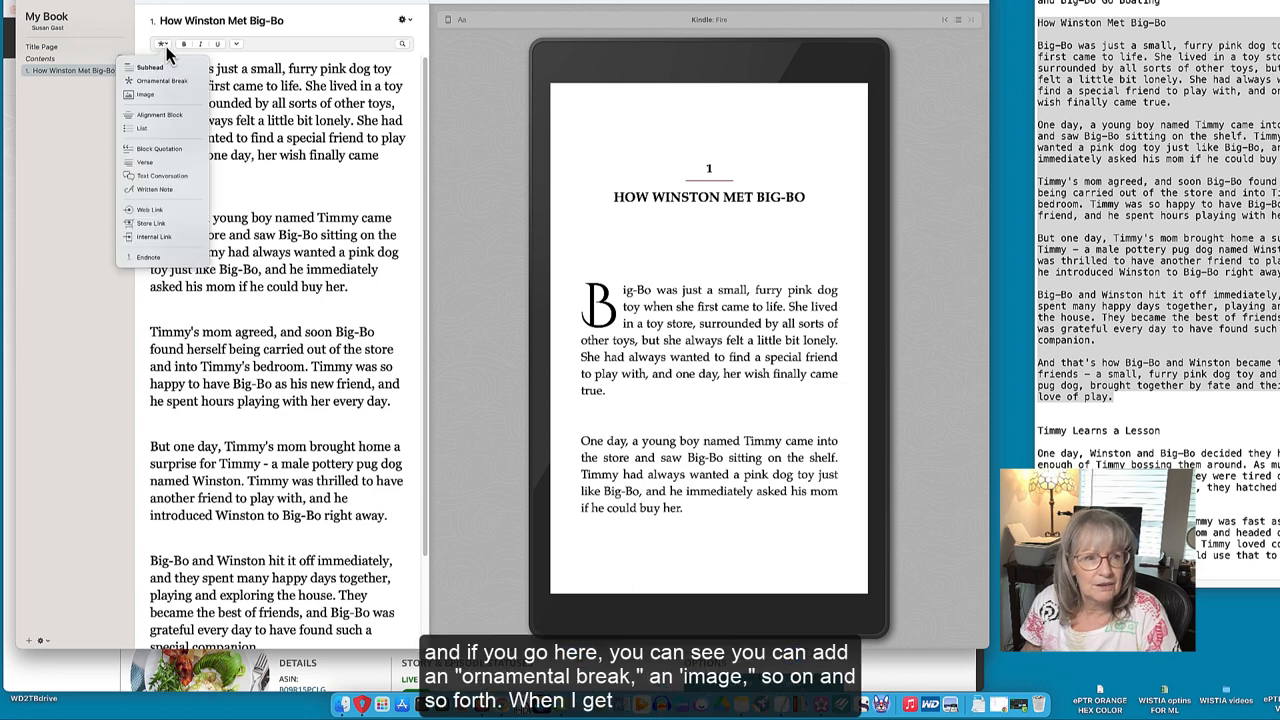
mouse_move(165, 90)
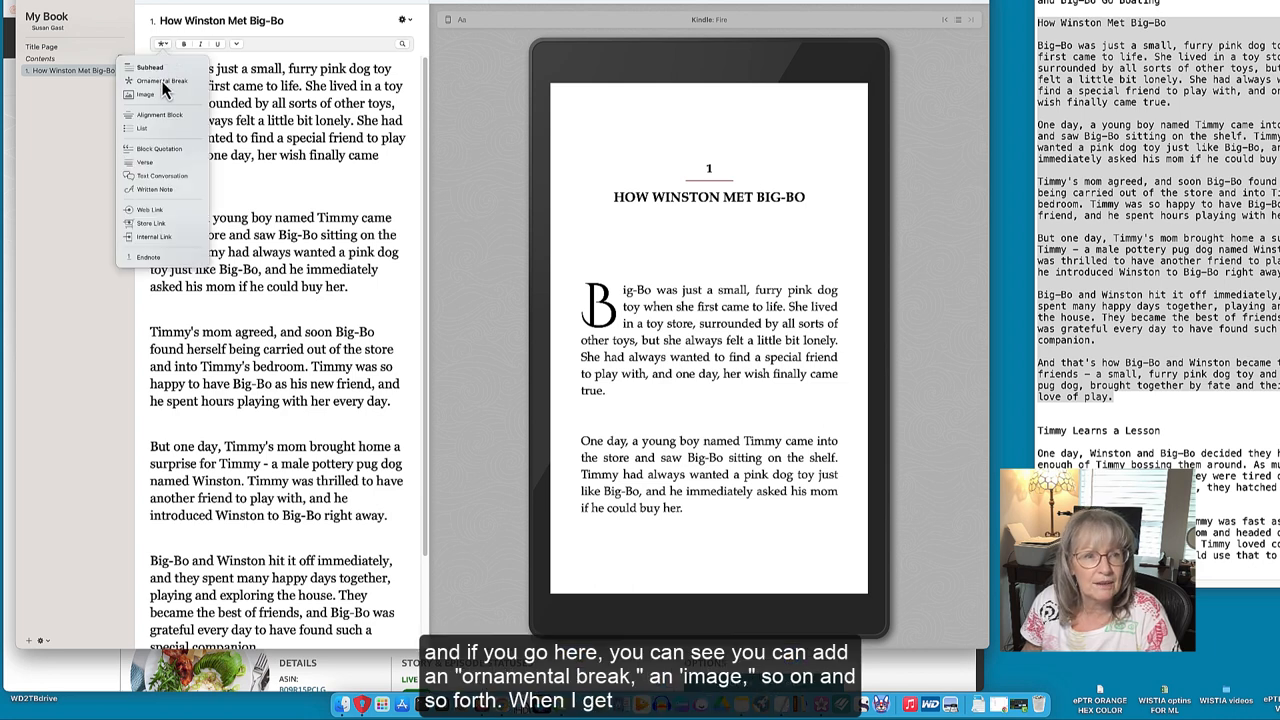
mouse_move(145, 94)
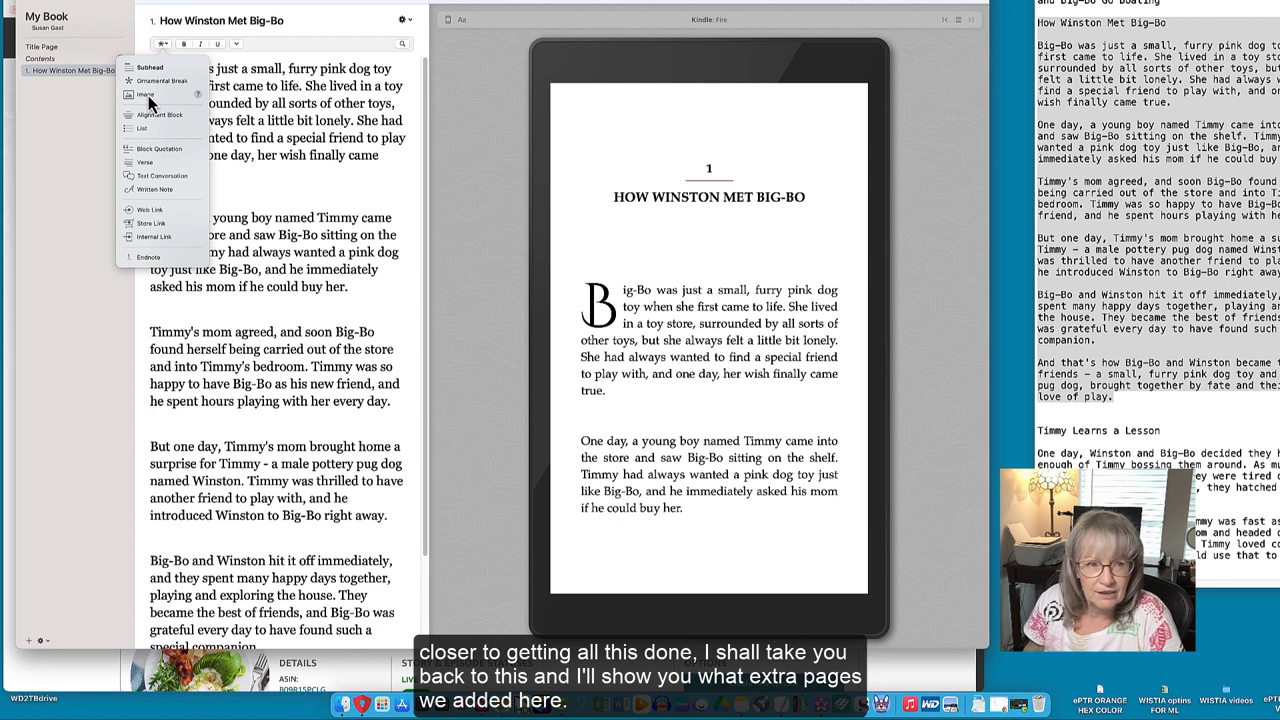
mouse_move(140, 100)
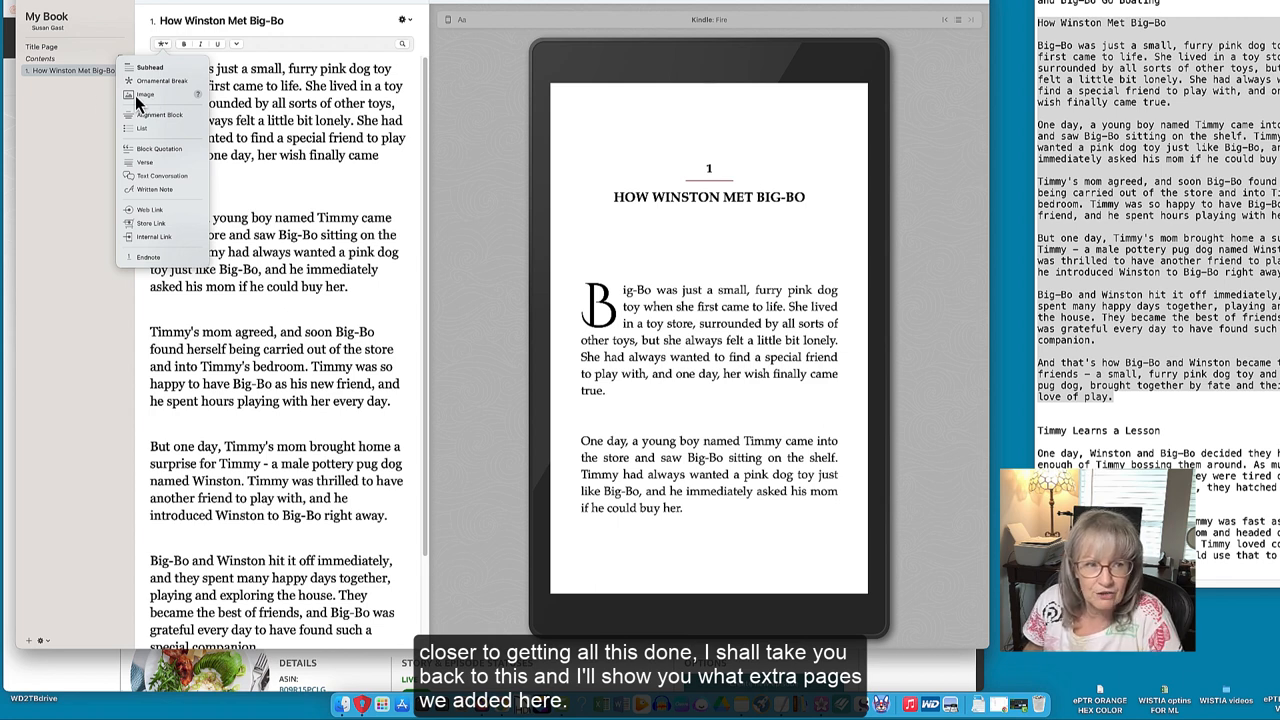
mouse_move(45, 258)
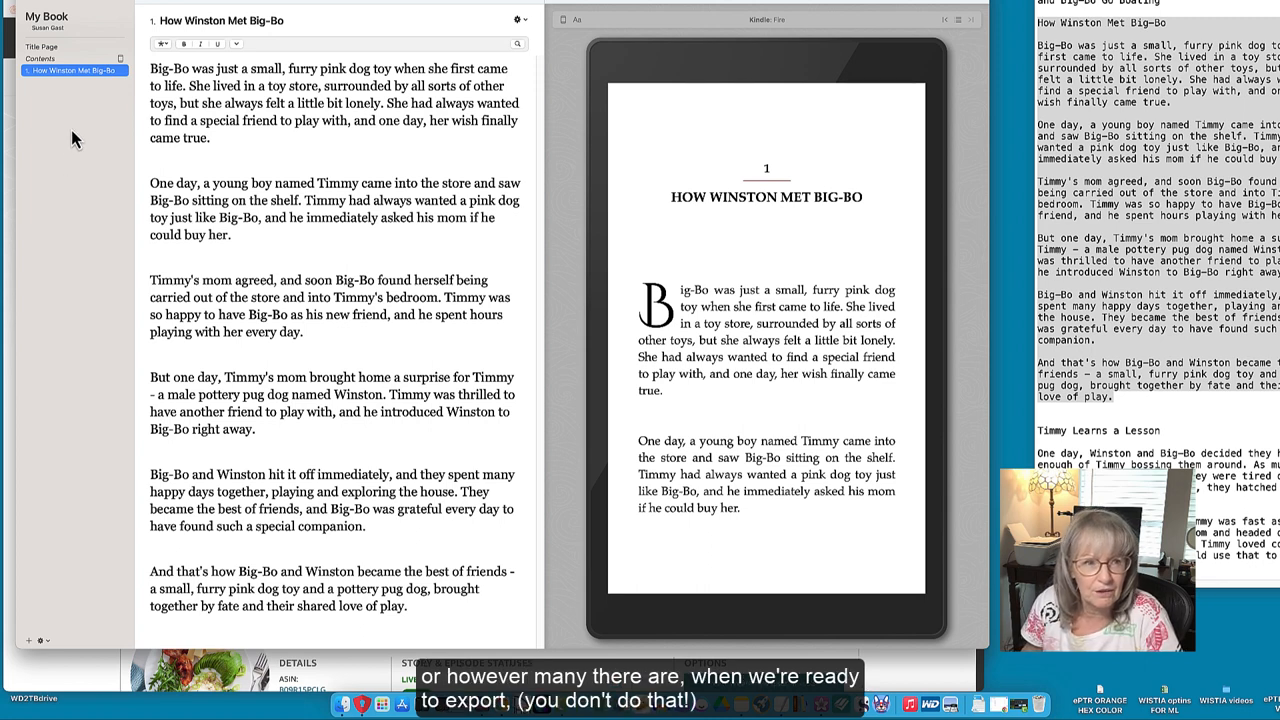
mouse_move(418, 19)
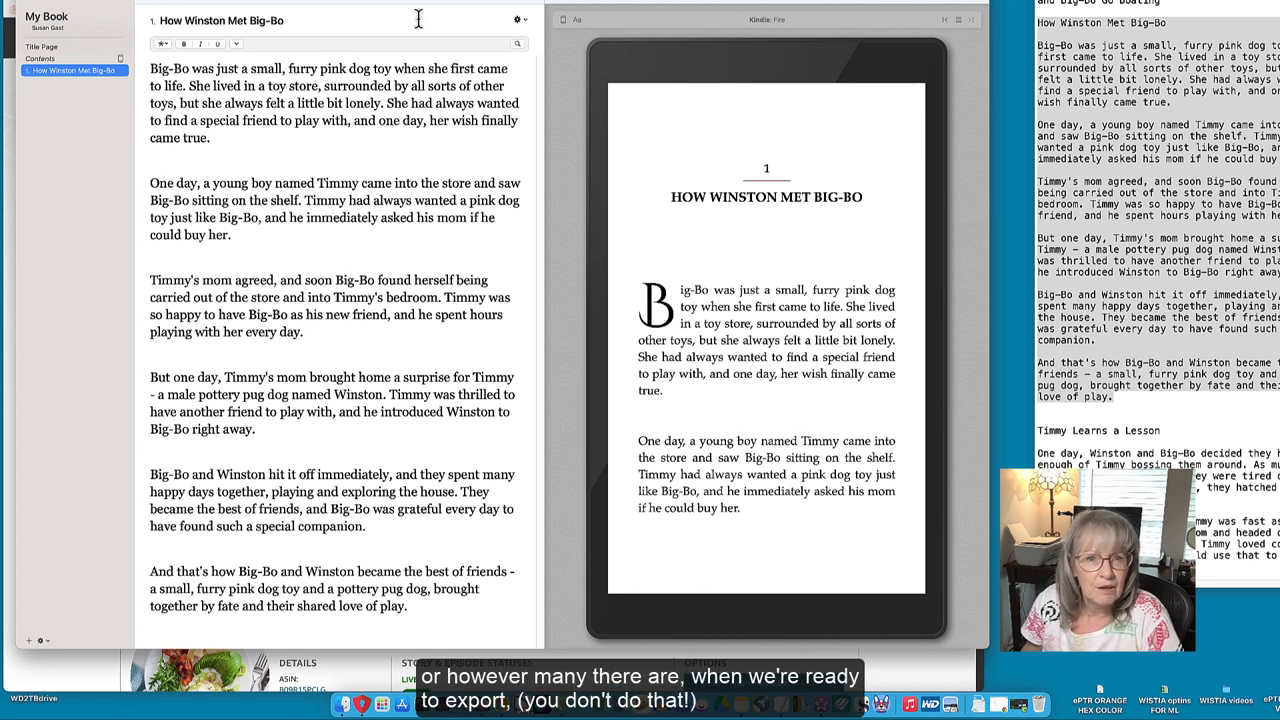
Show Vellum's File menu with its generate and export commands.
click(518, 18)
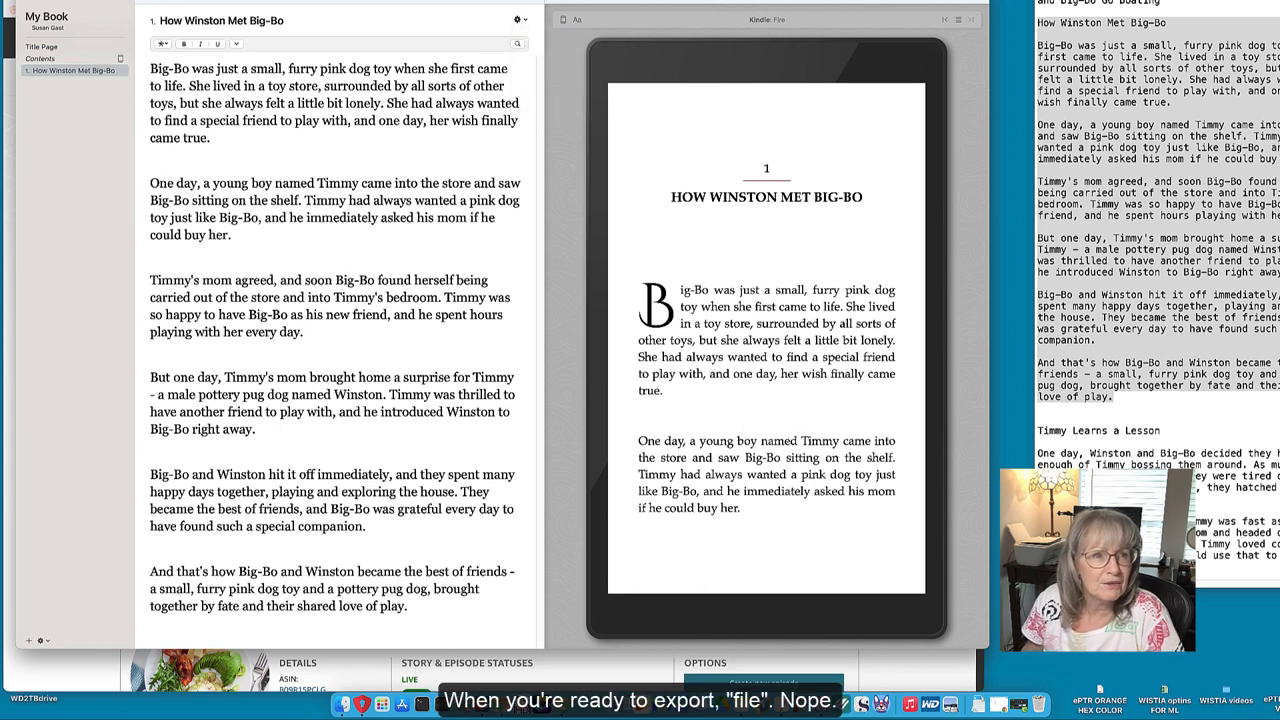
click(30, 8)
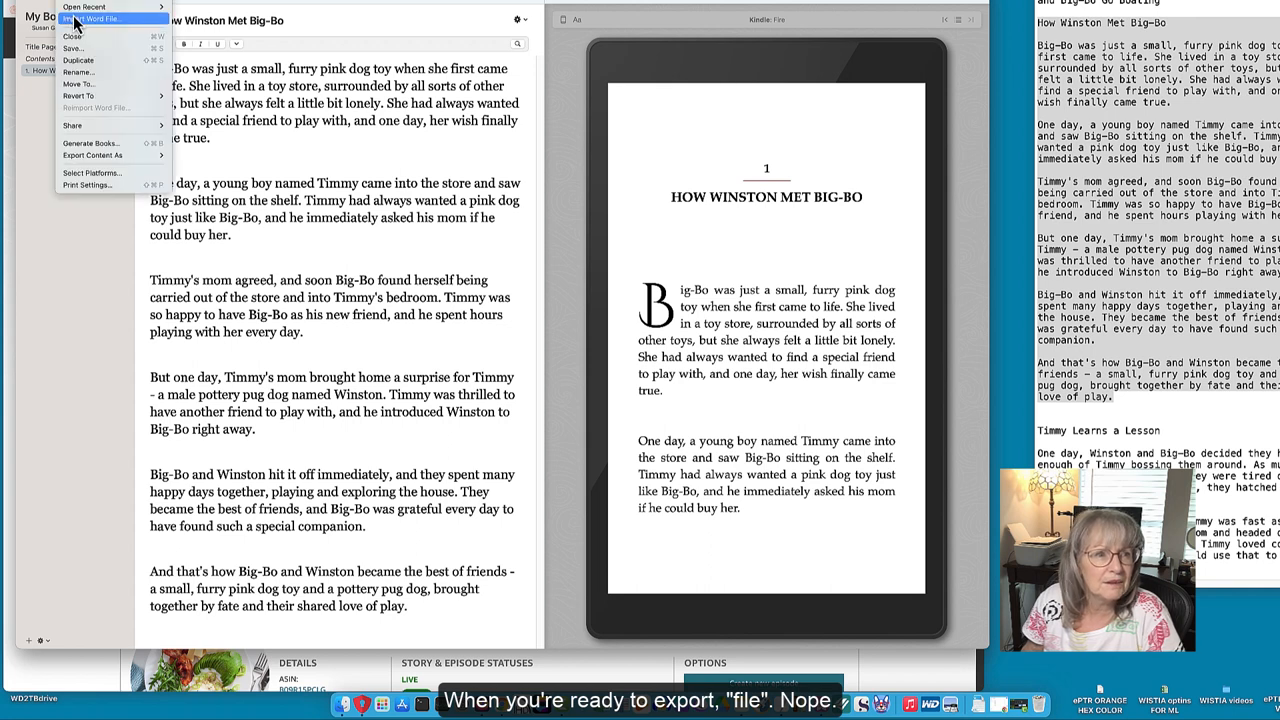
mouse_move(90, 60)
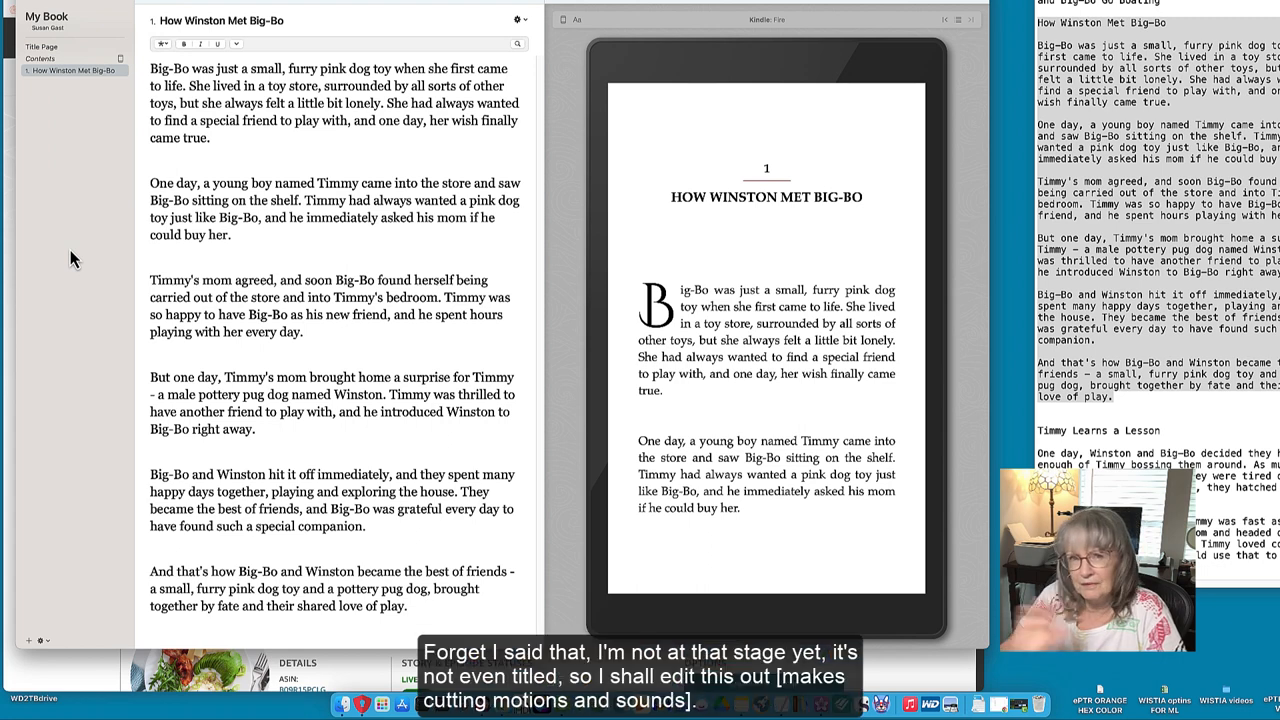
mouse_move(36, 222)
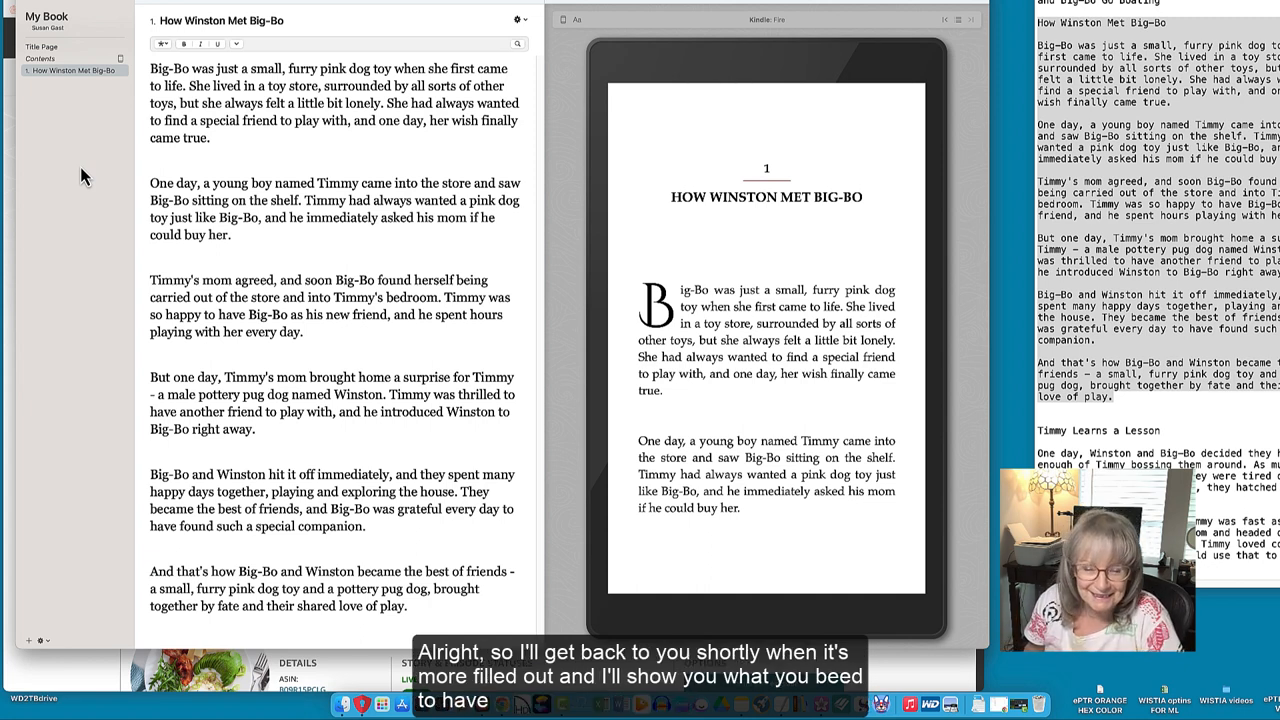
mouse_move(233, 211)
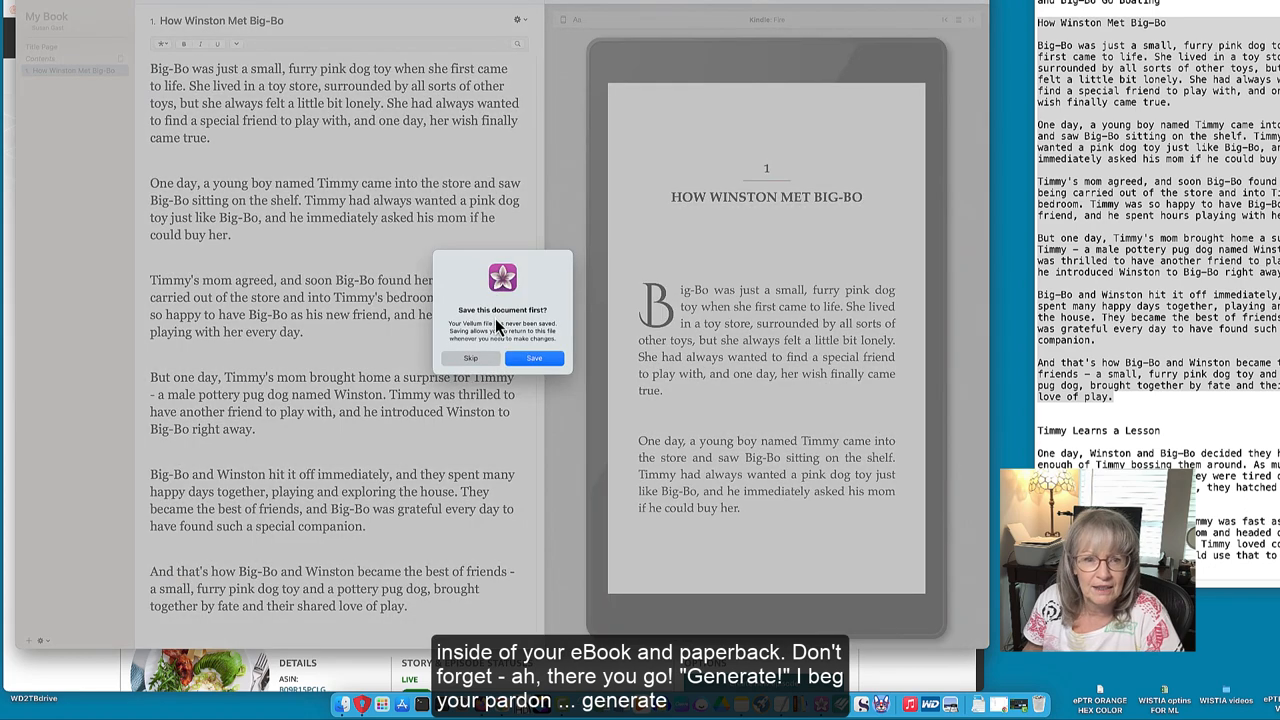
Skip the save prompt to reach the 'Select platforms for generation' dialog.
click(470, 358)
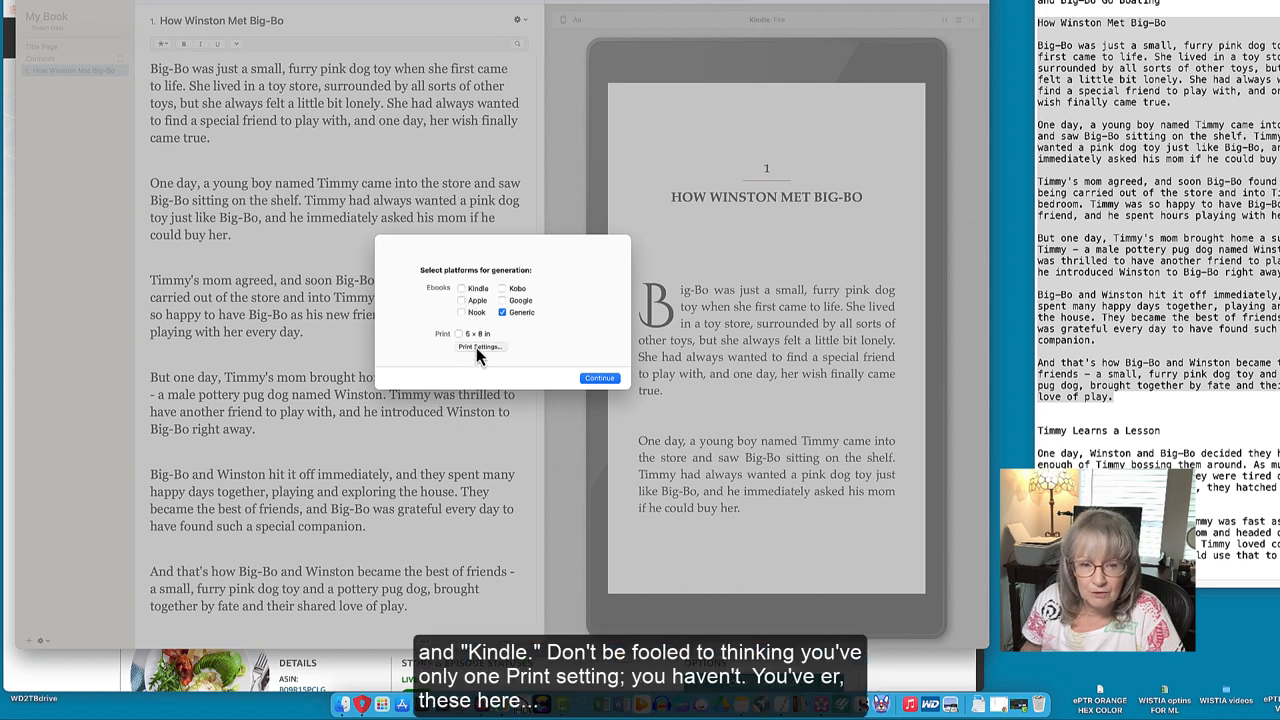
Review the print edition's full trim size list, then continue and cancel generating the book.
click(479, 347)
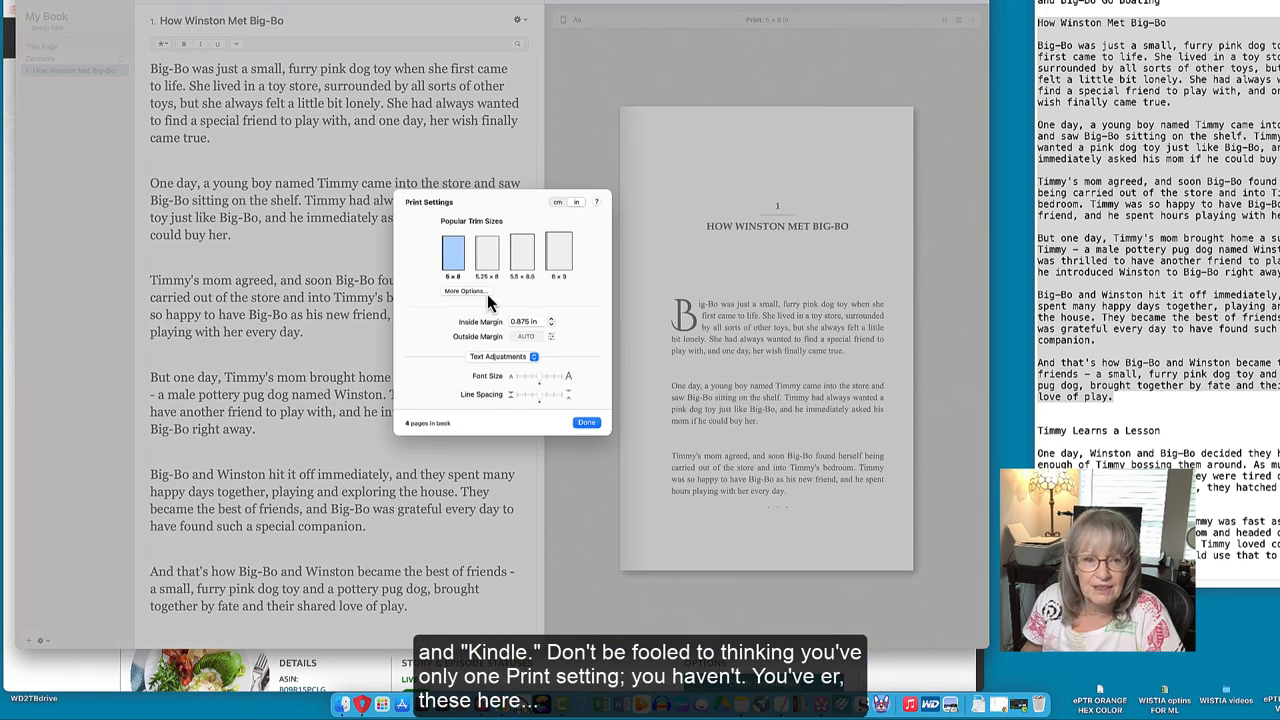
mouse_move(562, 292)
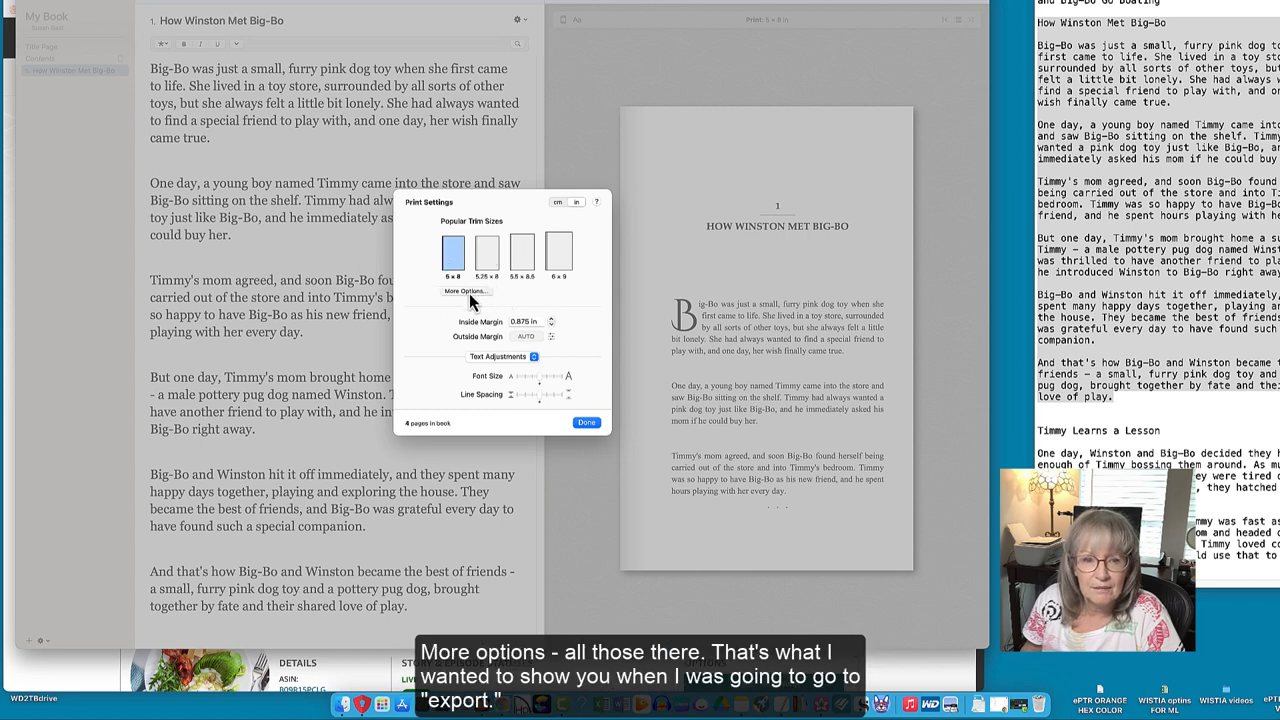
click(465, 291)
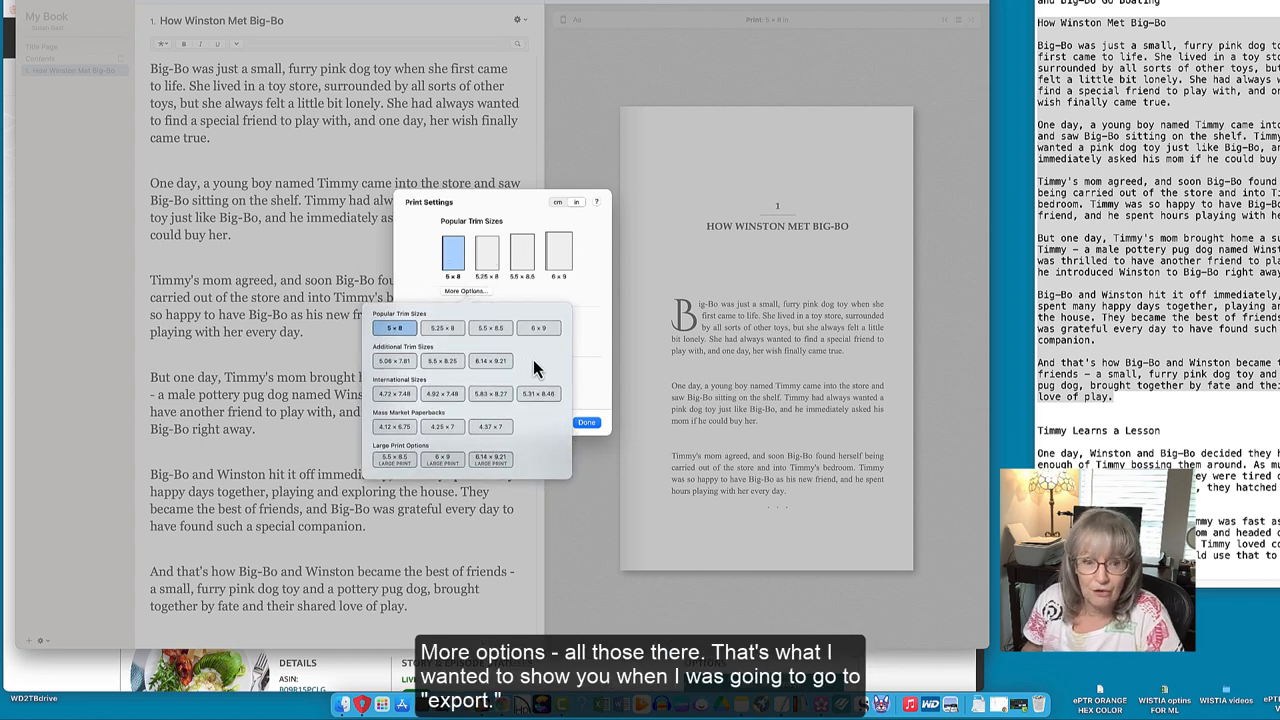
mouse_move(563, 465)
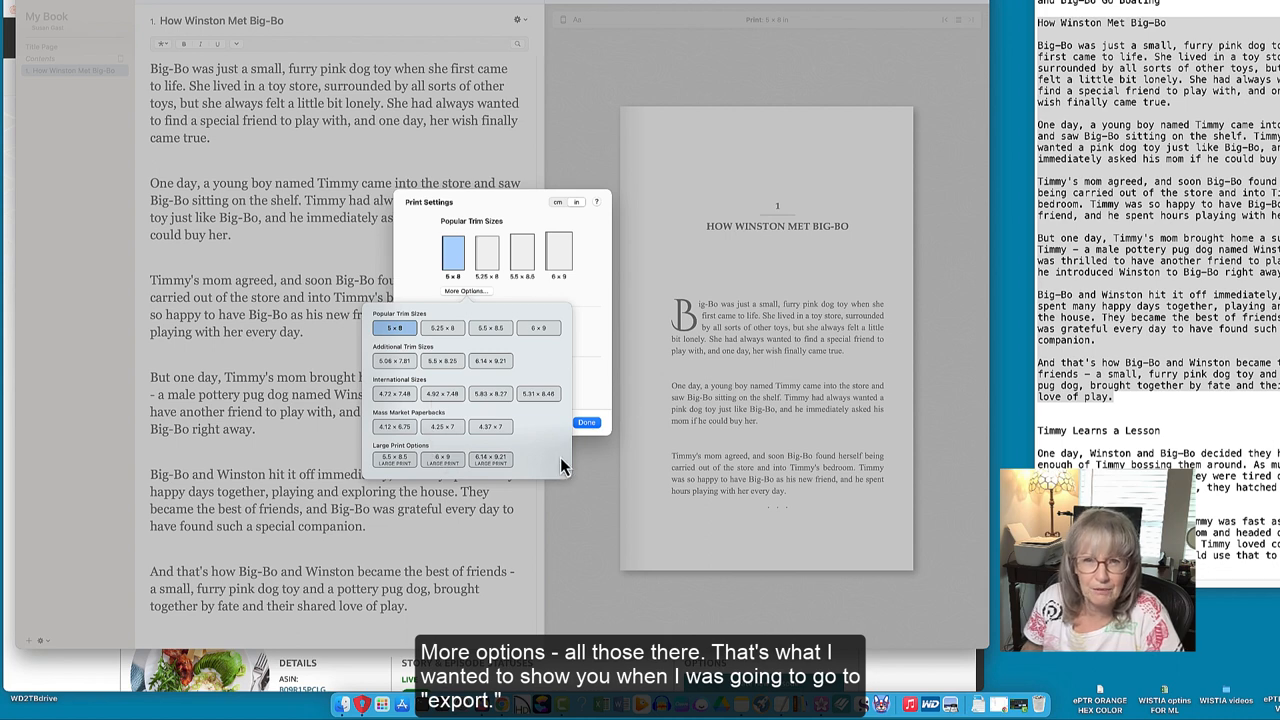
mouse_move(608, 456)
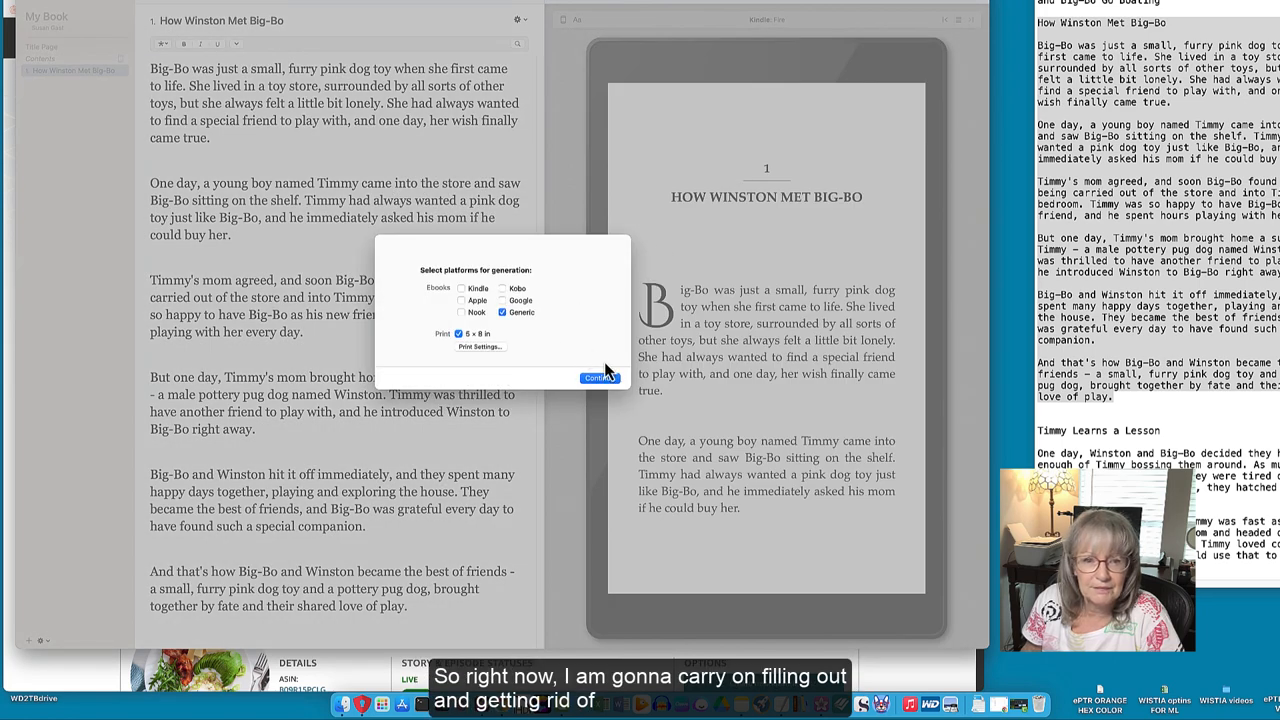
click(600, 377)
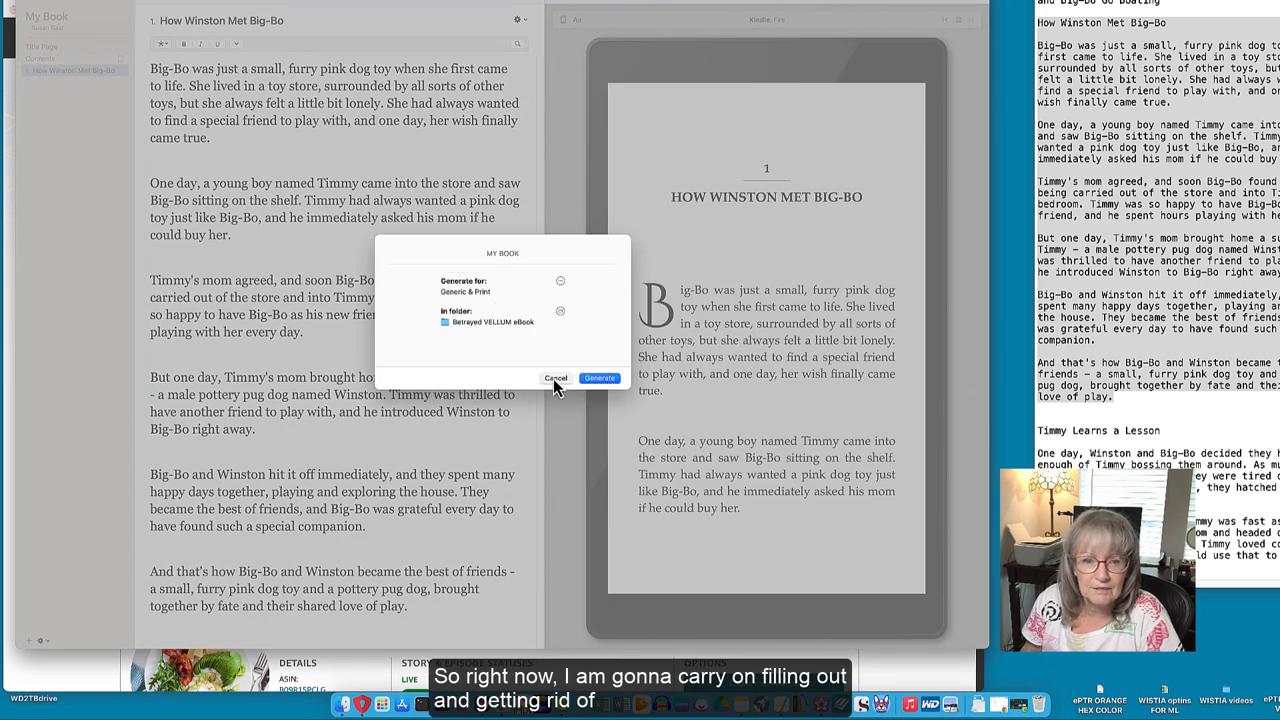
click(555, 378)
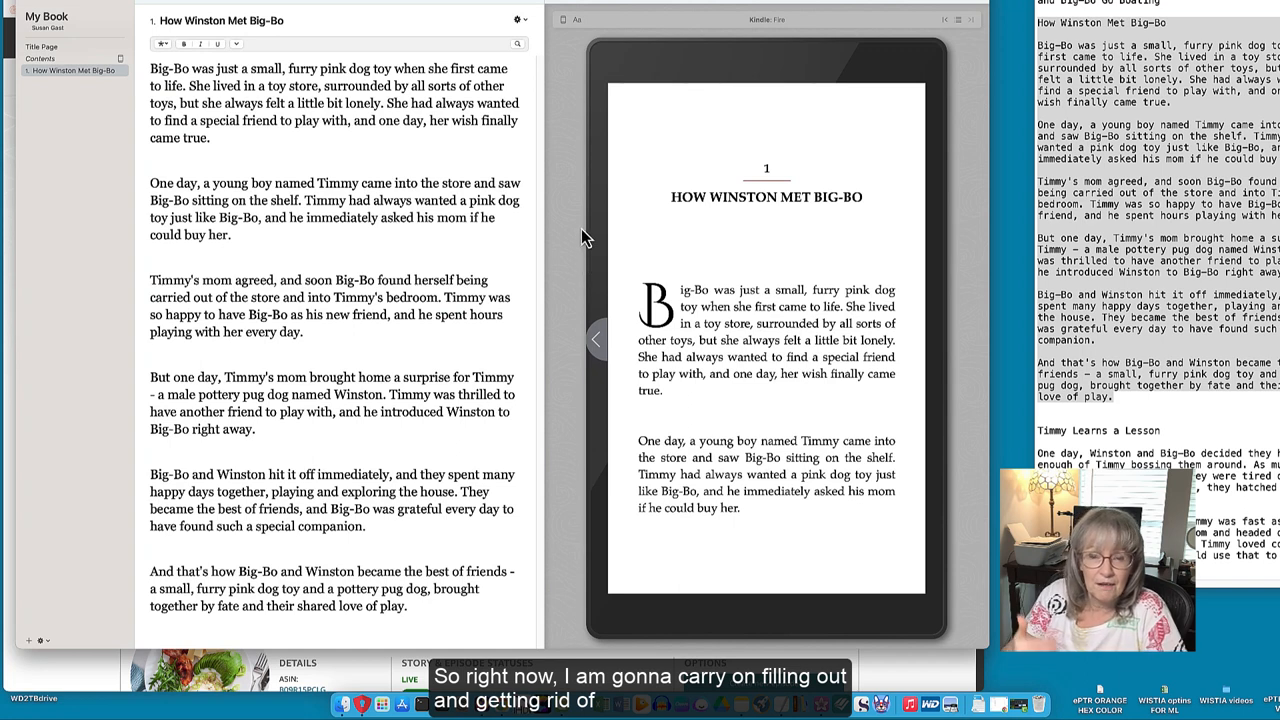
mouse_move(652, 432)
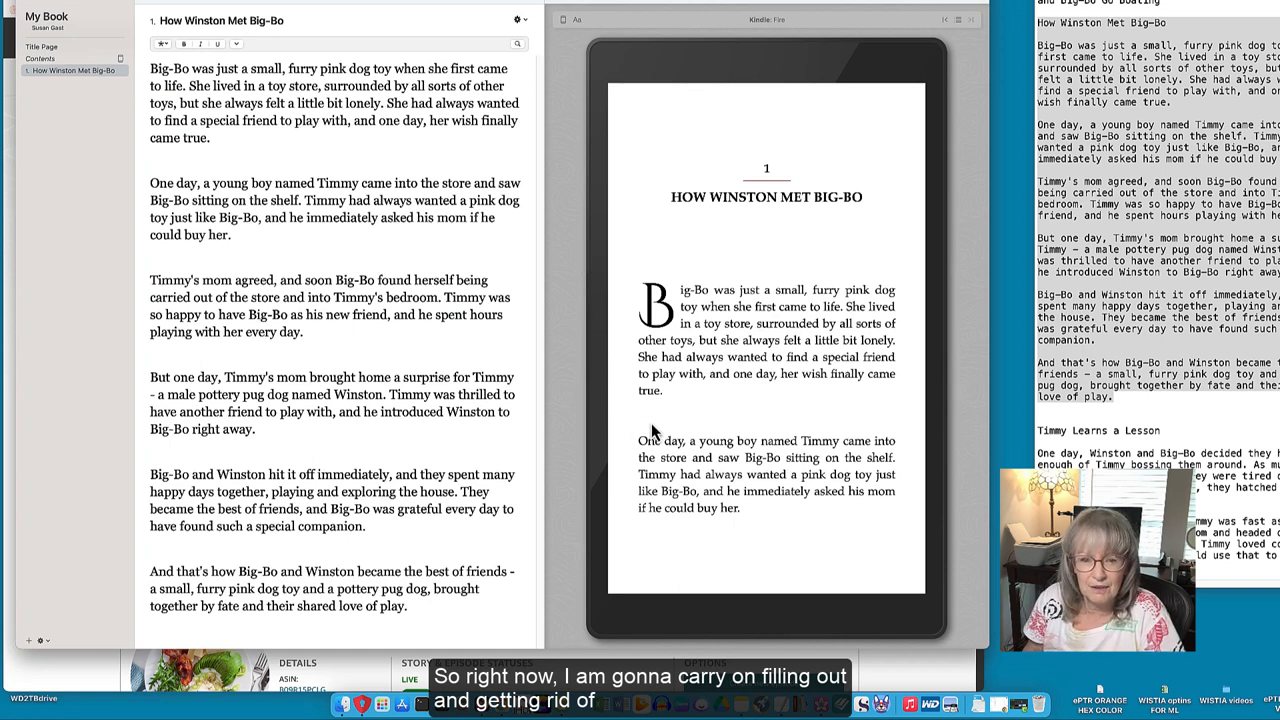